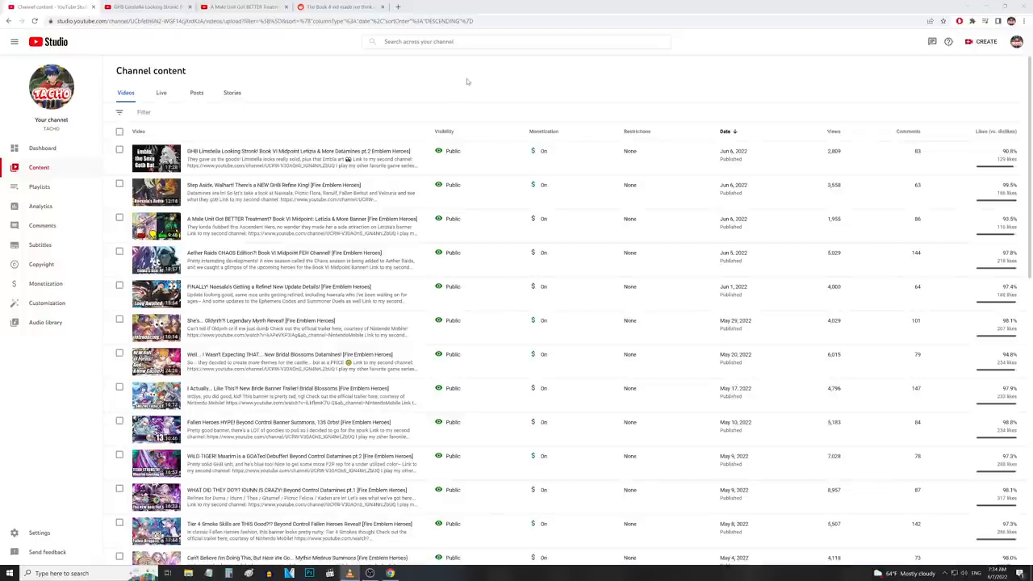
mouse_move(527, 79)
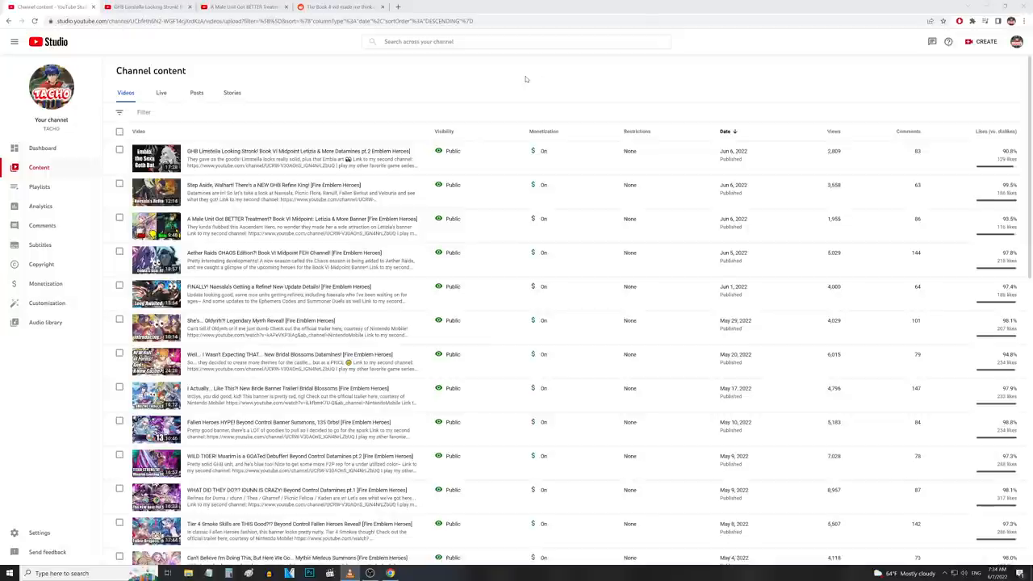
mouse_move(234, 158)
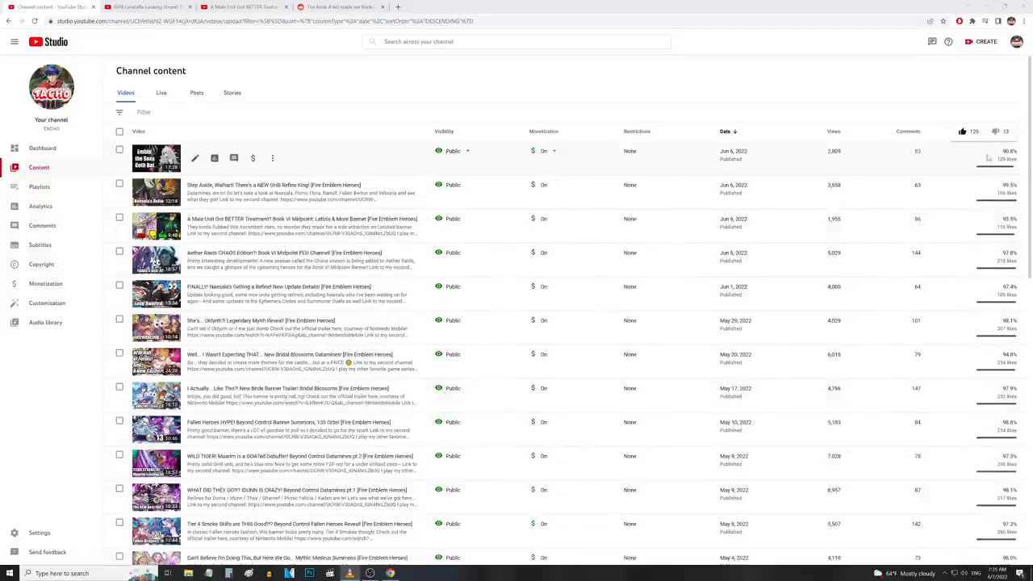
mouse_move(966, 158)
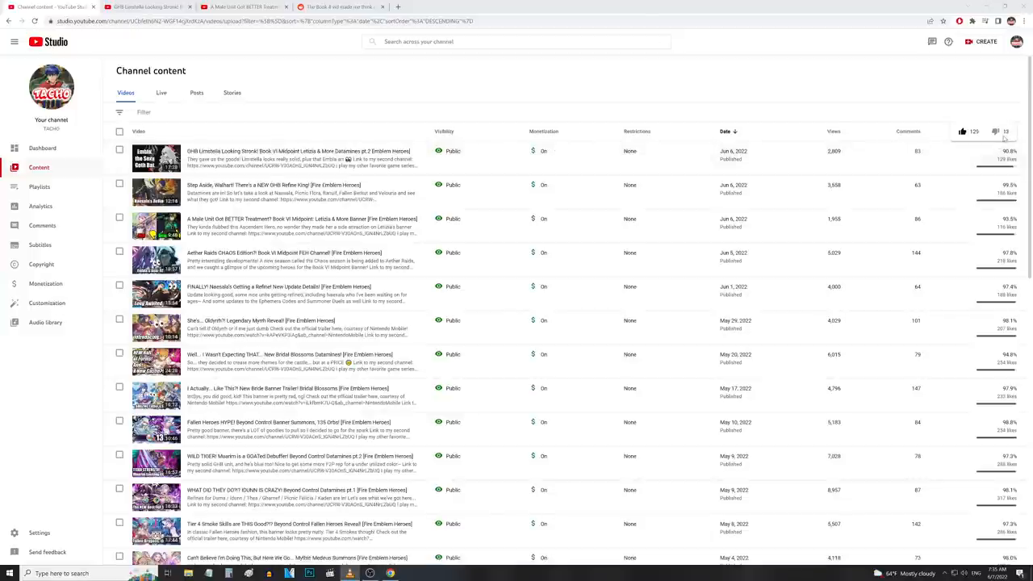
mouse_move(1002, 138)
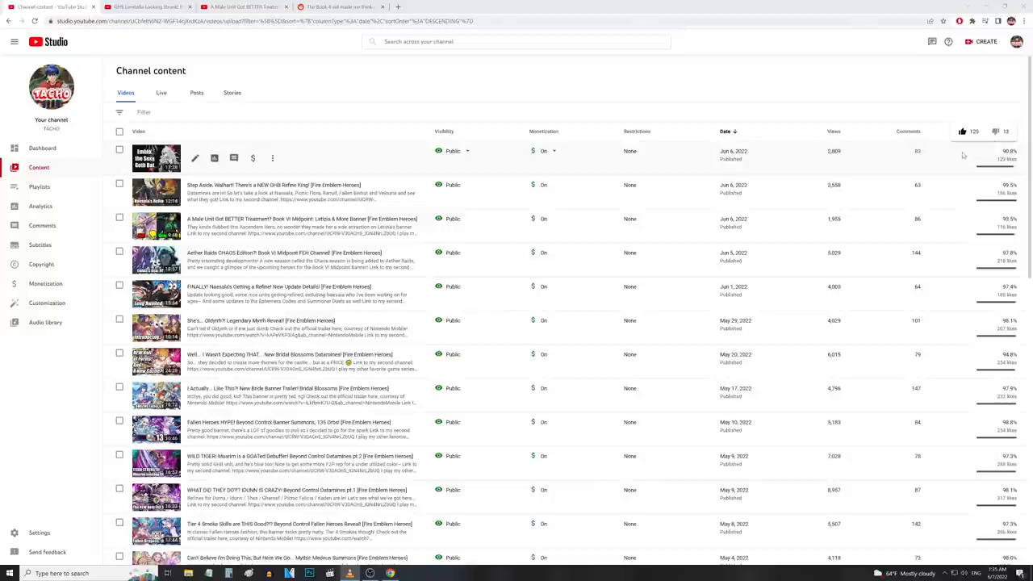
mouse_move(937, 153)
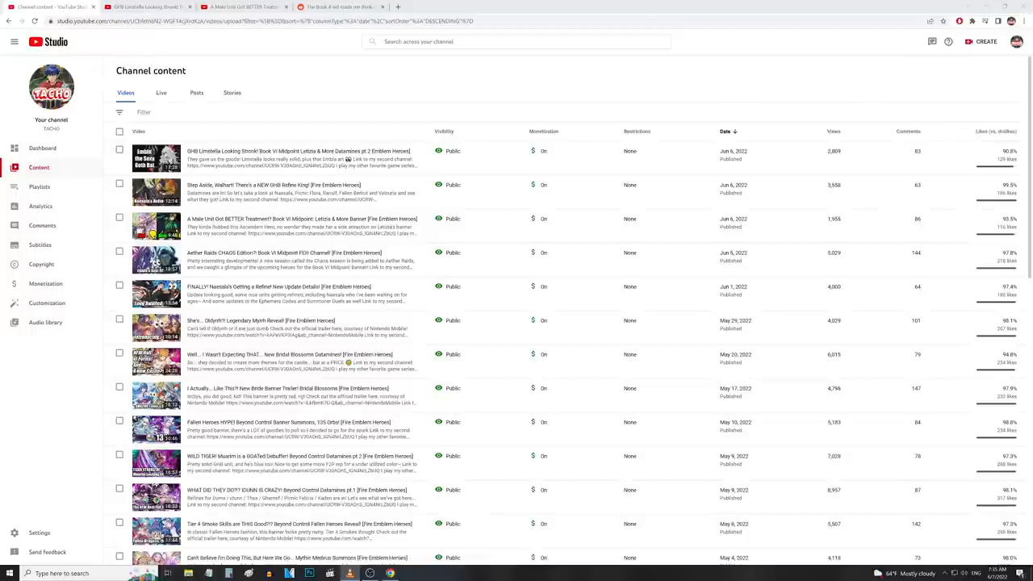
- Switch to the Fire Emblem Heroes Book VI Midpoint watch page and scroll down into its comments
left_click(156, 155)
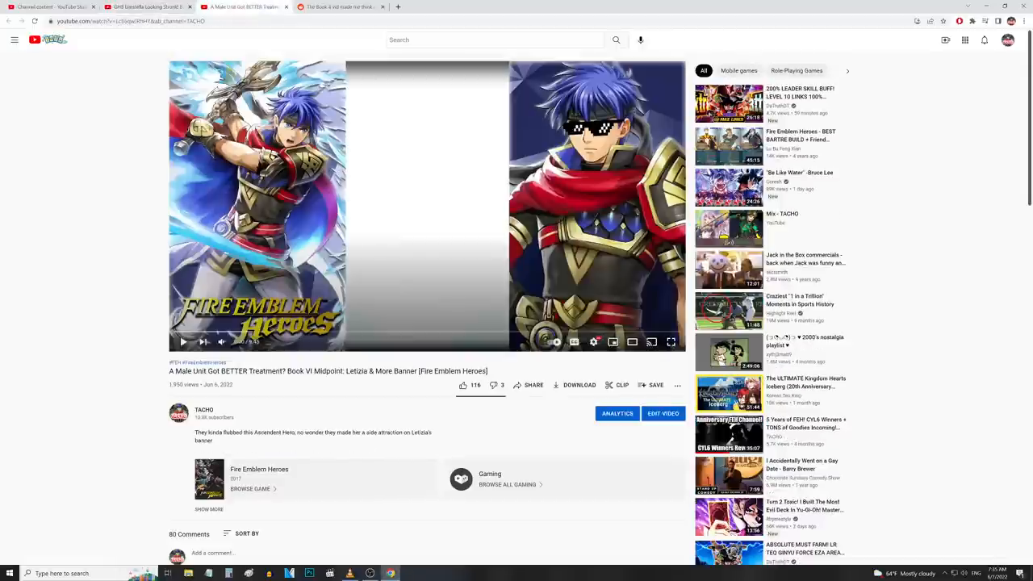
mouse_move(149, 289)
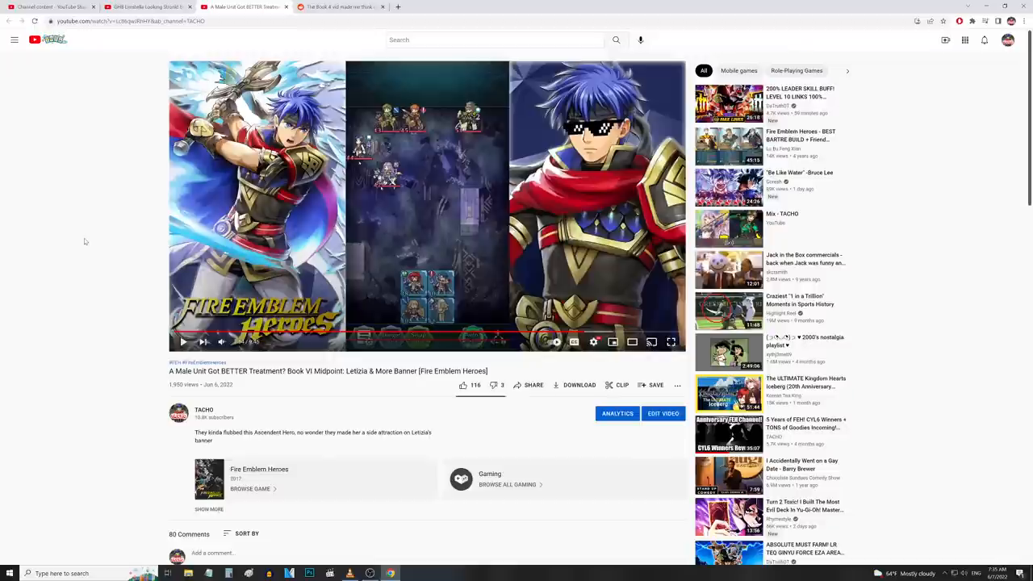
mouse_move(348, 165)
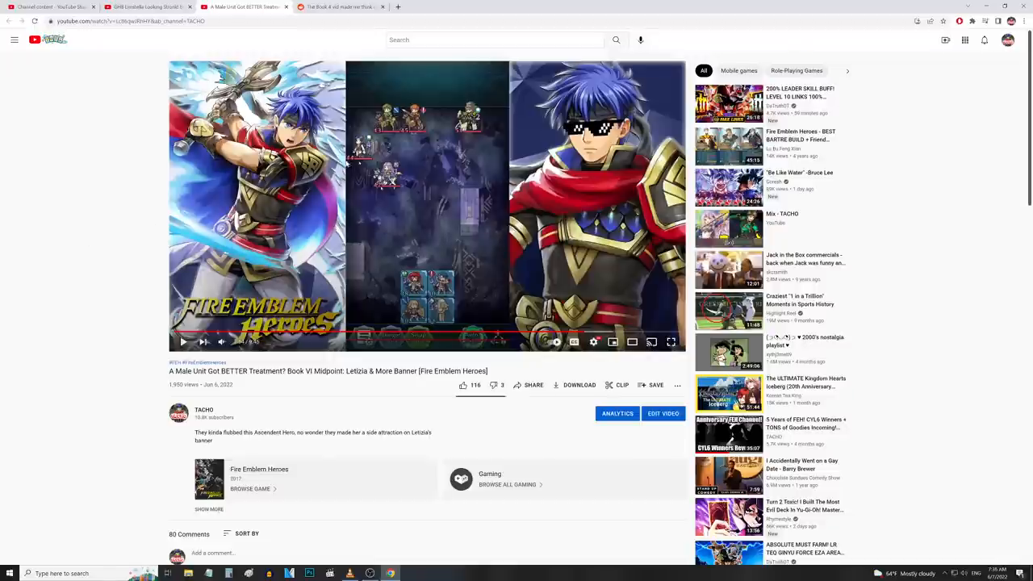
mouse_move(91, 234)
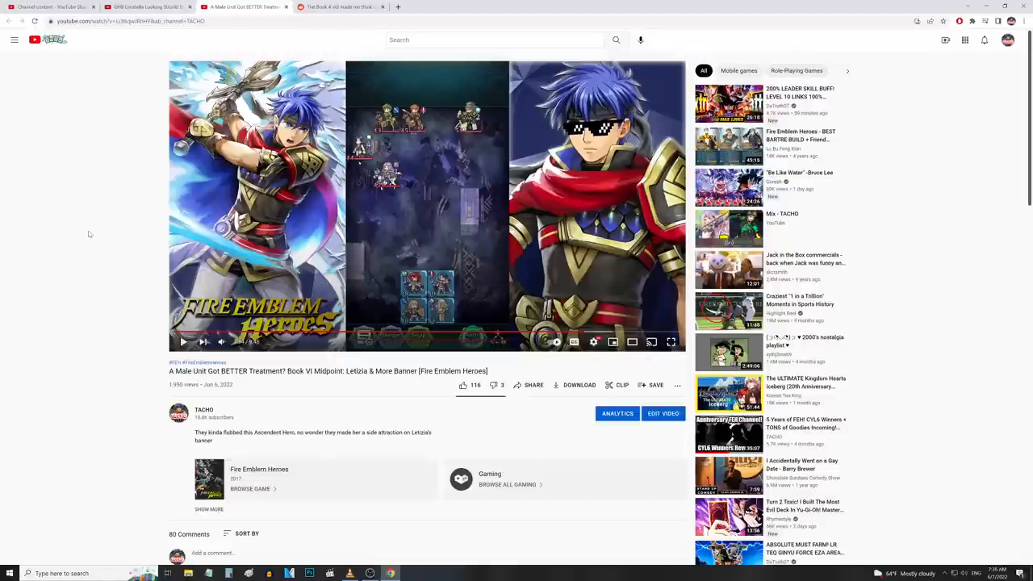
scroll("down", 3)
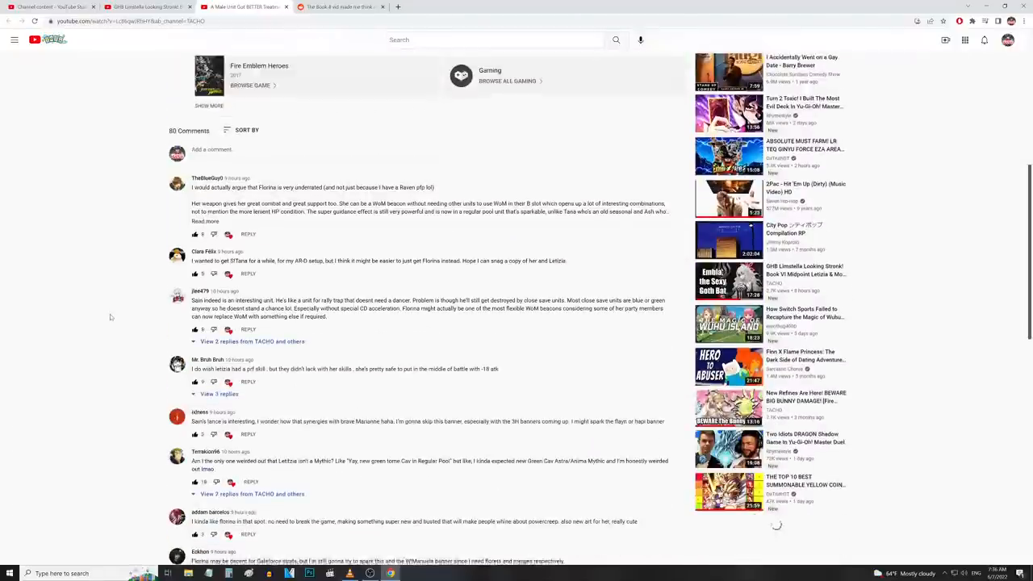
scroll("down", 3)
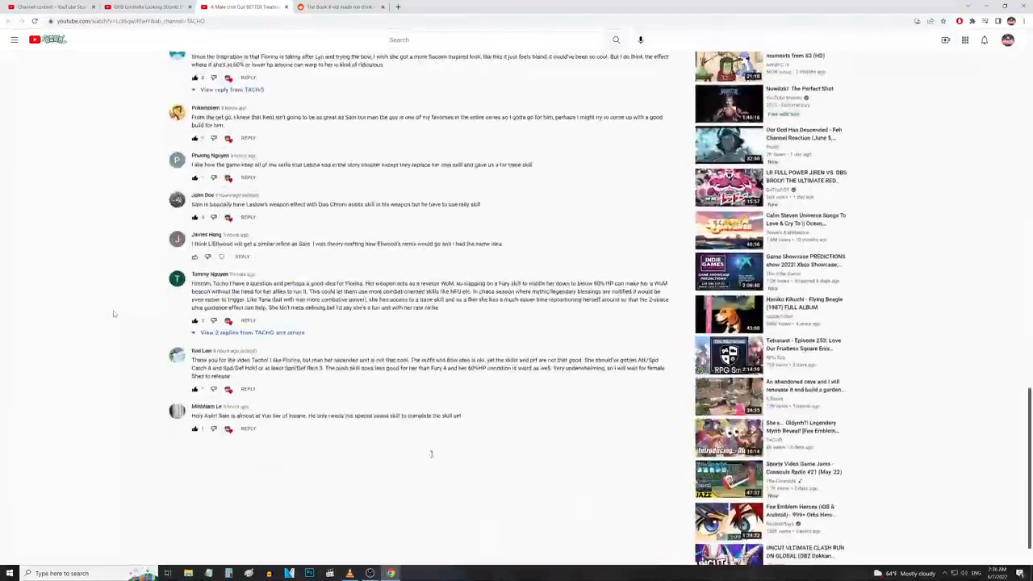
scroll("up", 3)
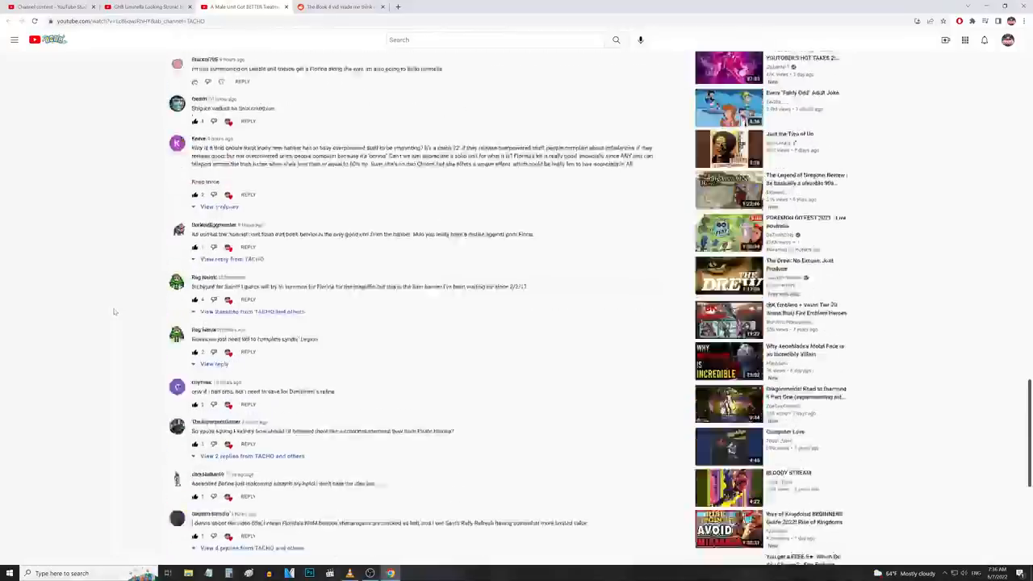
scroll("down", 3)
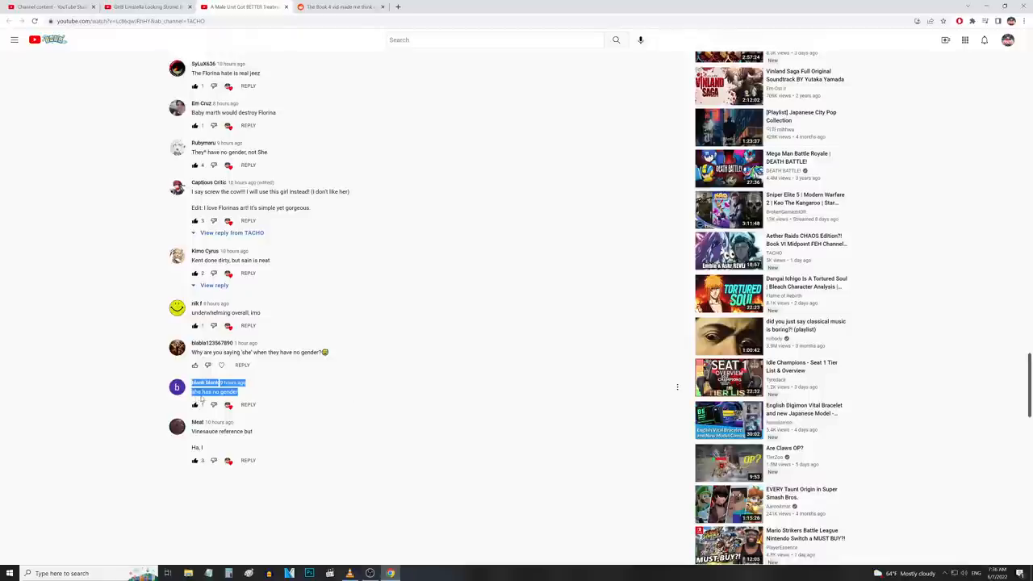
mouse_move(320, 397)
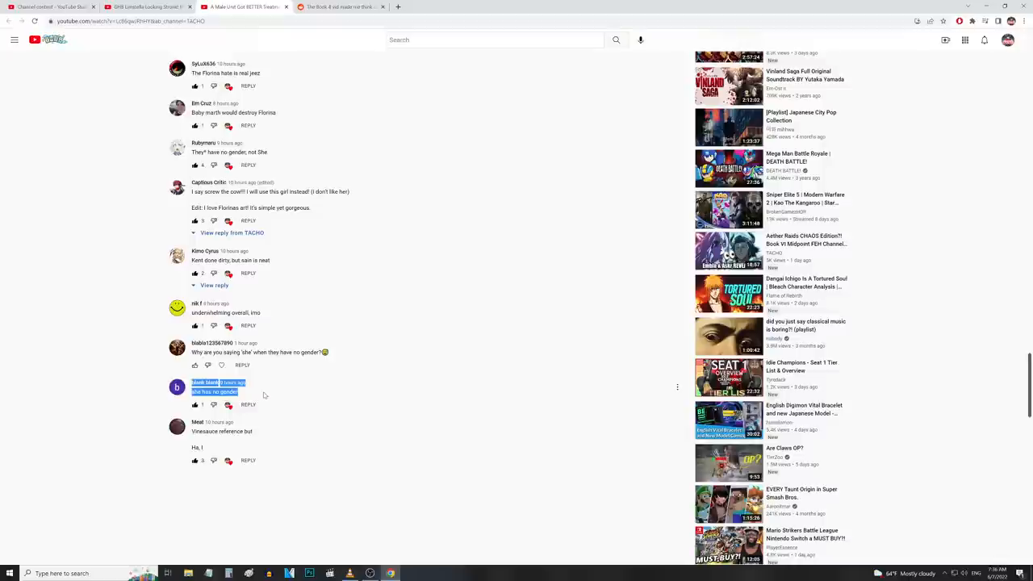
mouse_move(335, 365)
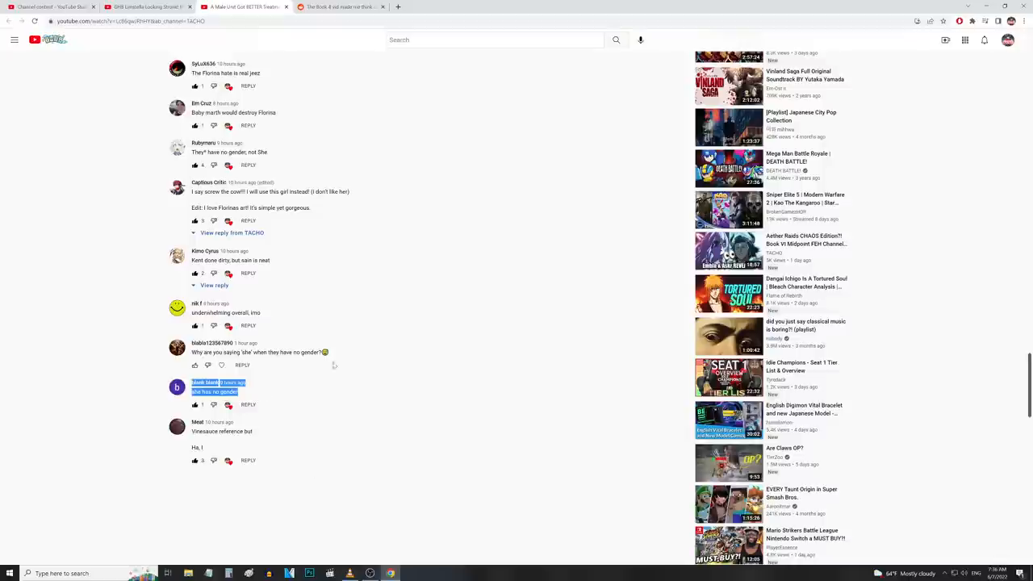
- Switch to the r/FireEmblemHeroes post about Alfonse Sheep in the Big City
left_click(339, 7)
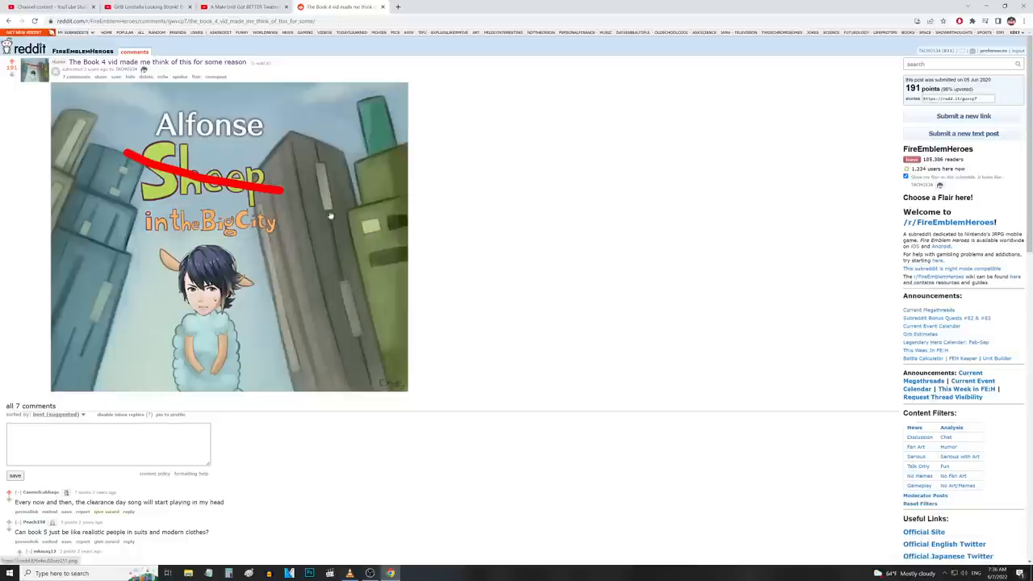
mouse_move(511, 199)
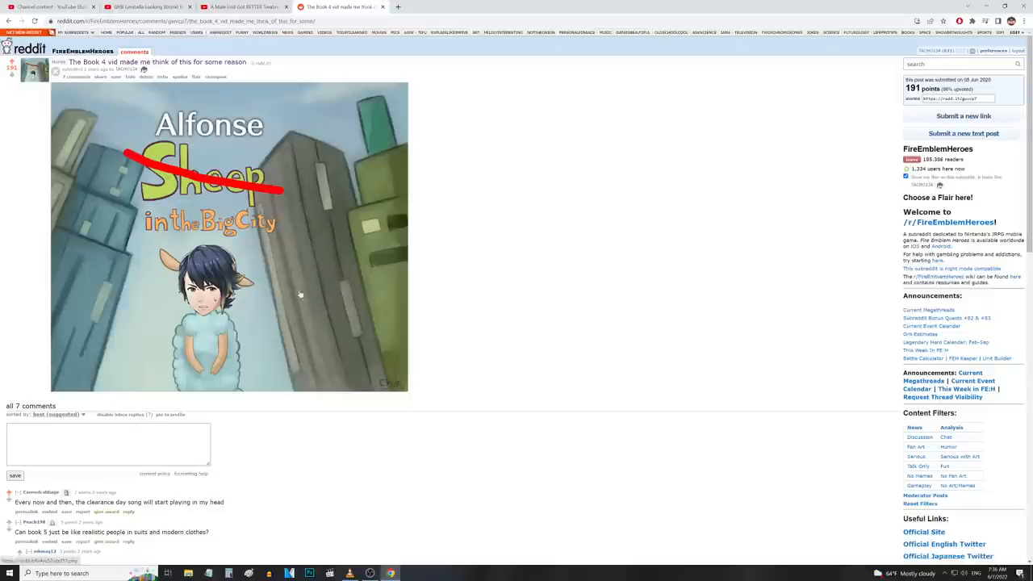
mouse_move(325, 294)
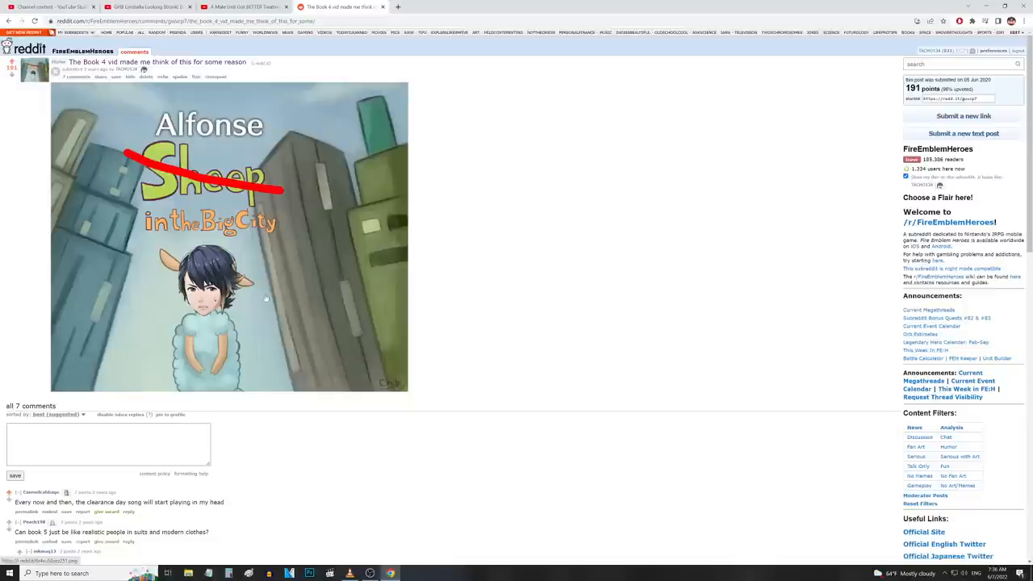
mouse_move(126, 95)
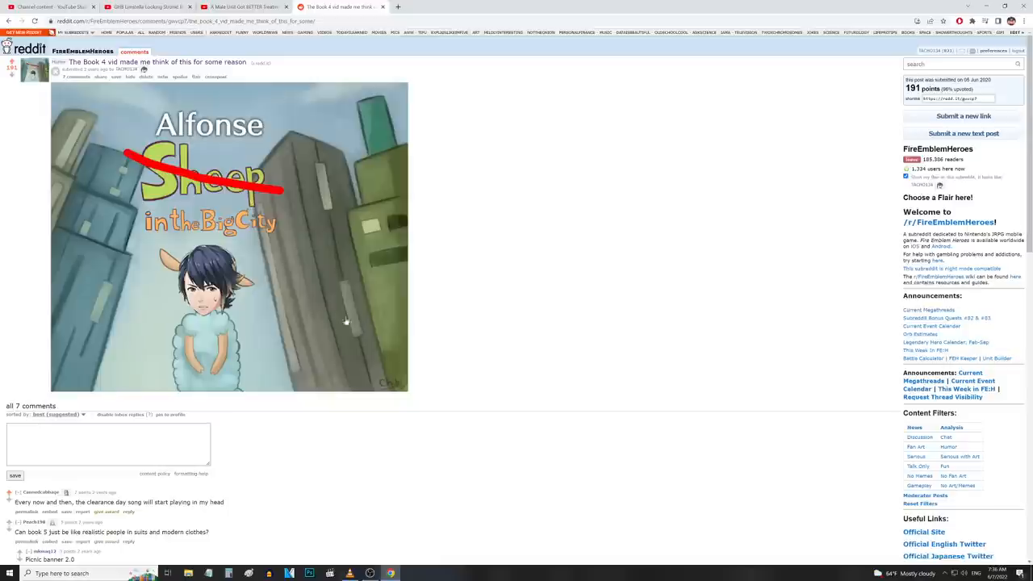
mouse_move(265, 384)
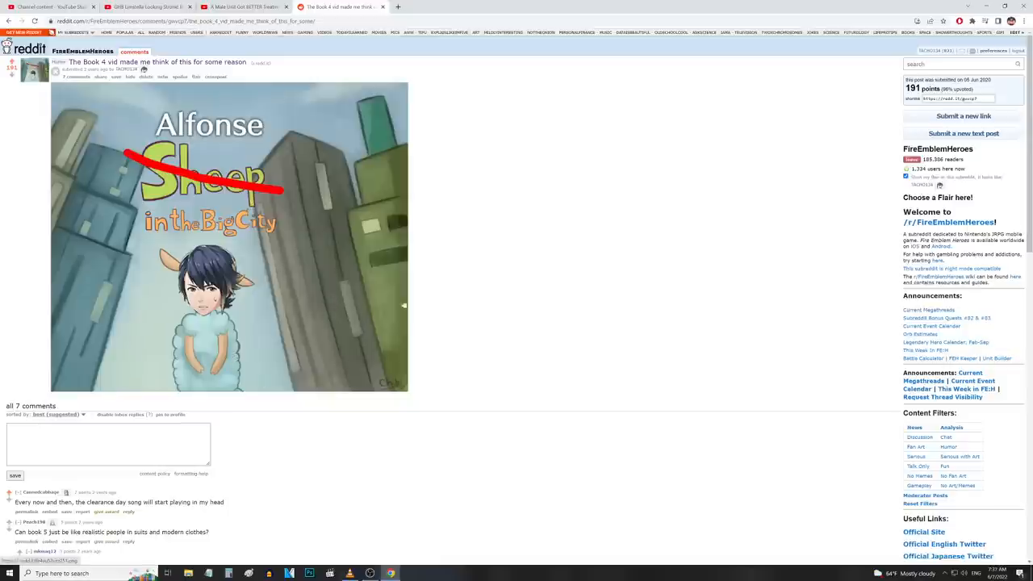
mouse_move(572, 268)
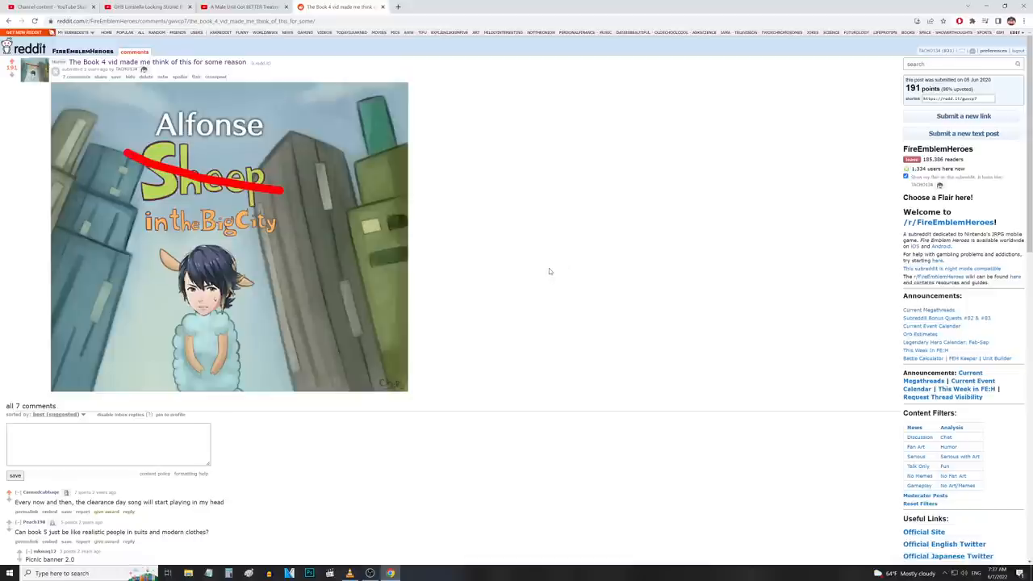
mouse_move(287, 337)
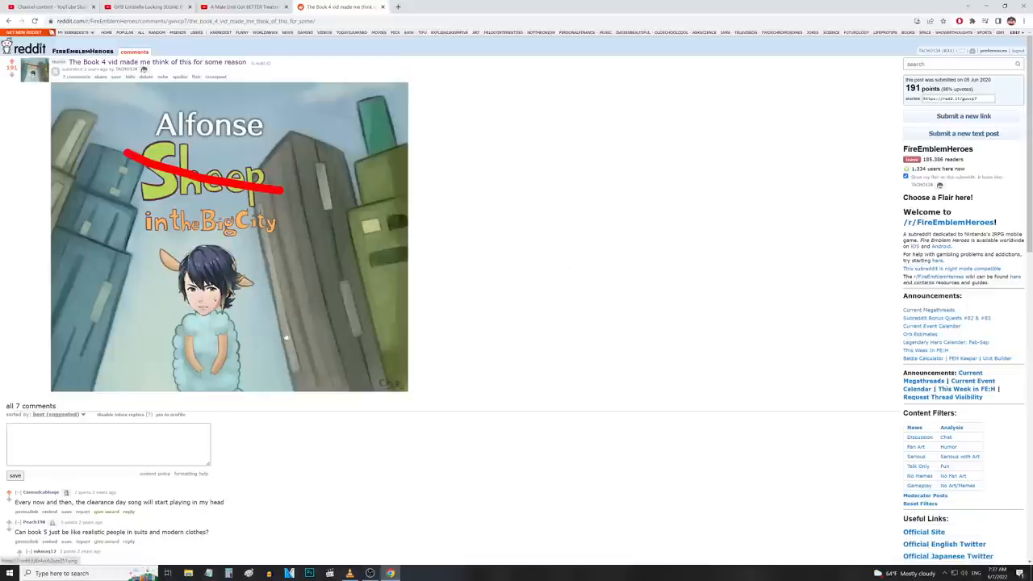
mouse_move(236, 315)
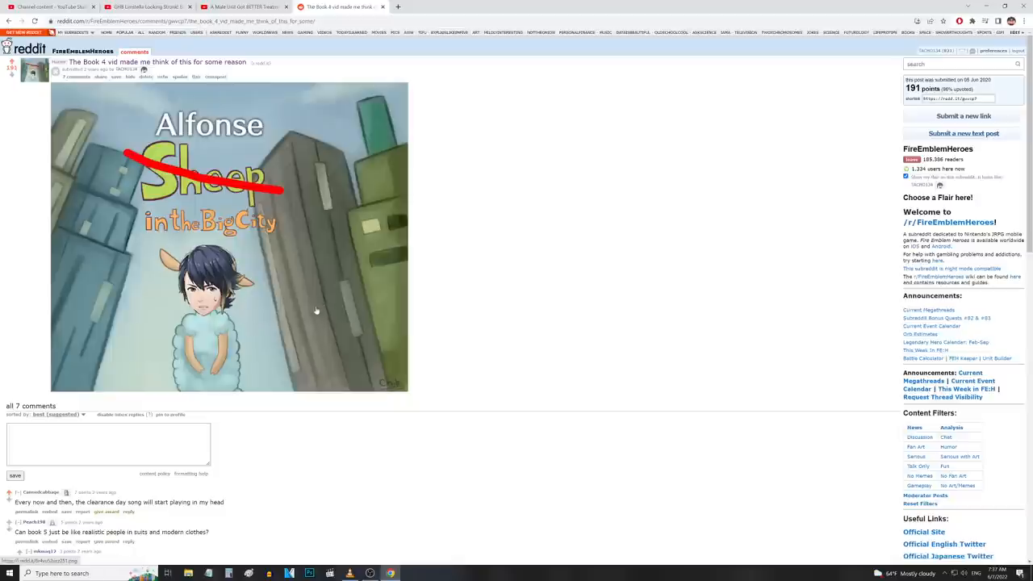
mouse_move(297, 280)
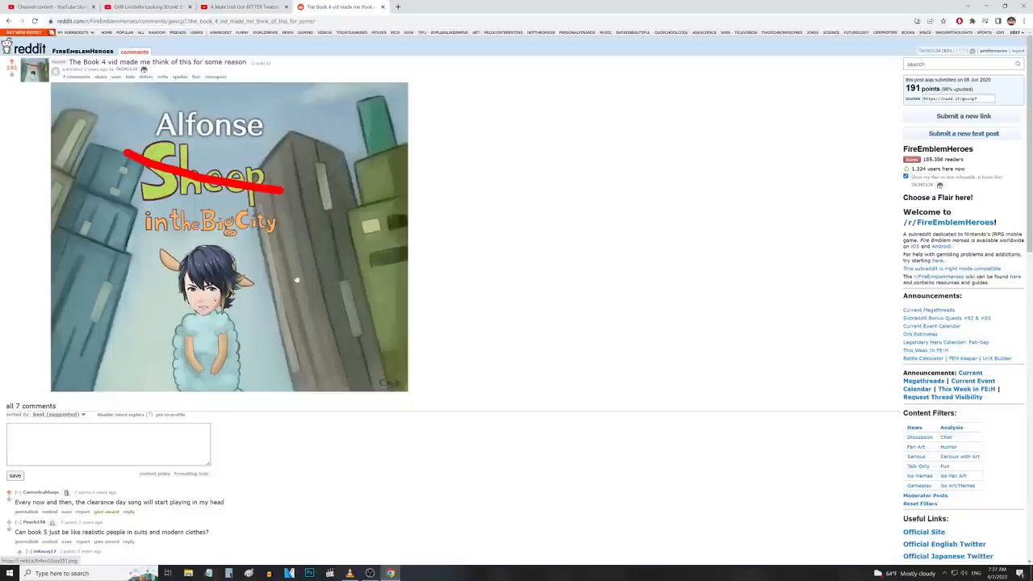
mouse_move(568, 245)
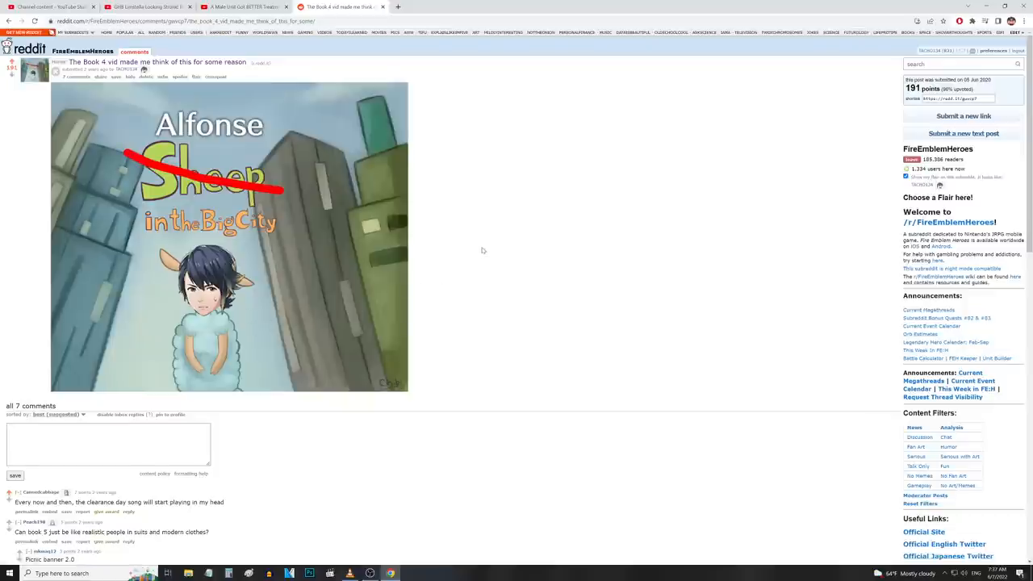
mouse_move(352, 239)
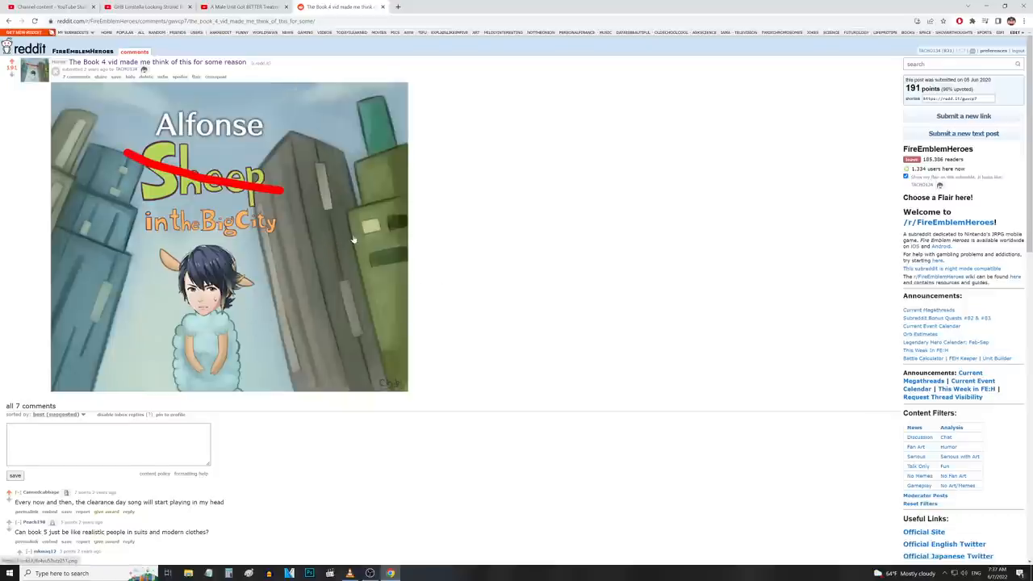
mouse_move(378, 265)
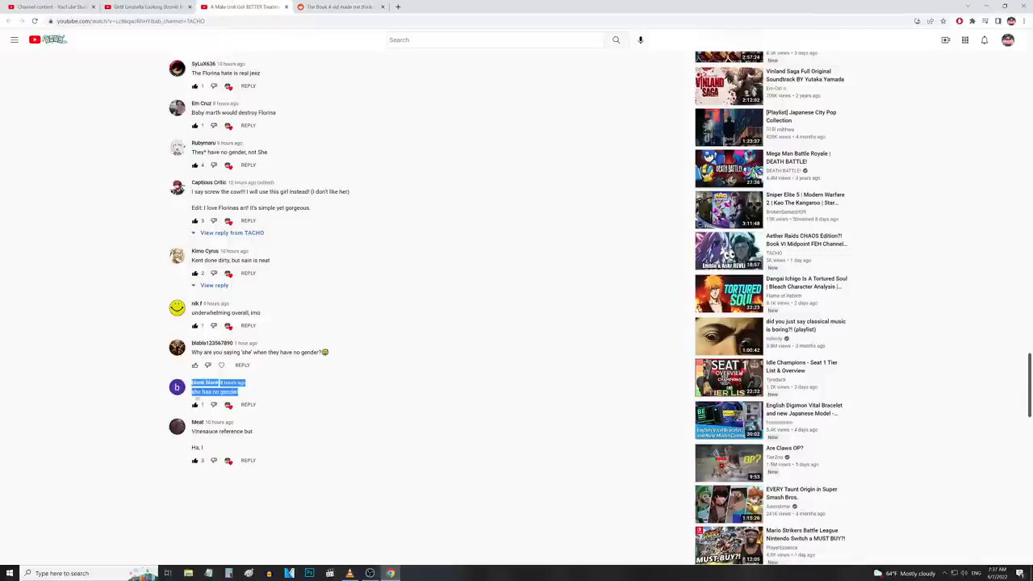
mouse_move(130, 375)
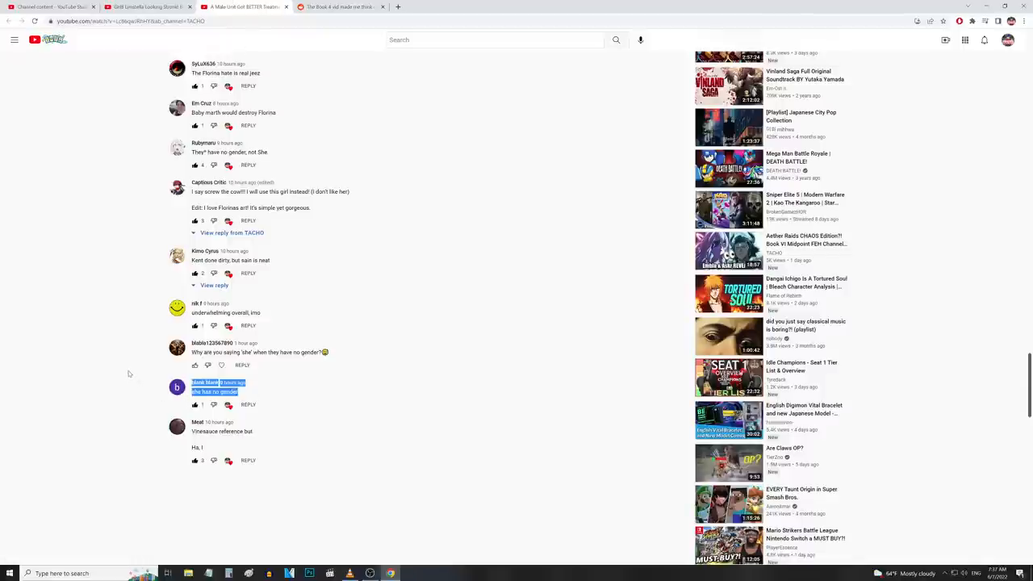
mouse_move(143, 361)
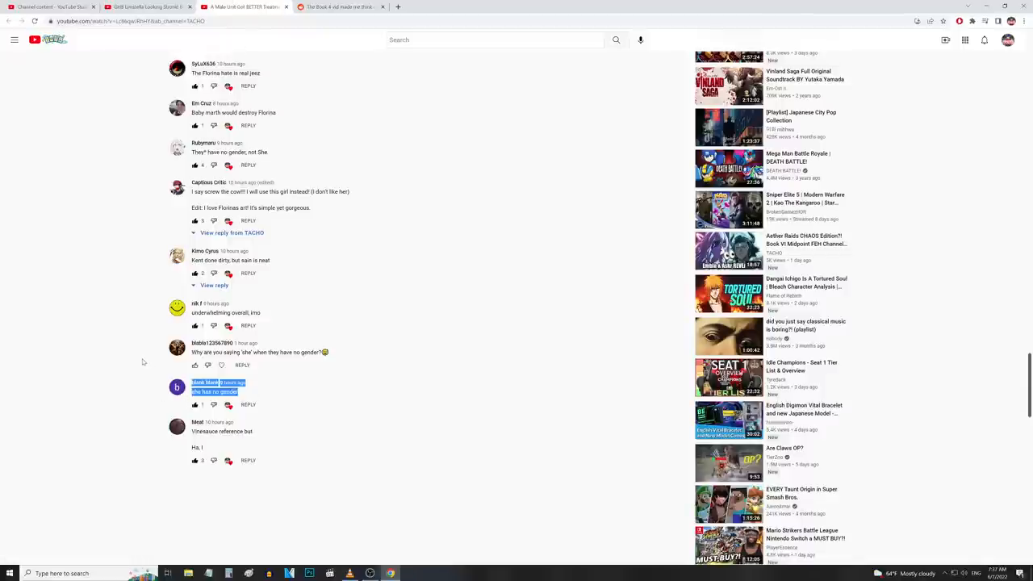
mouse_move(129, 365)
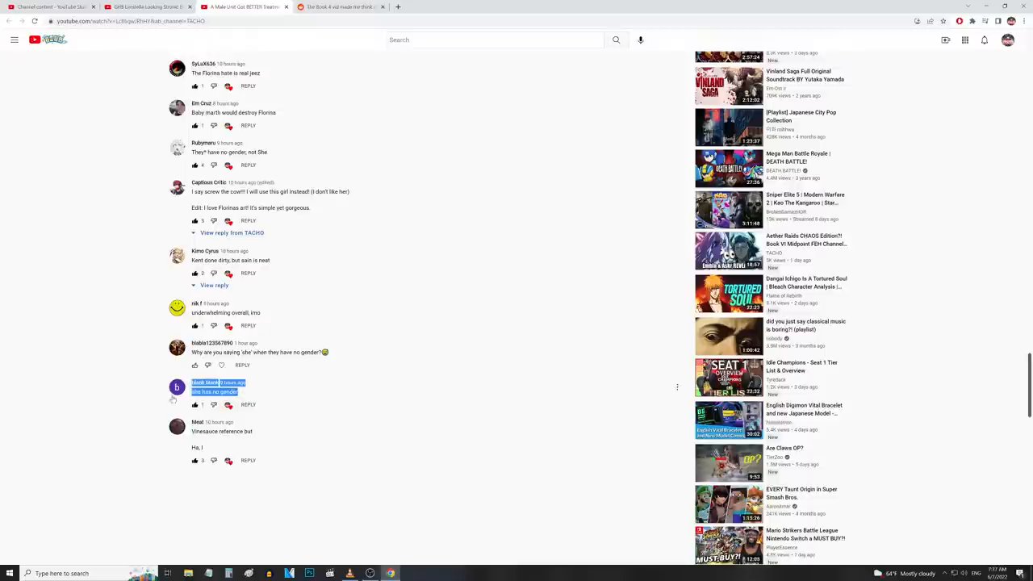
mouse_move(114, 387)
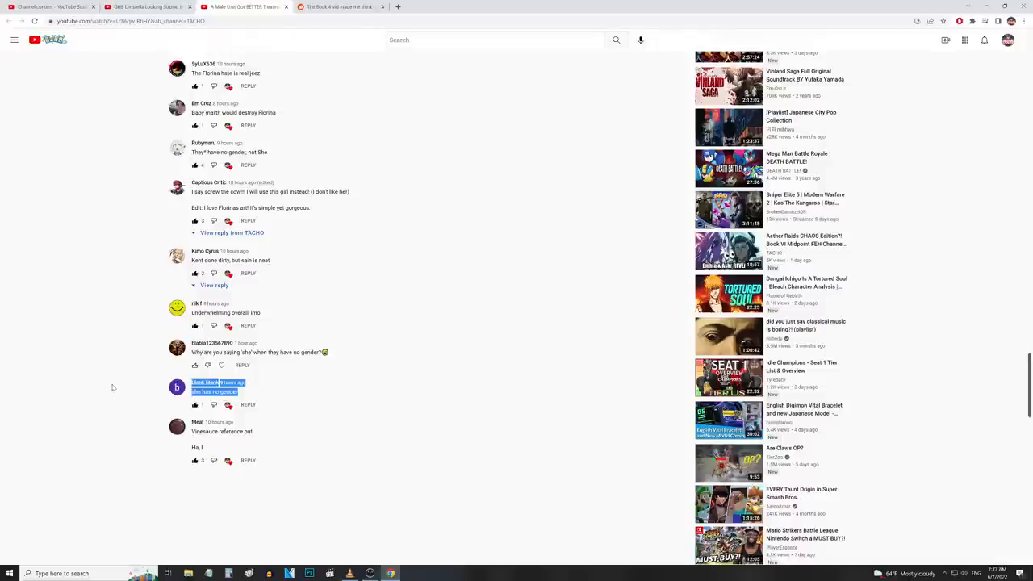
mouse_move(137, 388)
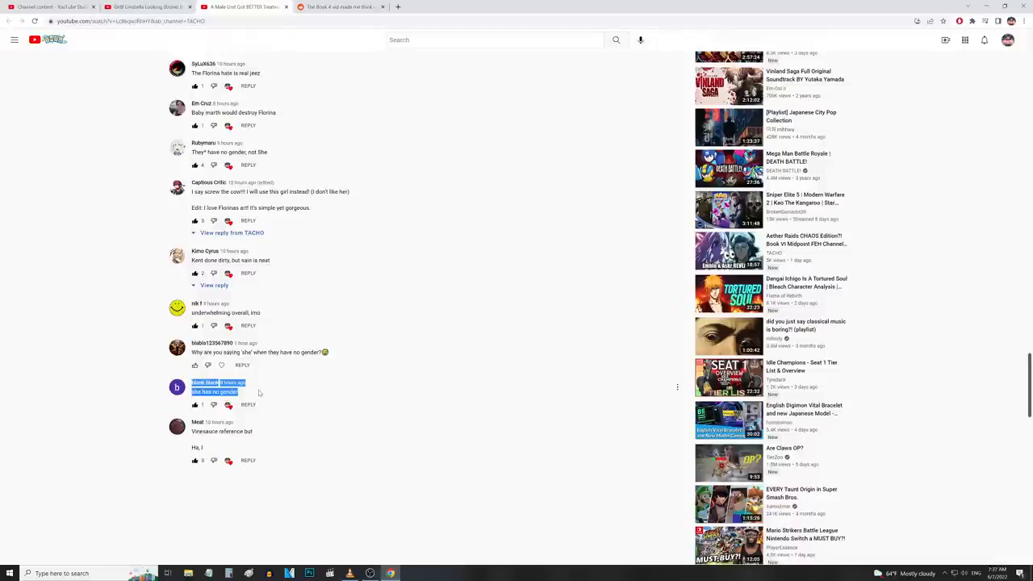
mouse_move(133, 394)
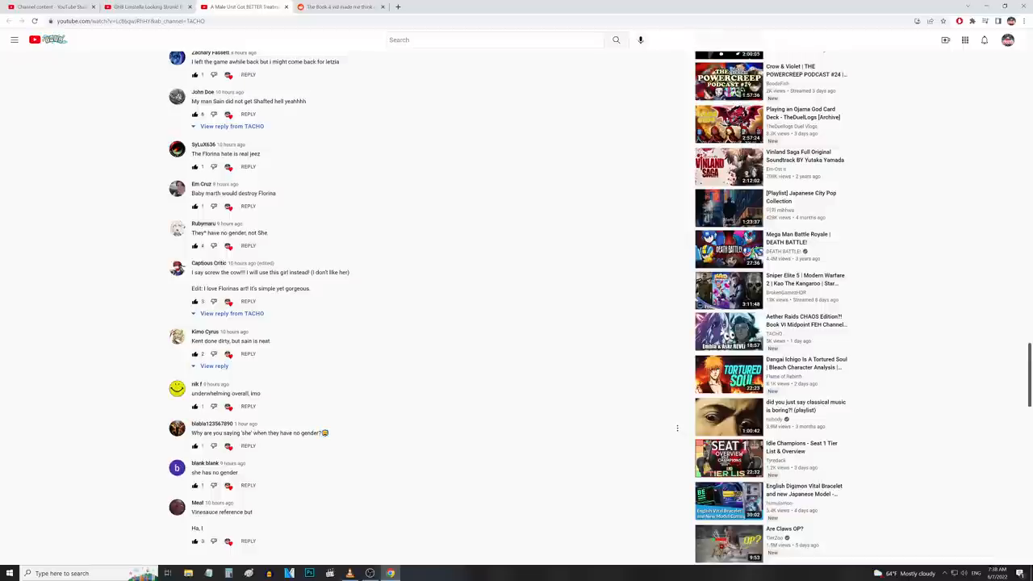
mouse_move(110, 361)
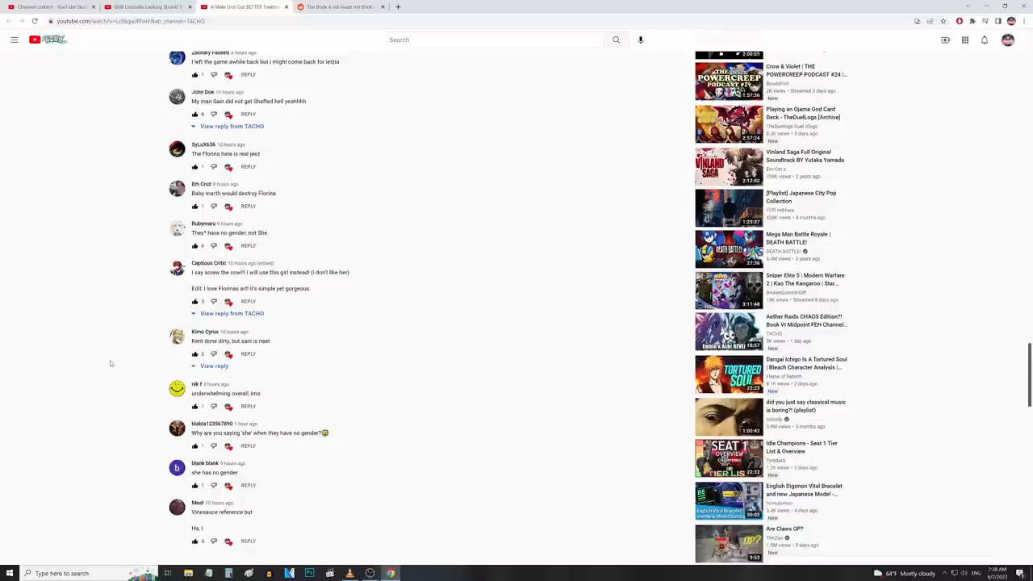
- Scroll to the GHB Limstella comments and expand the 26 replies under the top comment
scroll("down", 3)
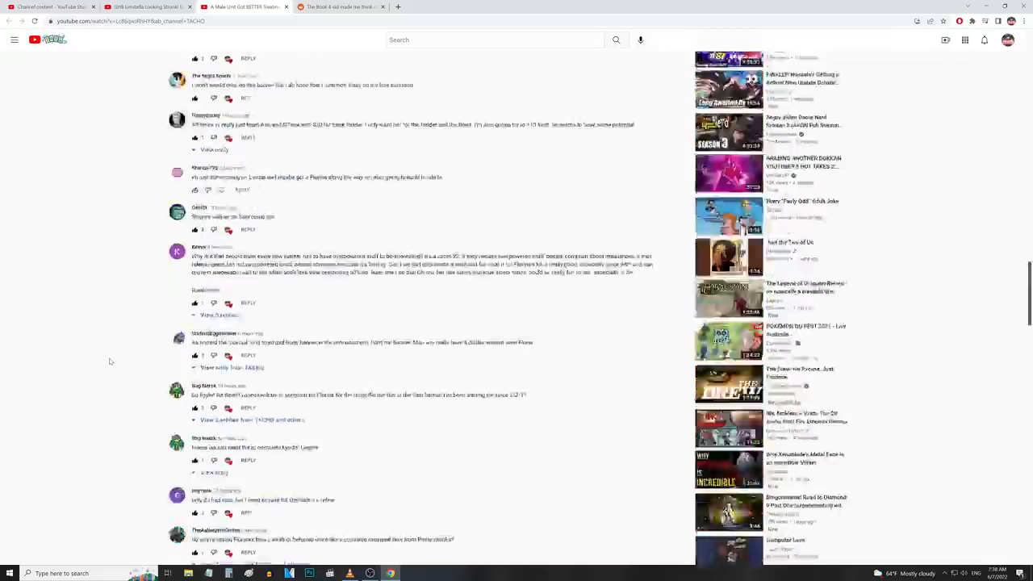
scroll("up", 3)
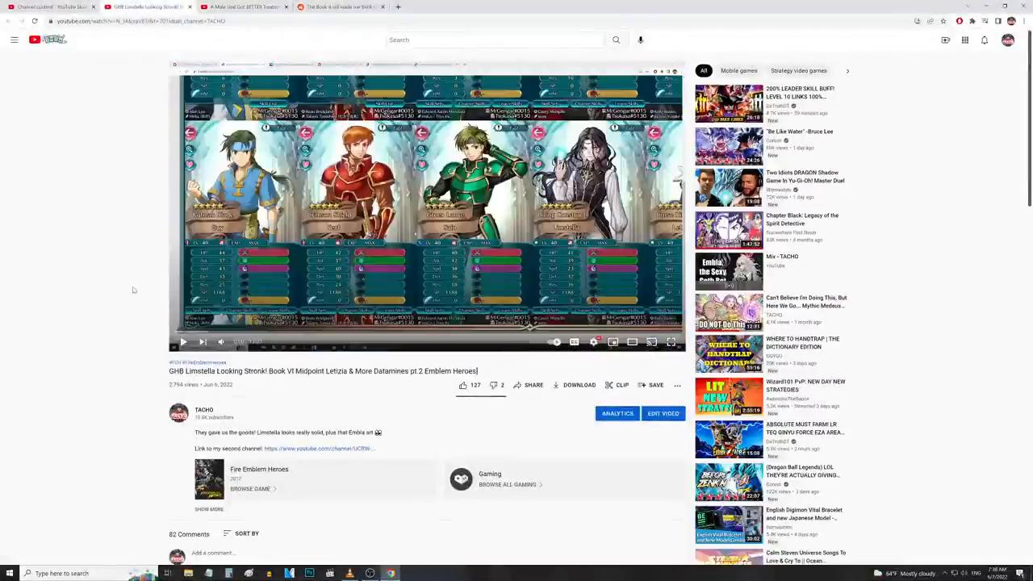
scroll("down", 3)
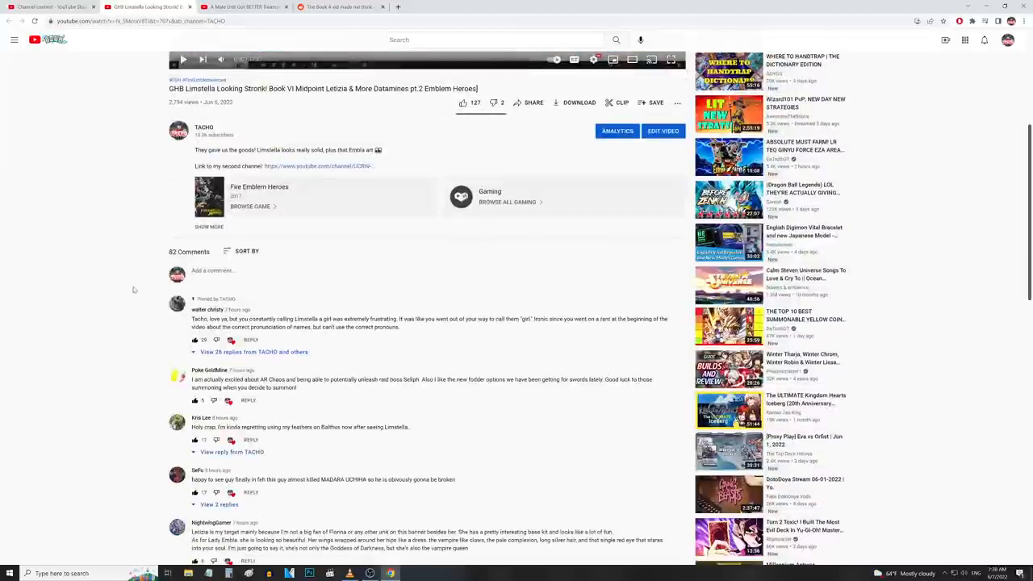
mouse_move(304, 353)
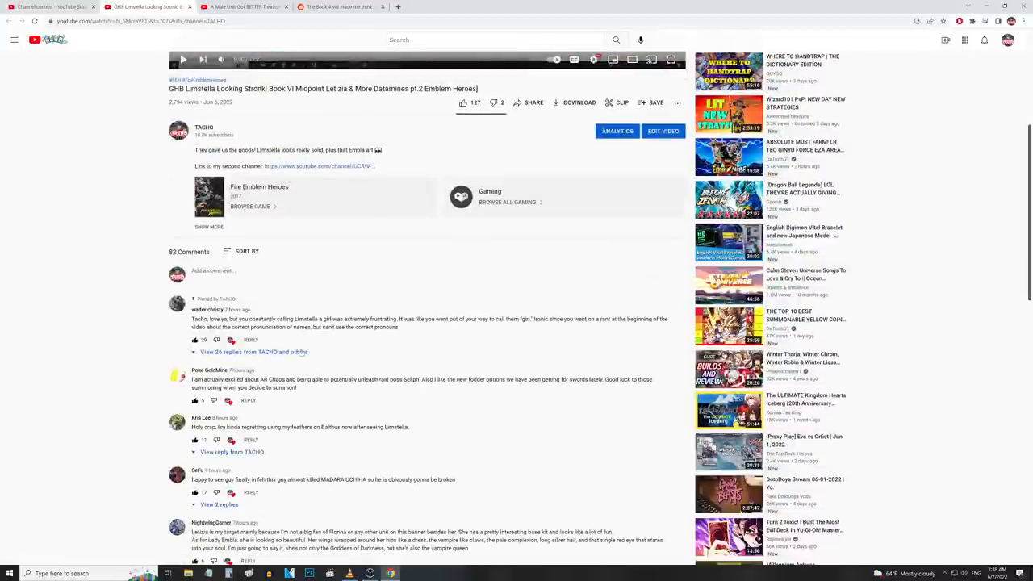
left_click(250, 352)
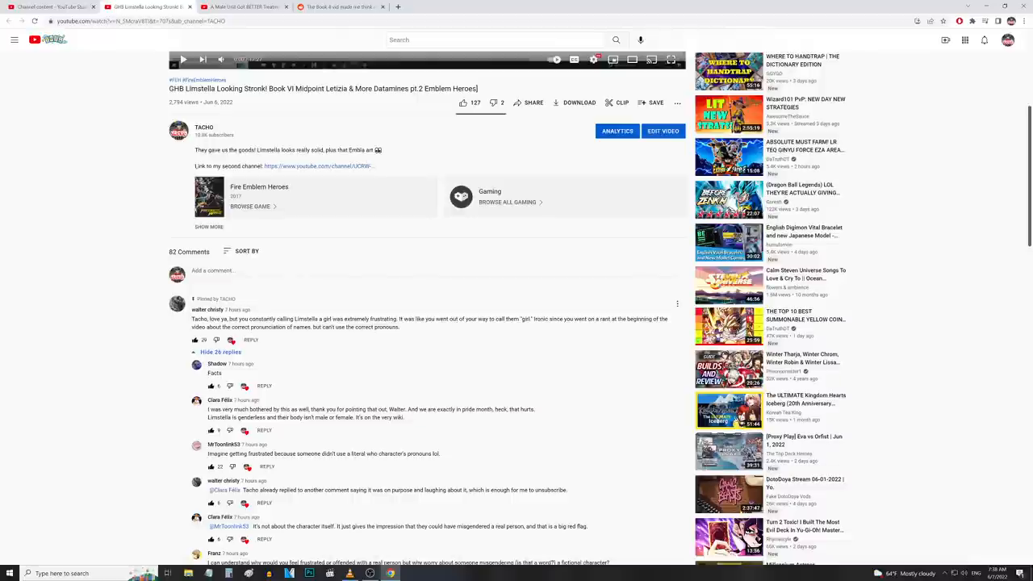
mouse_move(465, 329)
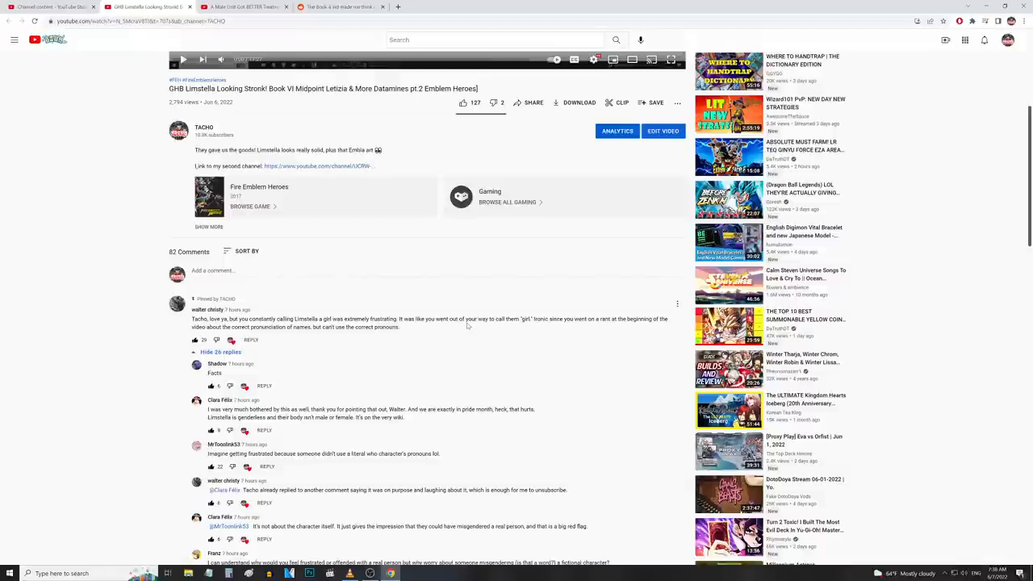
mouse_move(466, 326)
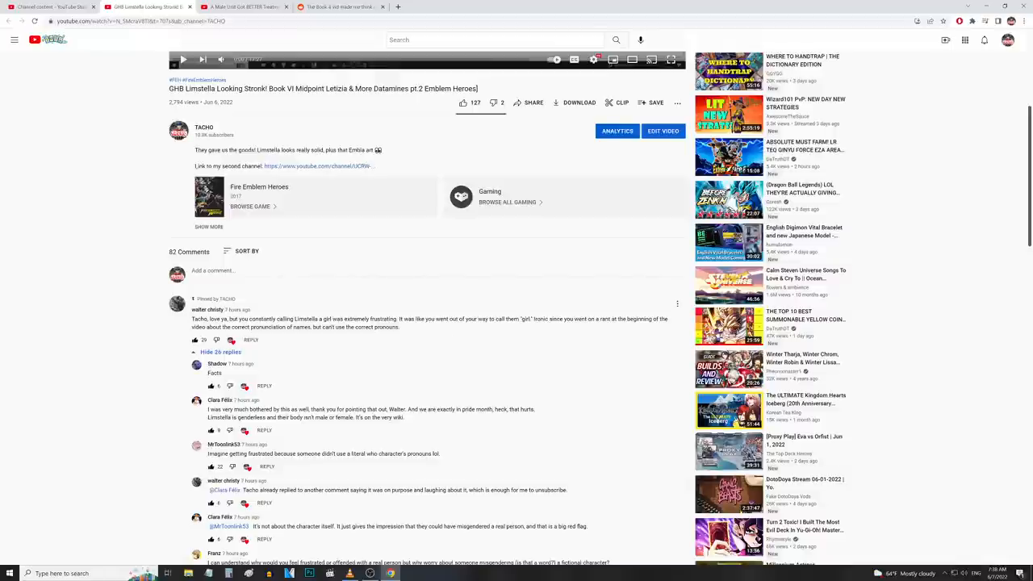
- Highlight a sentence in the top comment about Lumera's gender, then deselect it
scroll("down", 3)
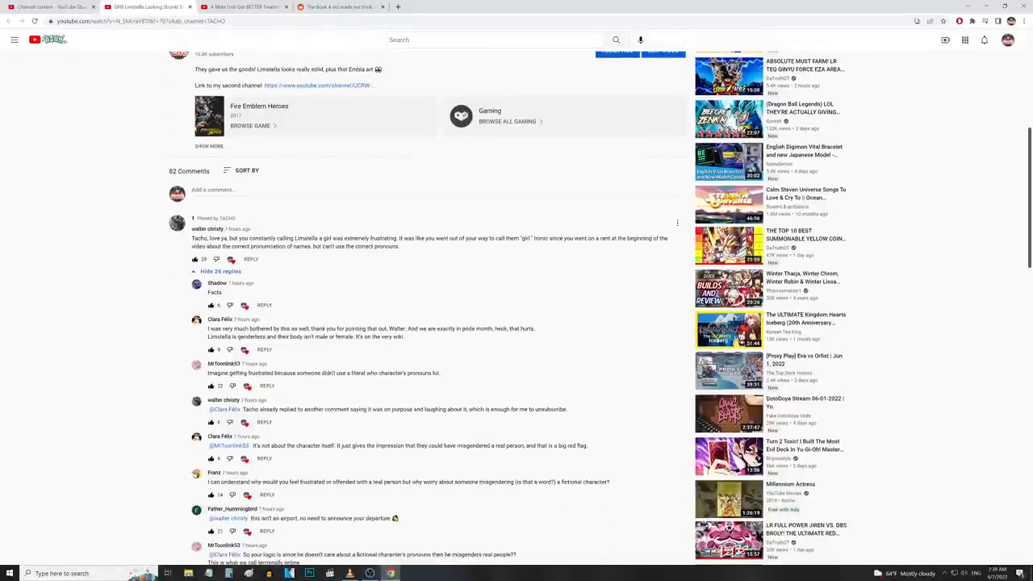
mouse_move(168, 249)
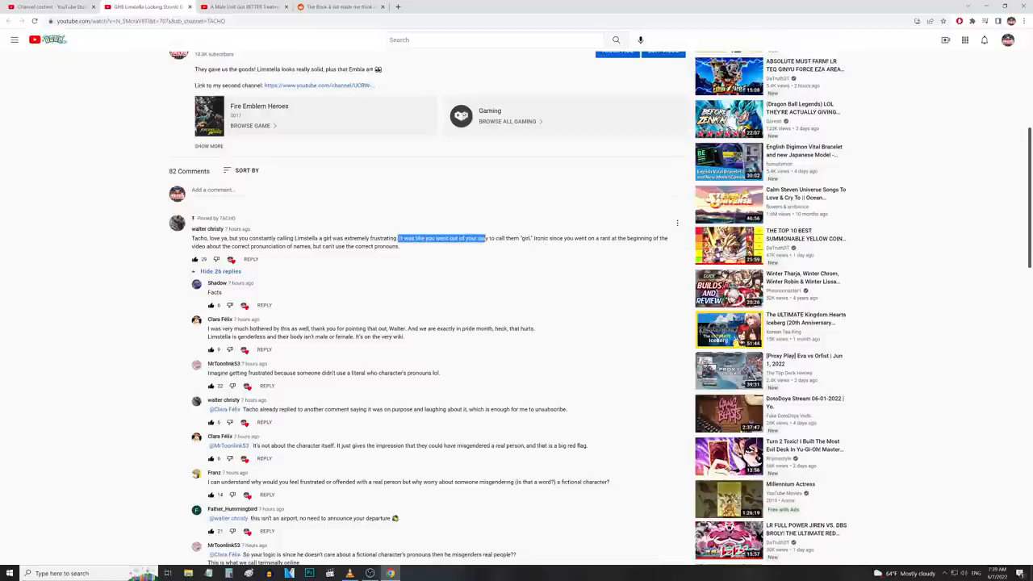
left_click_drag(488, 239, 530, 239)
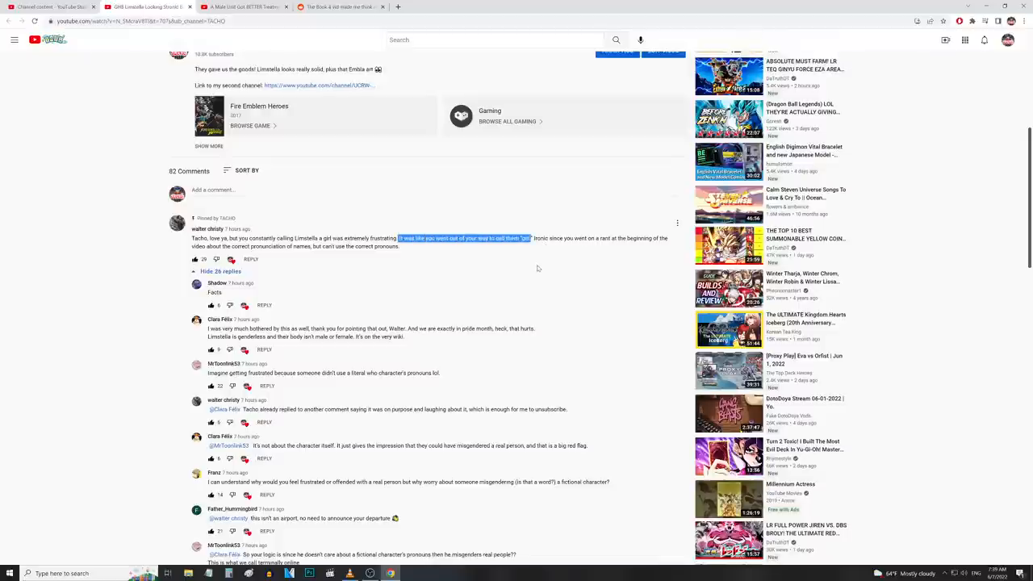
mouse_move(533, 262)
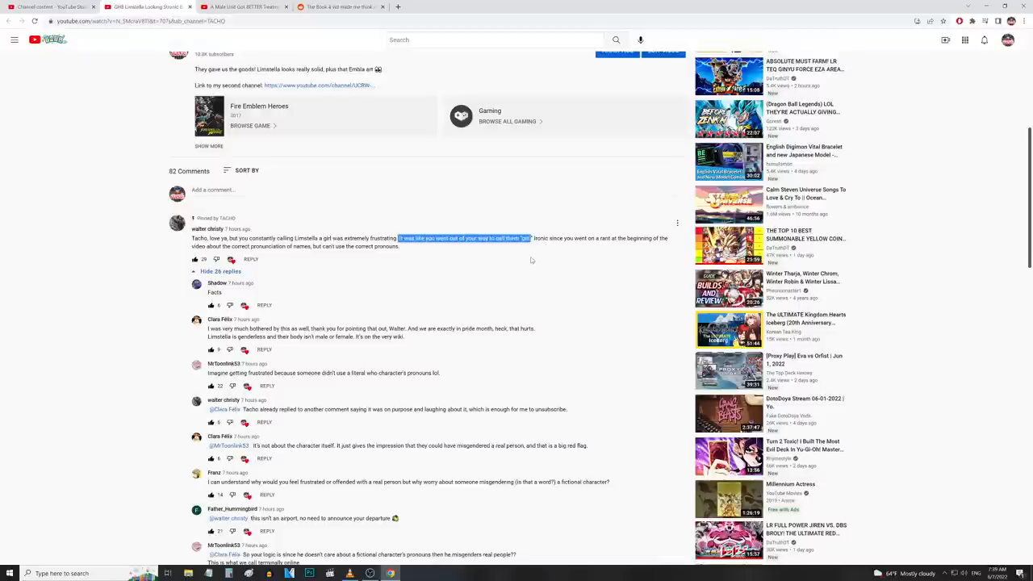
mouse_move(491, 250)
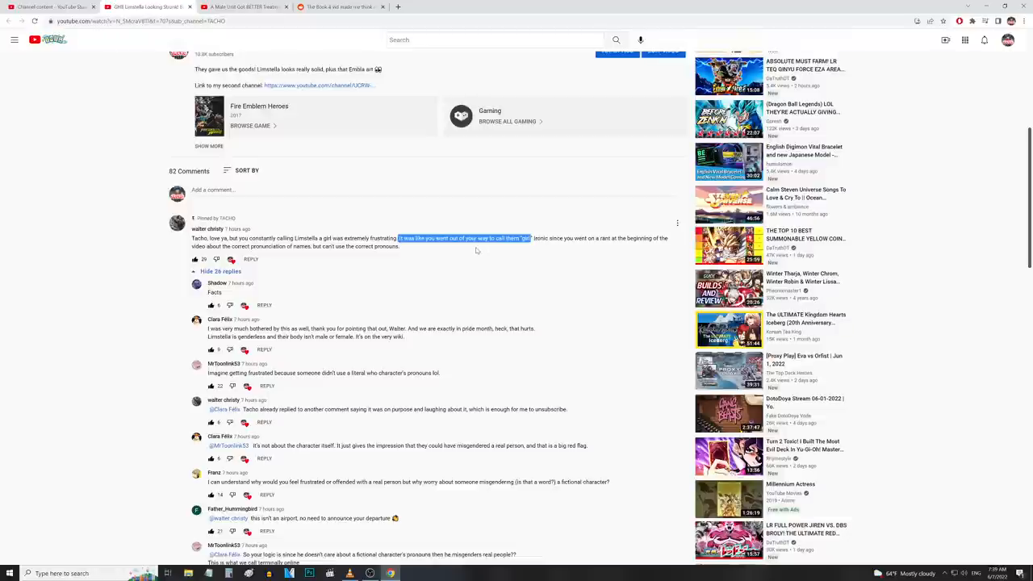
mouse_move(526, 248)
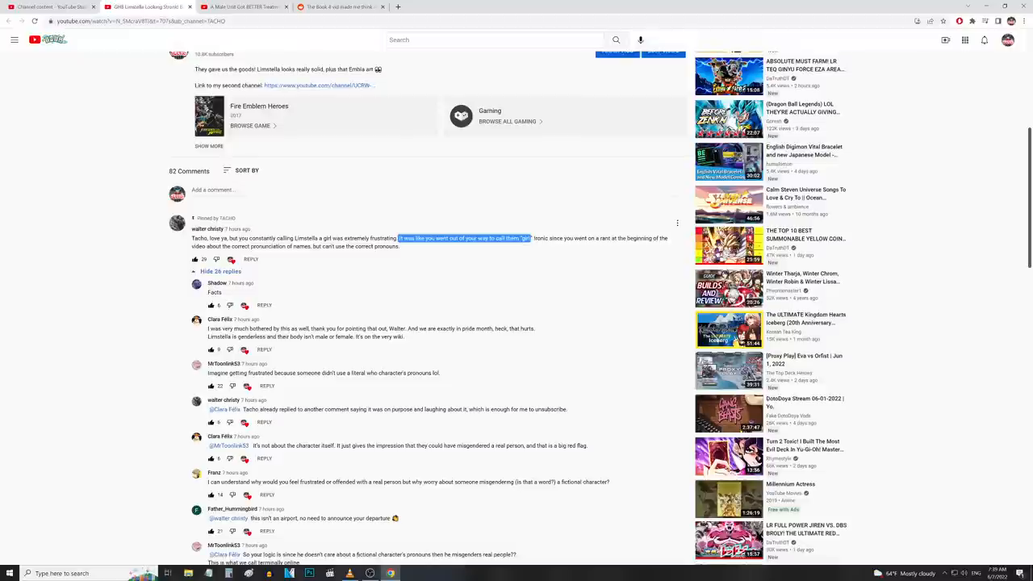
mouse_move(545, 252)
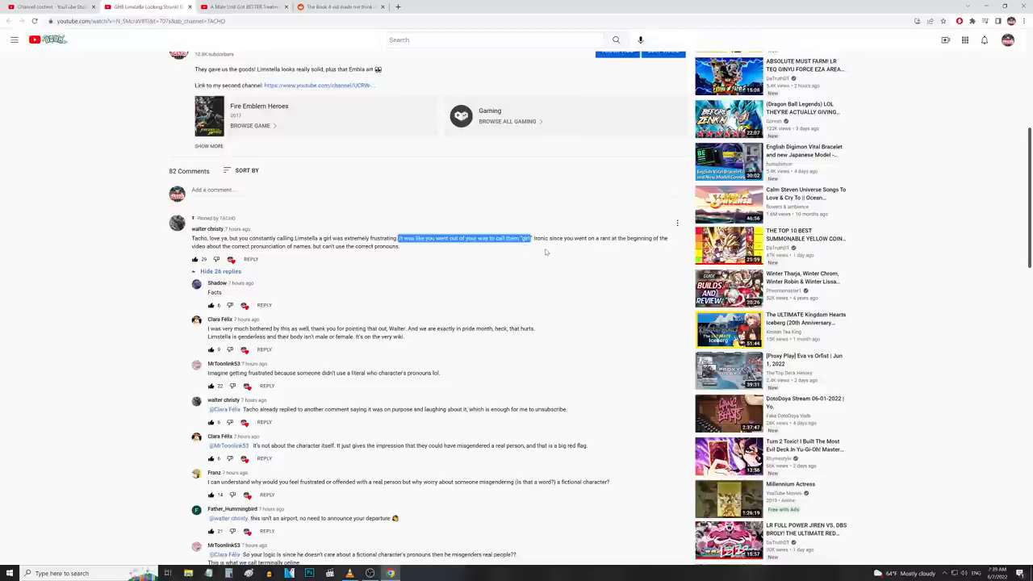
left_click(547, 250)
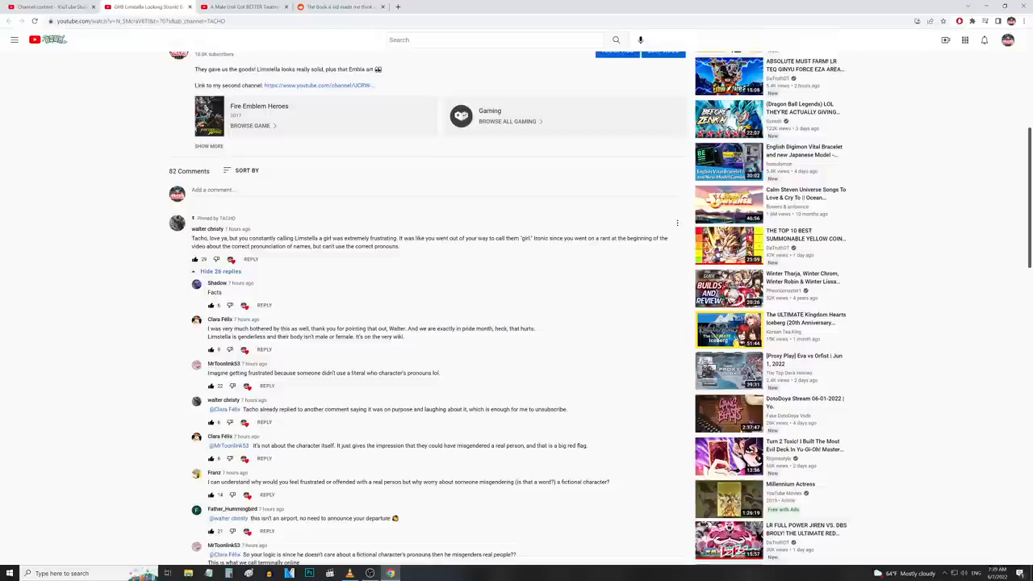
mouse_move(335, 255)
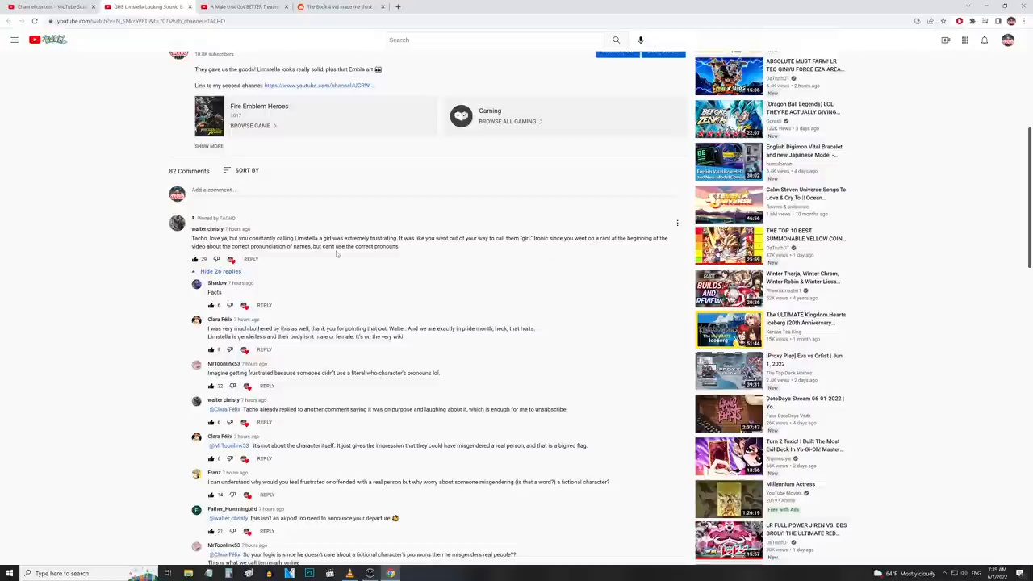
scroll("up", 3)
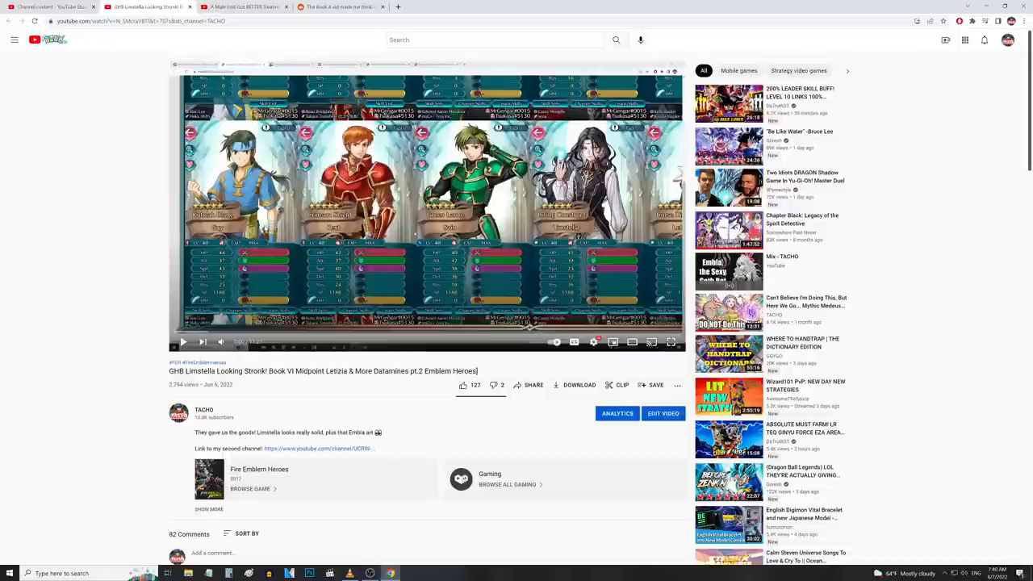
mouse_move(116, 266)
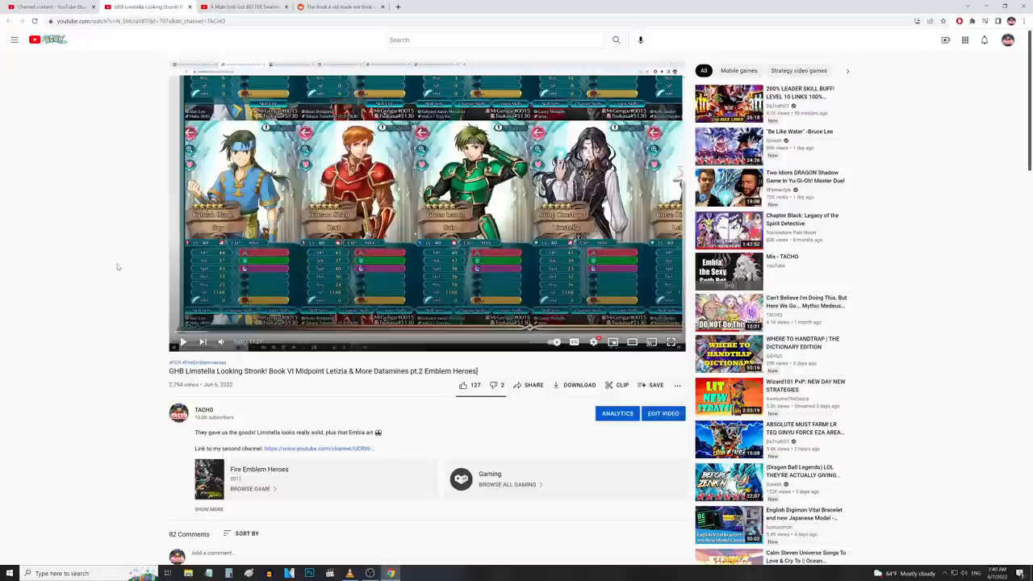
mouse_move(136, 262)
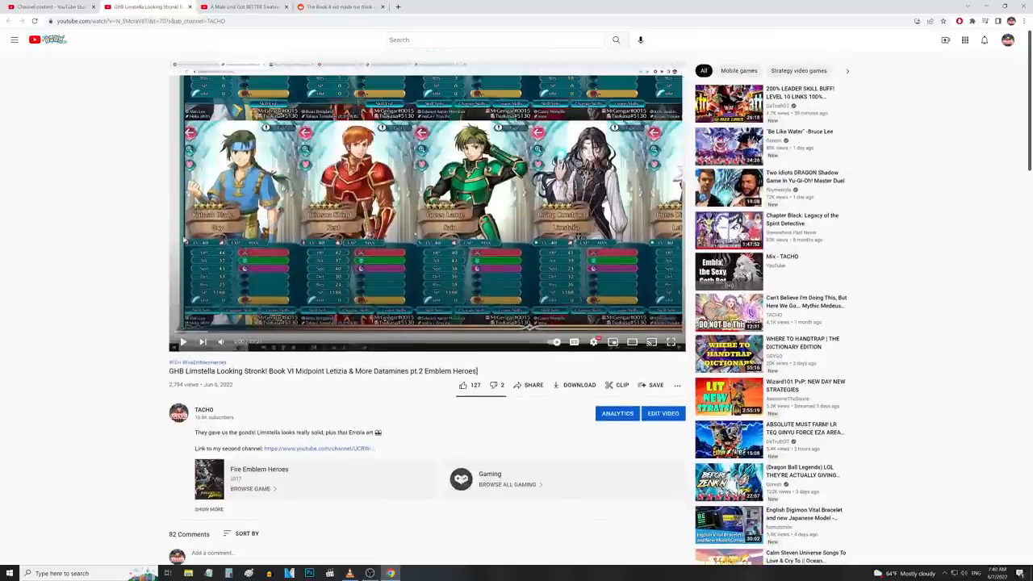
scroll("down", 3)
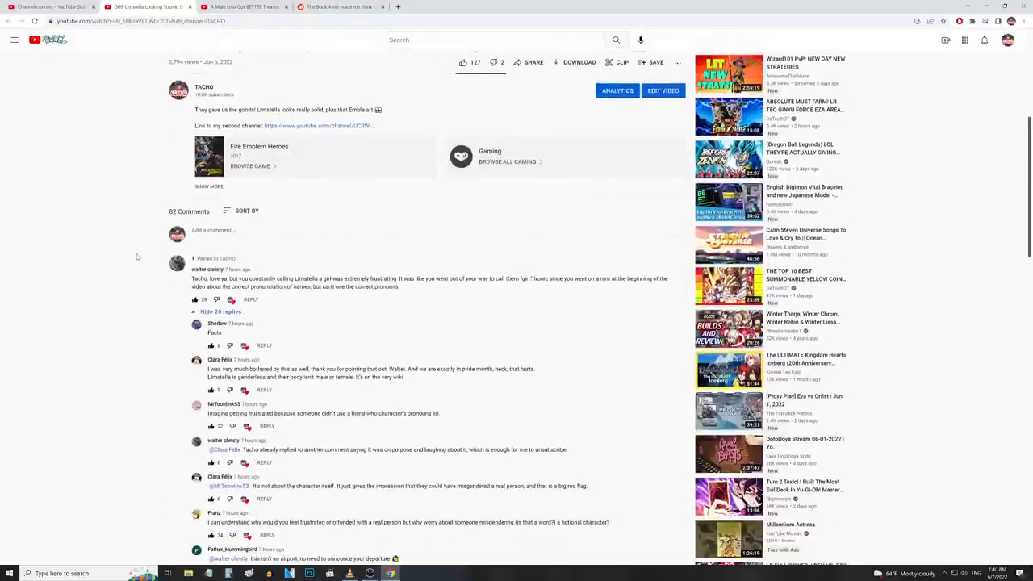
scroll("up", 3)
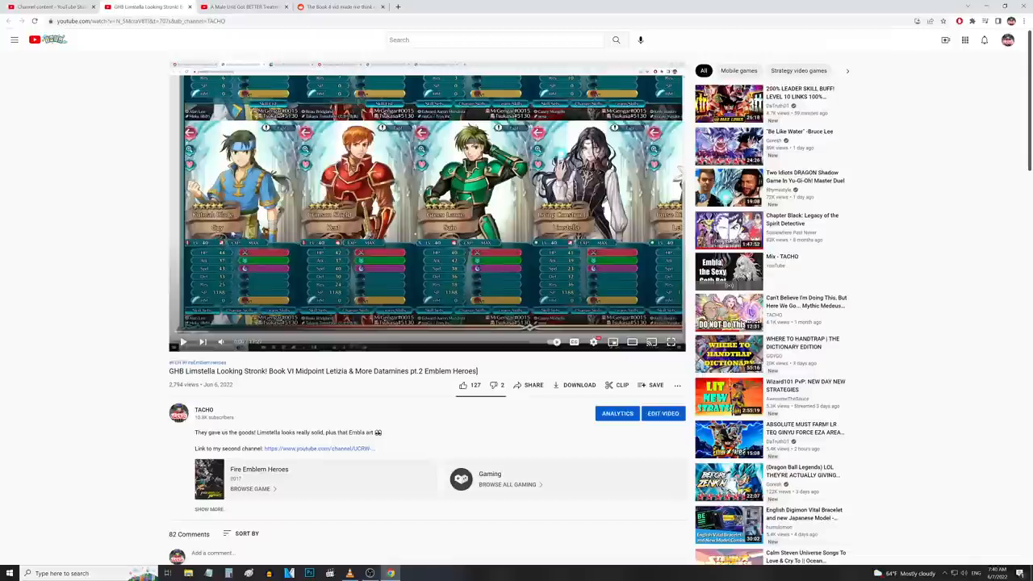
scroll("down", 3)
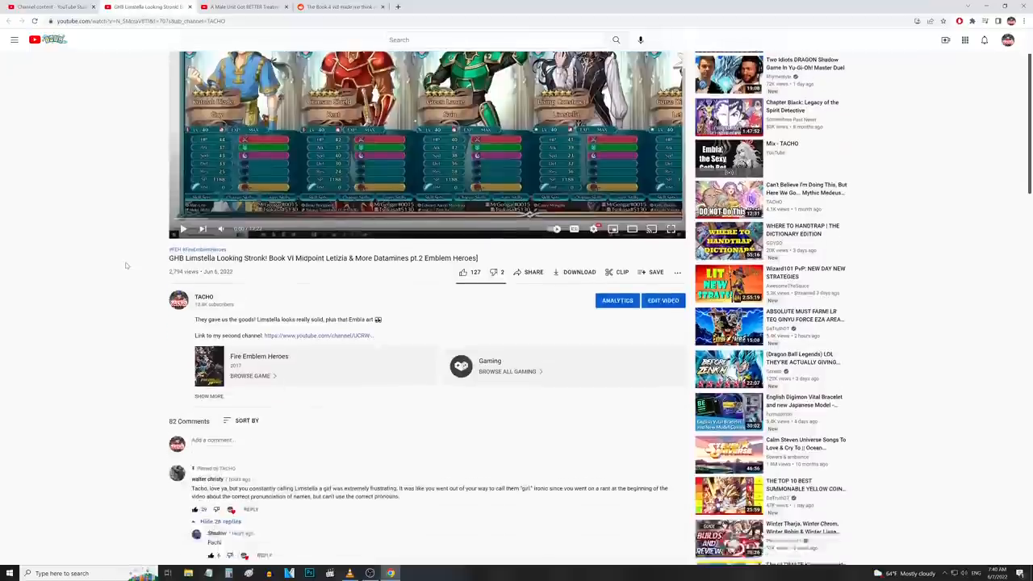
scroll("down", 3)
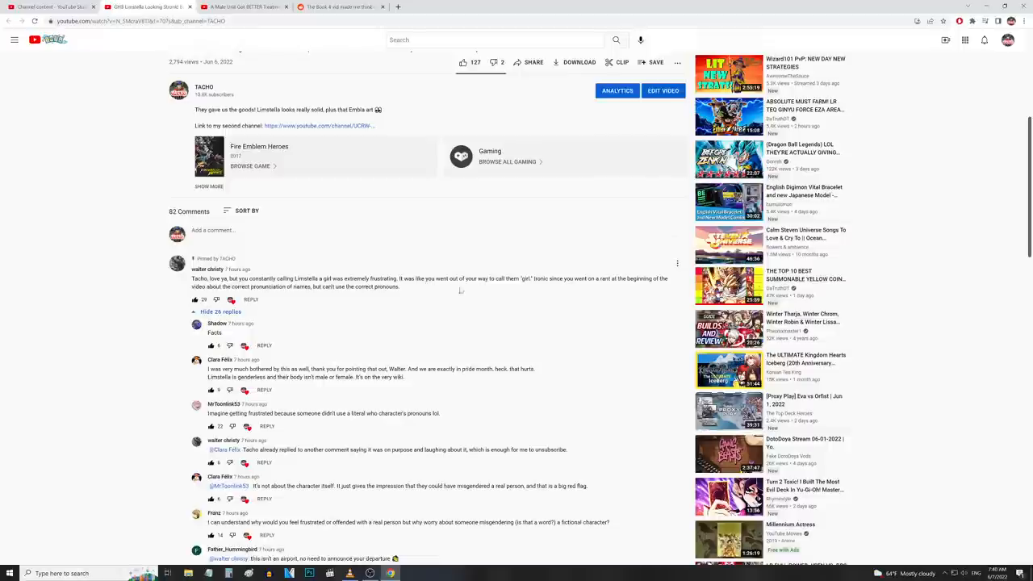
- Scroll through the first thread to load and read the further replies about the character's pronouns
scroll("down", 3)
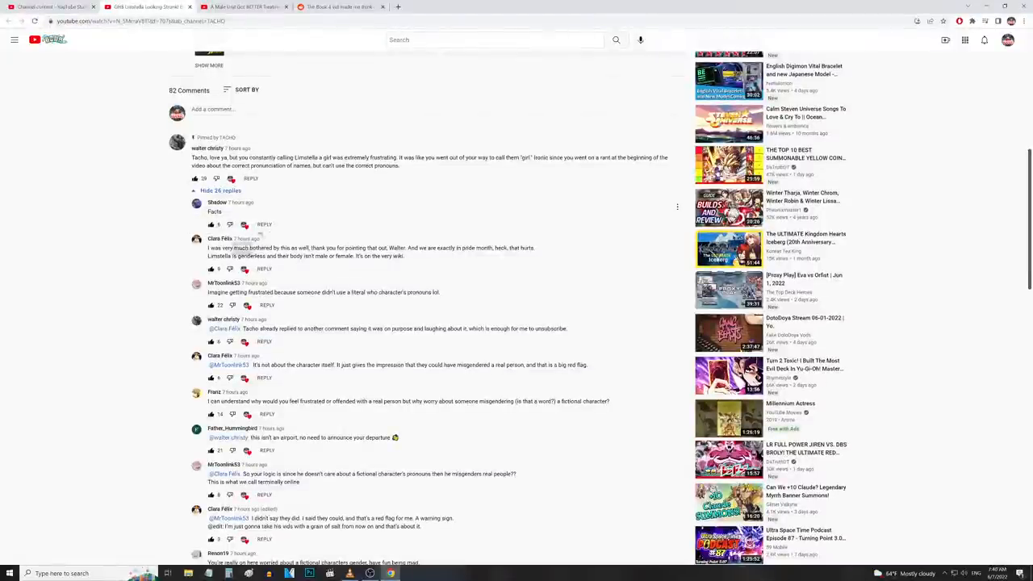
scroll("down", 3)
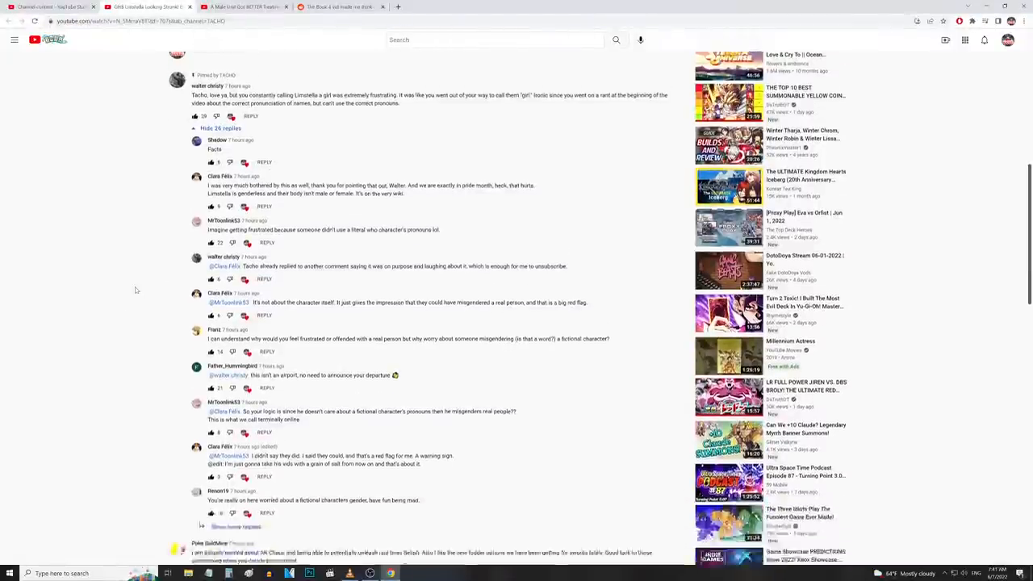
scroll("down", 3)
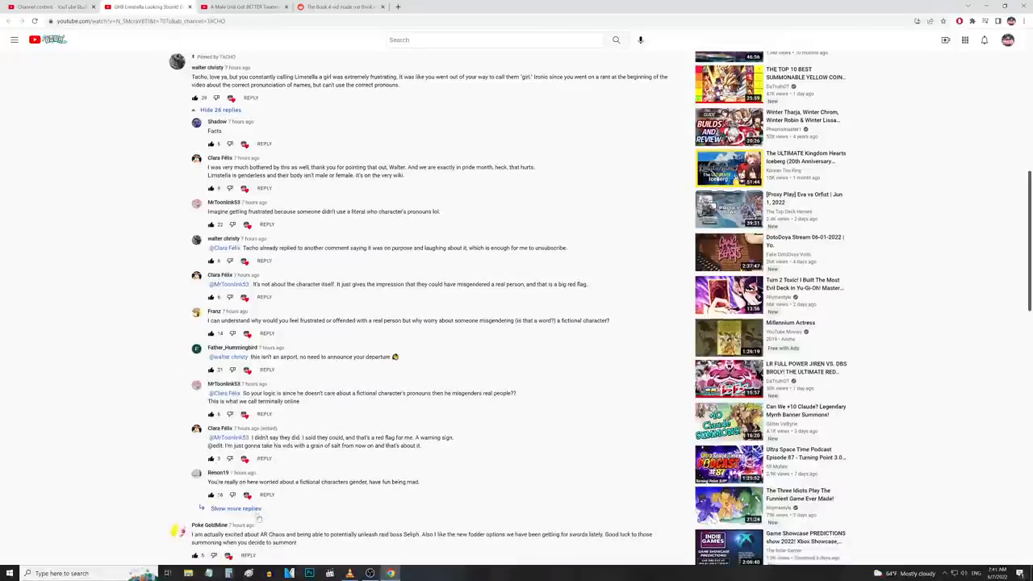
scroll("up", 3)
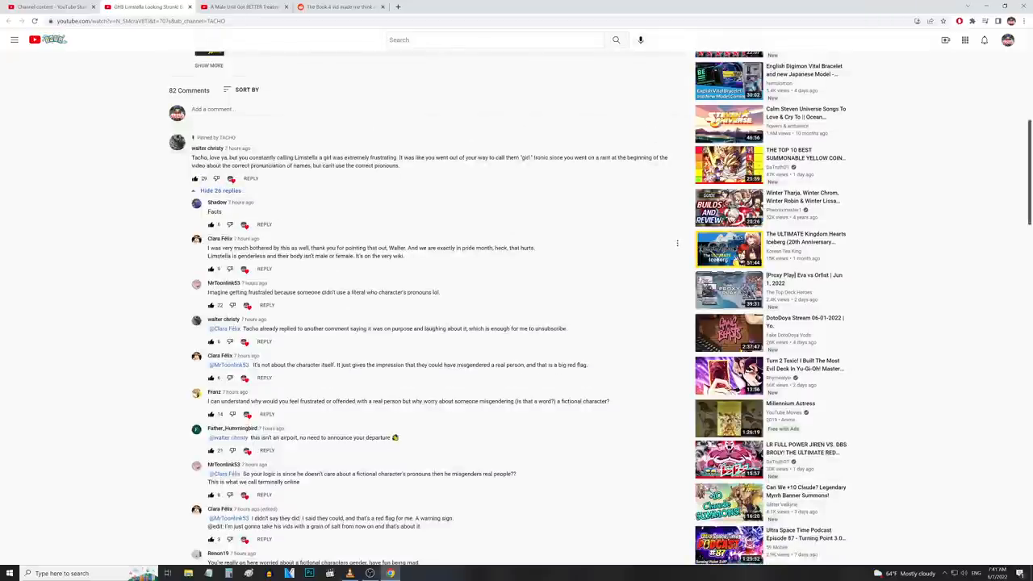
scroll("up", 3)
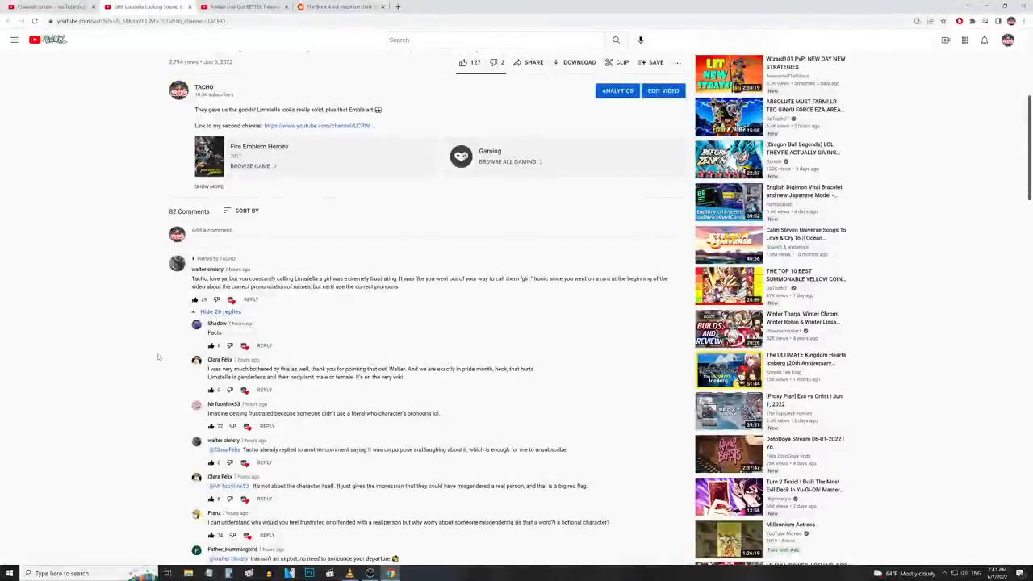
scroll("down", 3)
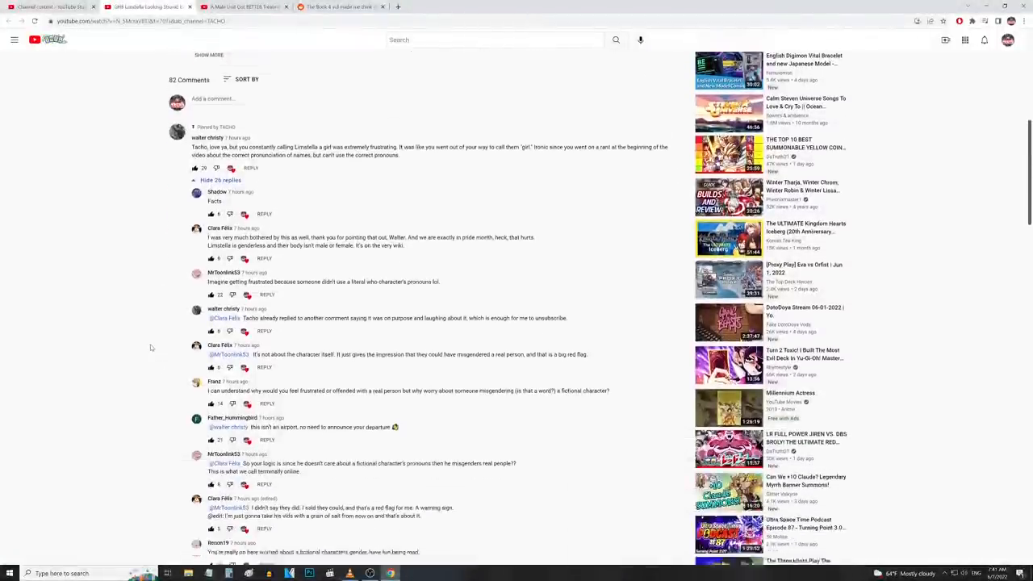
scroll("down", 3)
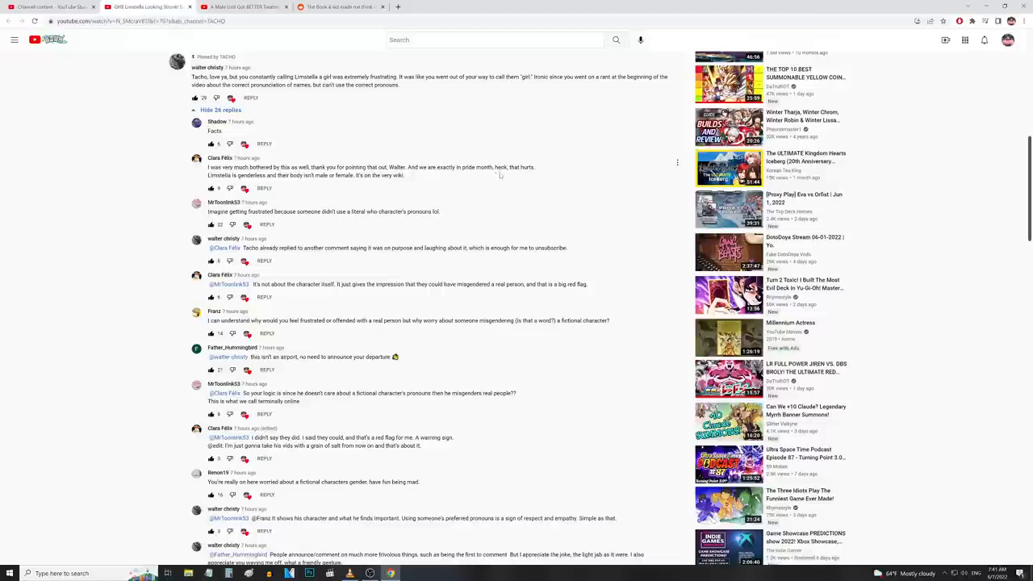
mouse_move(578, 170)
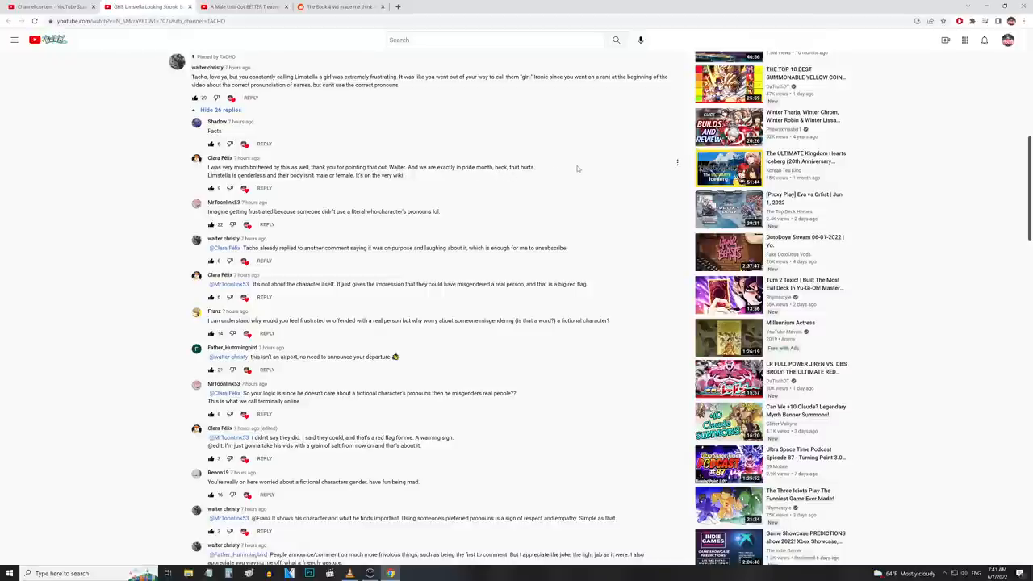
mouse_move(549, 173)
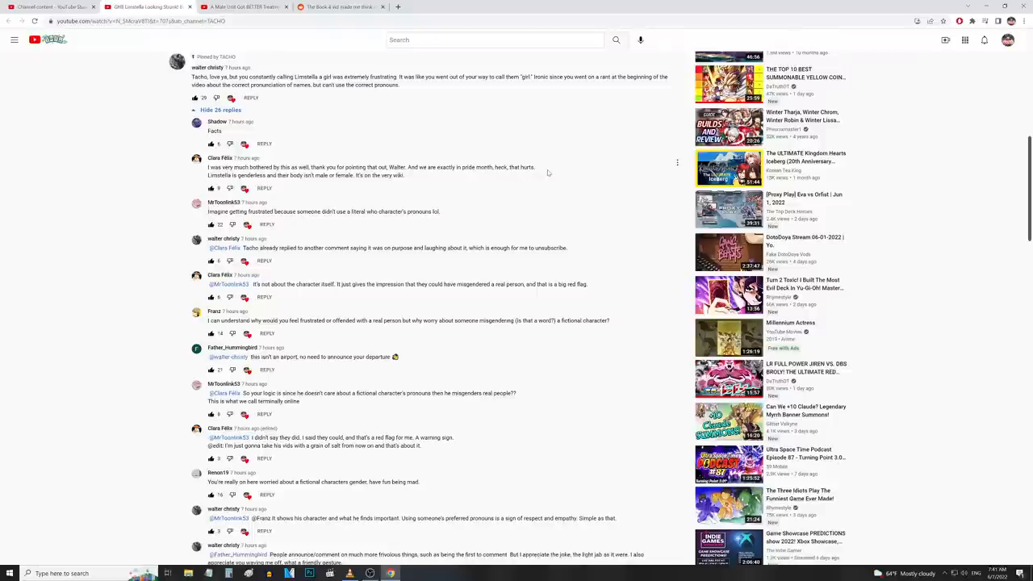
mouse_move(493, 178)
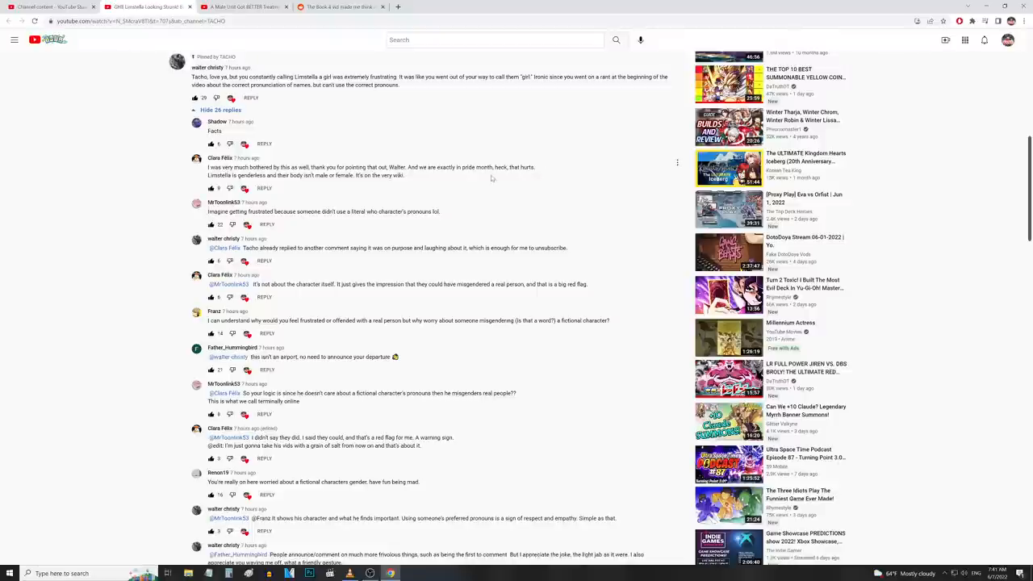
mouse_move(507, 176)
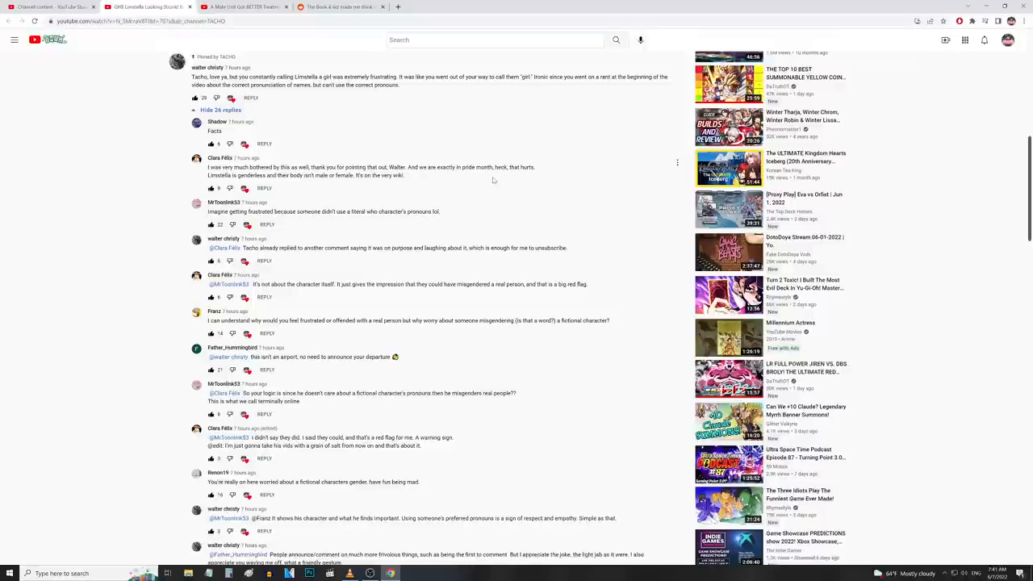
mouse_move(301, 184)
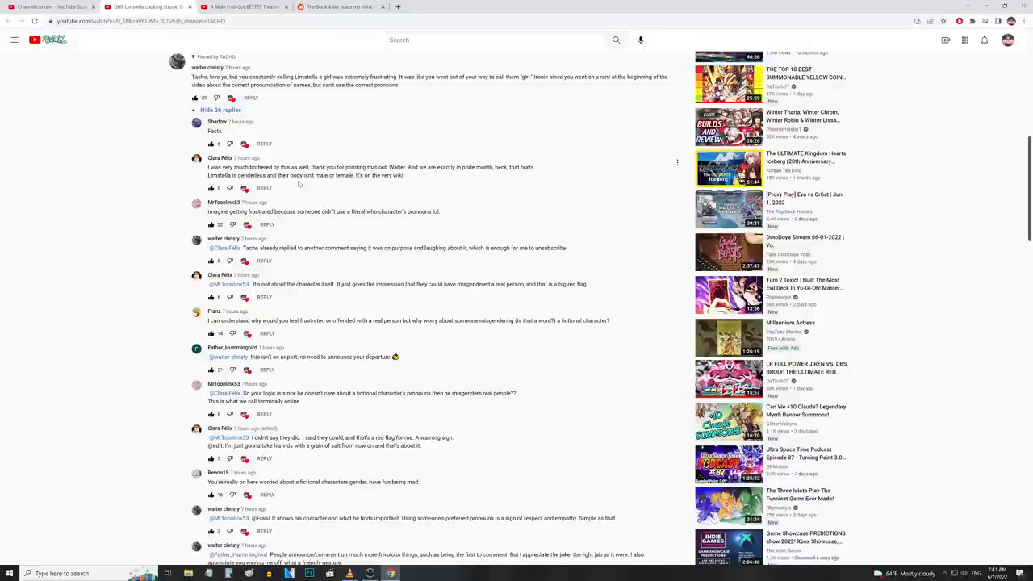
mouse_move(418, 184)
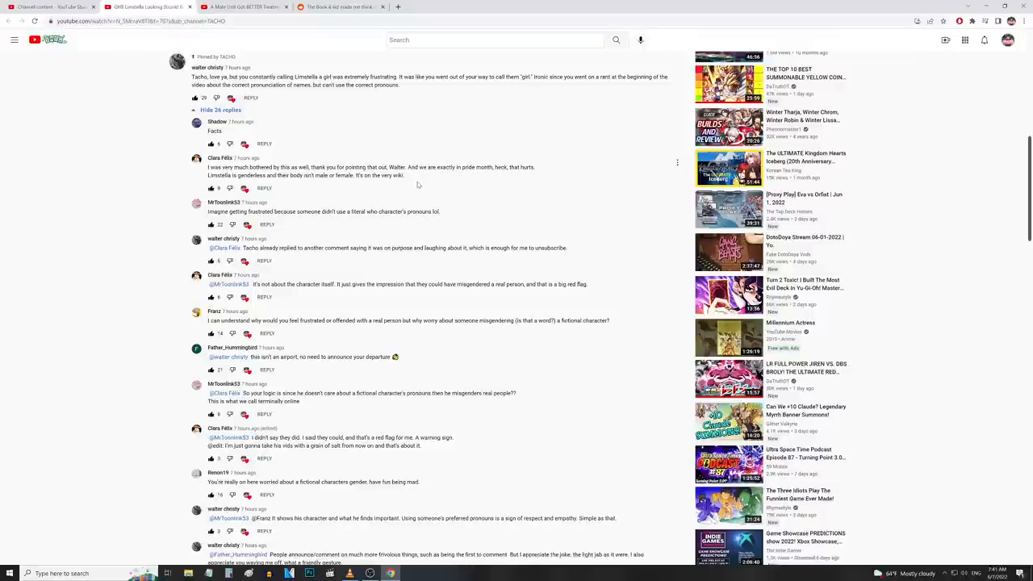
mouse_move(104, 190)
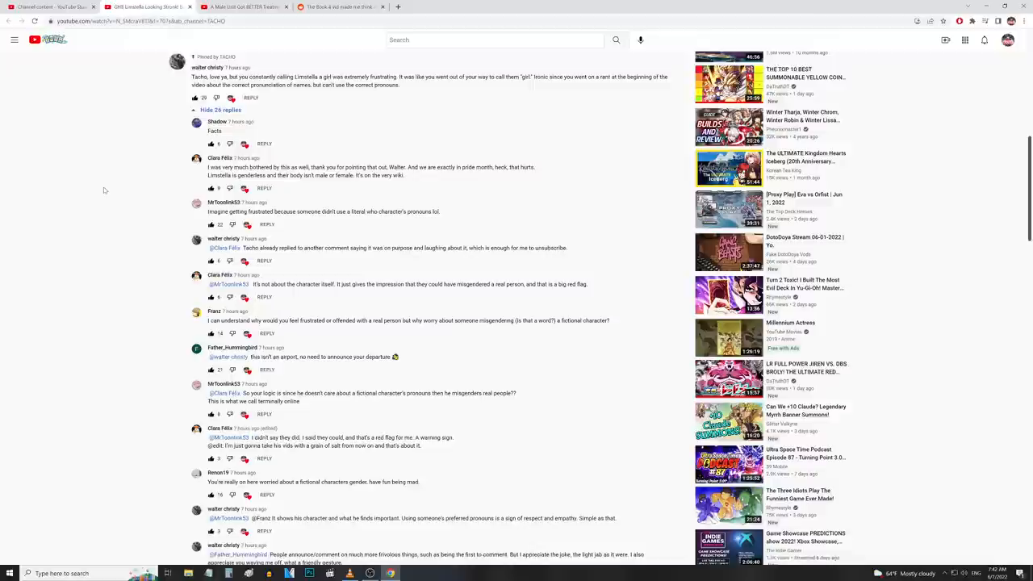
mouse_move(136, 178)
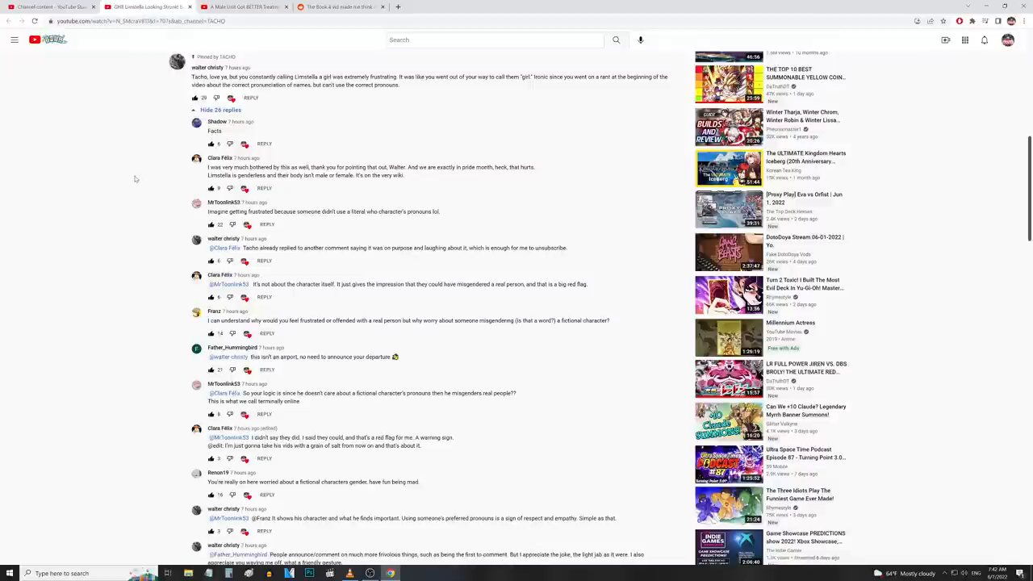
mouse_move(132, 178)
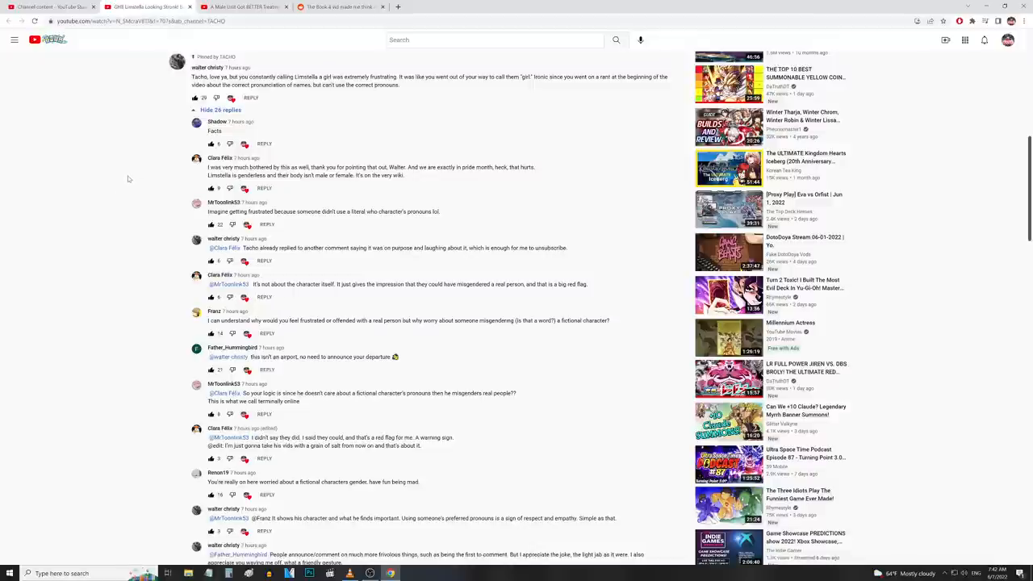
mouse_move(152, 184)
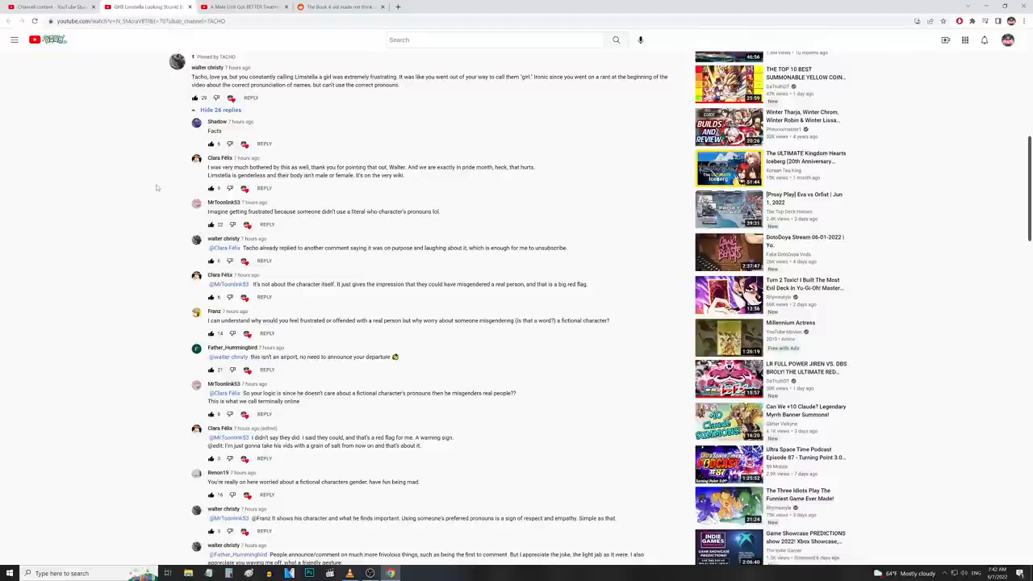
mouse_move(158, 181)
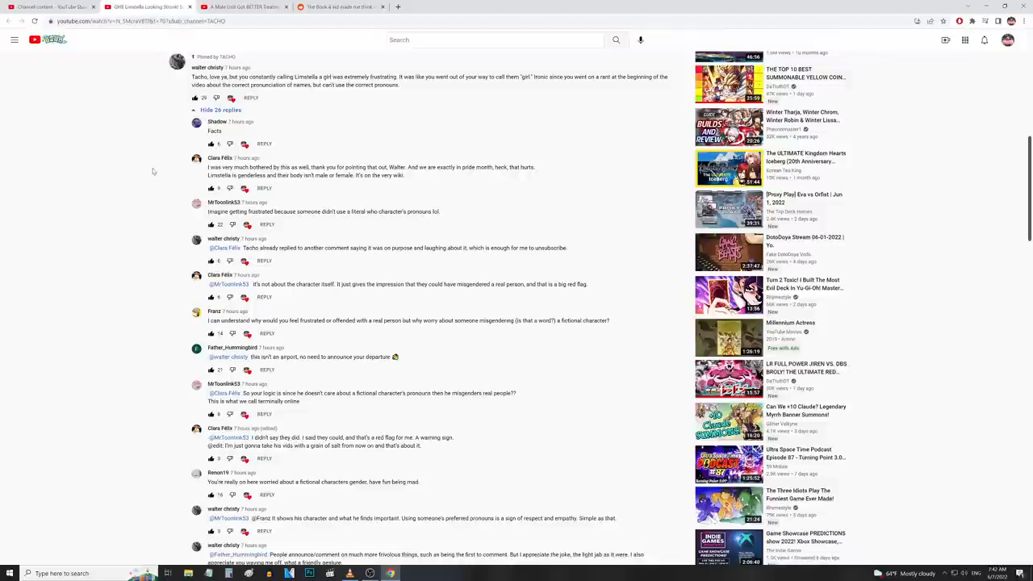
mouse_move(148, 155)
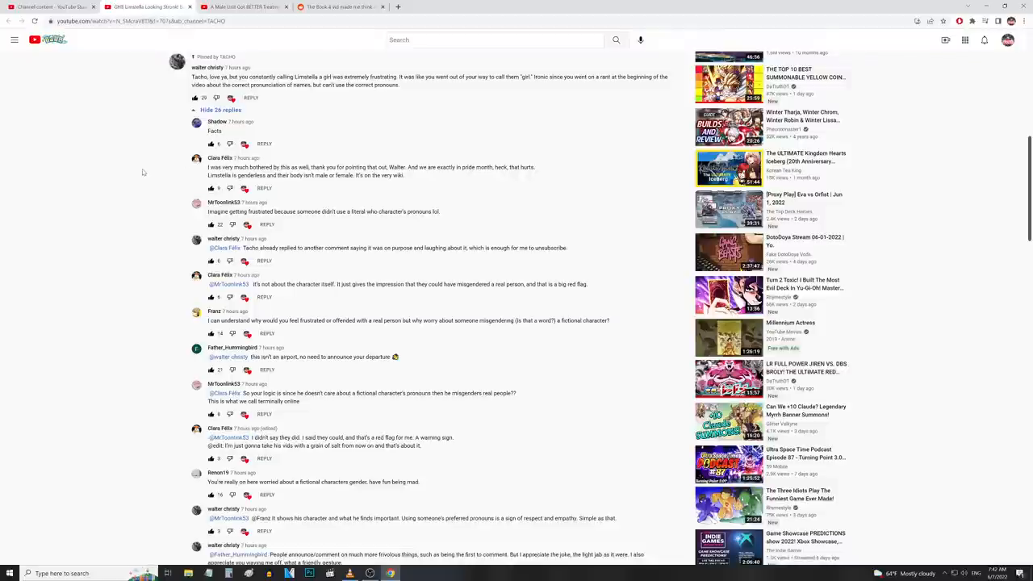
- Read down through the expanded replies under the Fire Emblem Heroes top comment thread
scroll("down", 3)
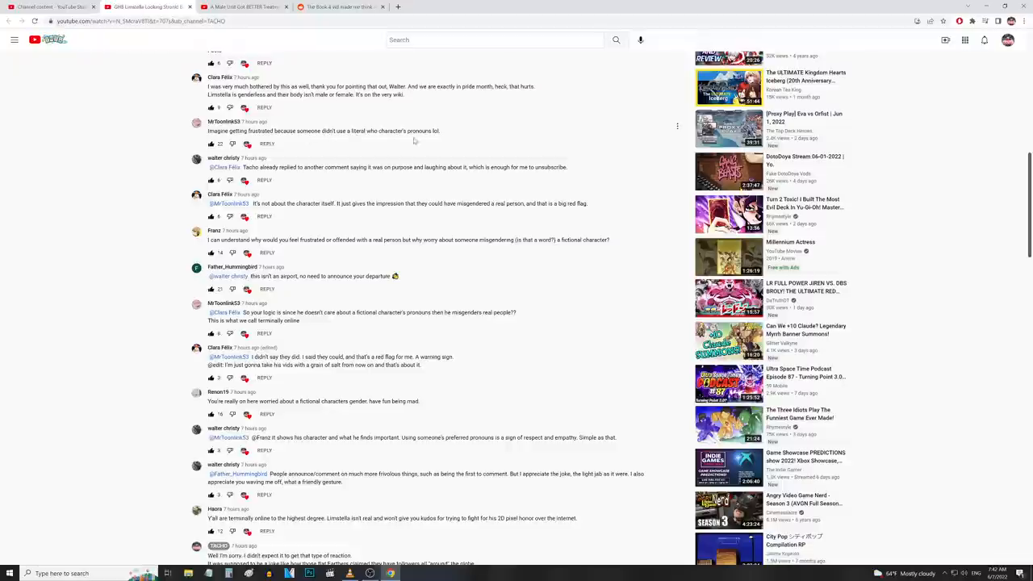
scroll("down", 3)
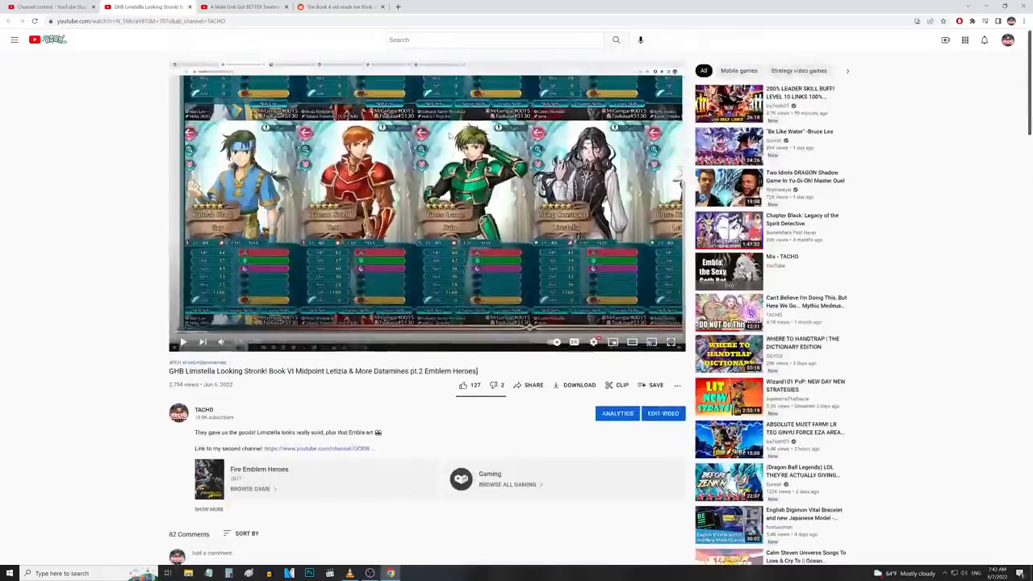
scroll("down", 3)
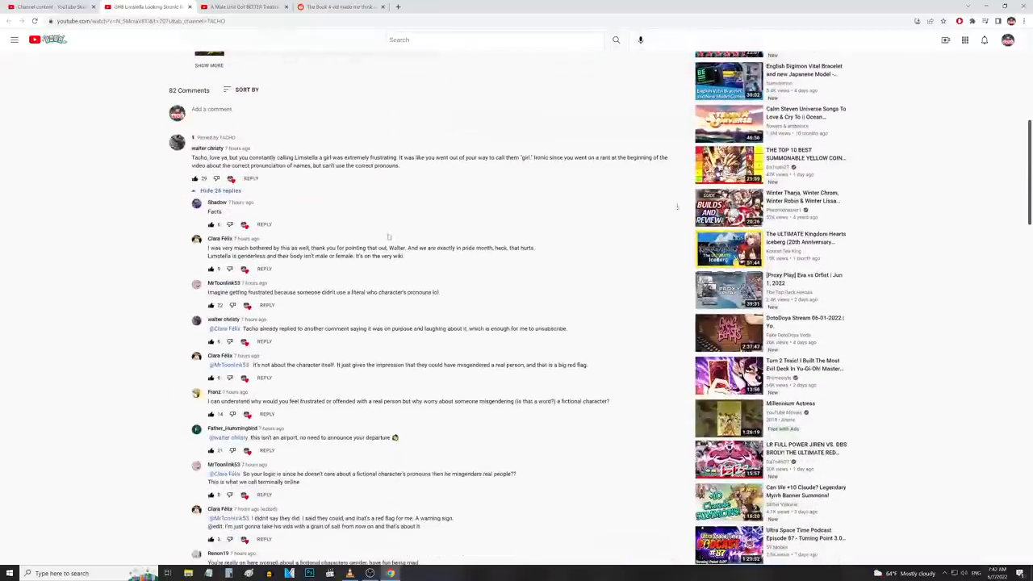
scroll("down", 3)
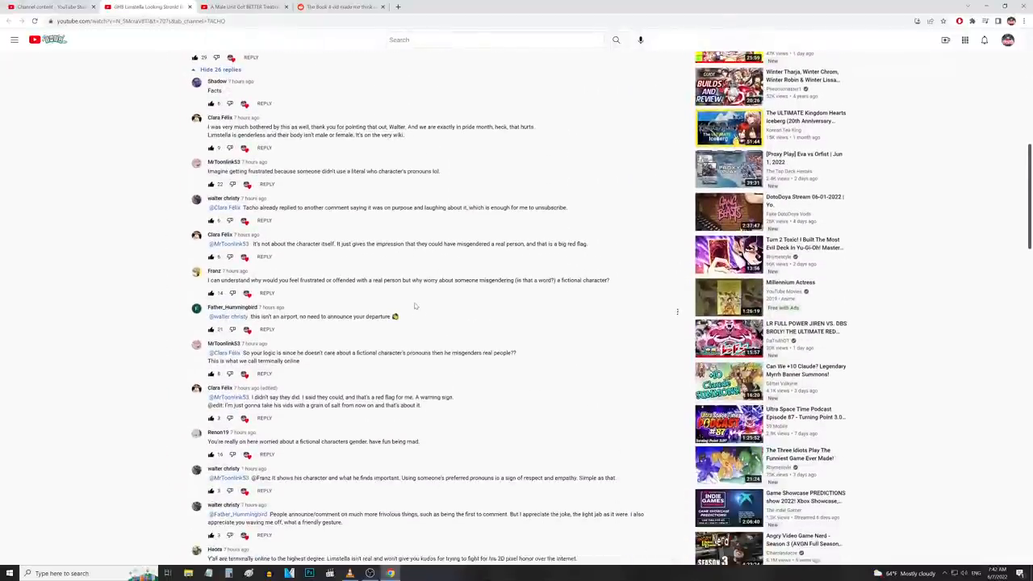
scroll("up", 3)
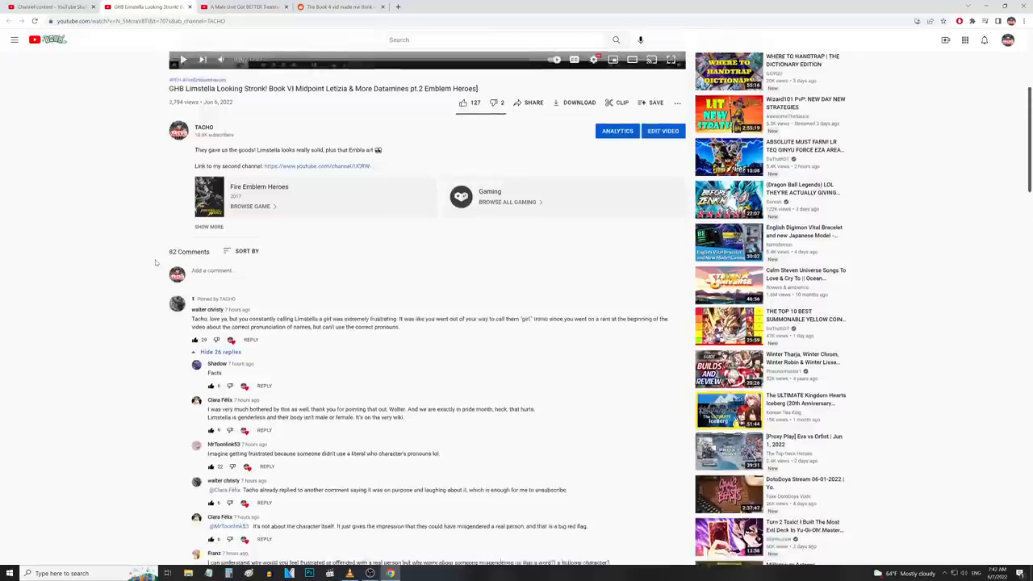
scroll("down", 3)
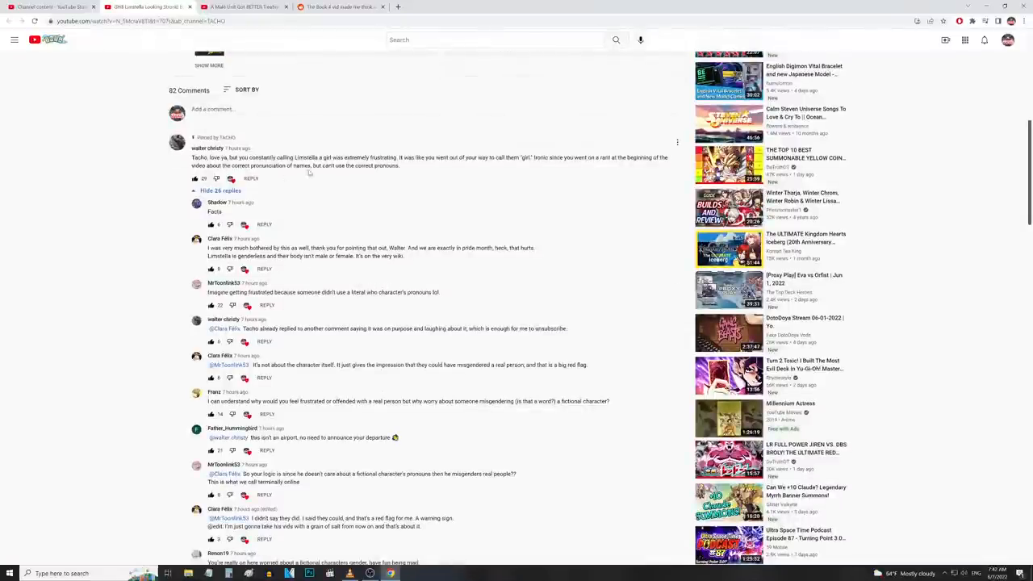
mouse_move(387, 270)
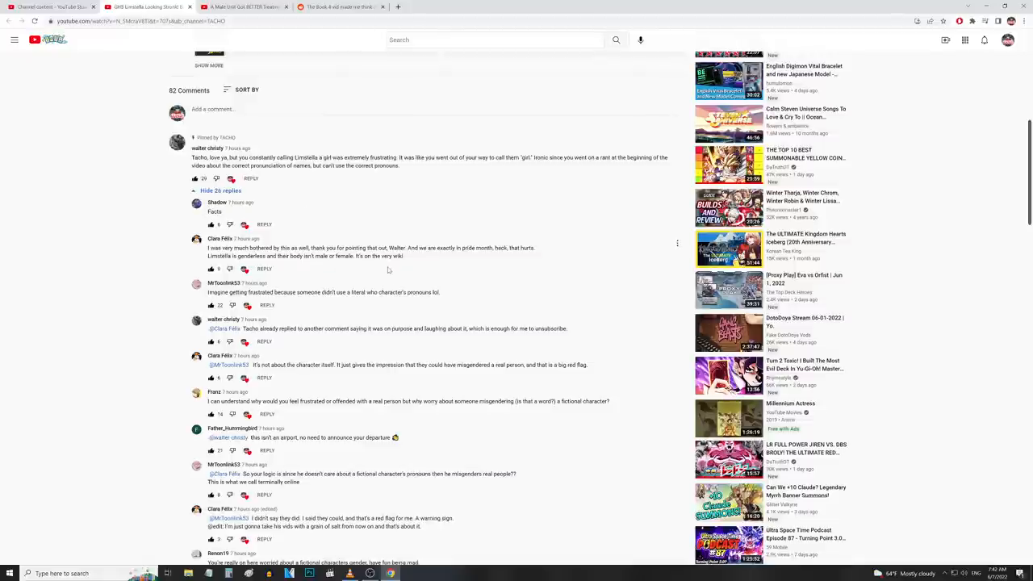
scroll("up", 3)
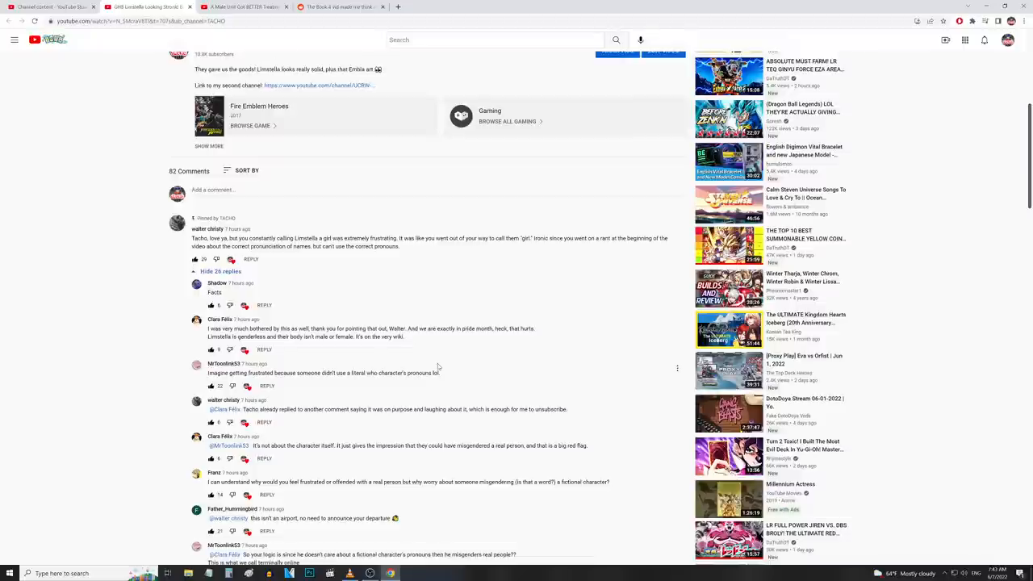
mouse_move(460, 376)
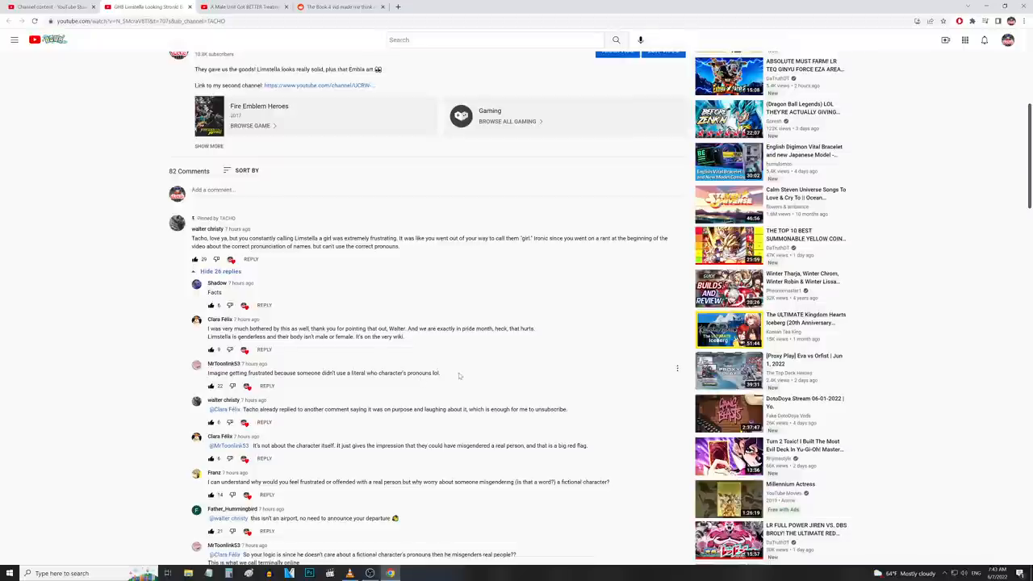
mouse_move(478, 375)
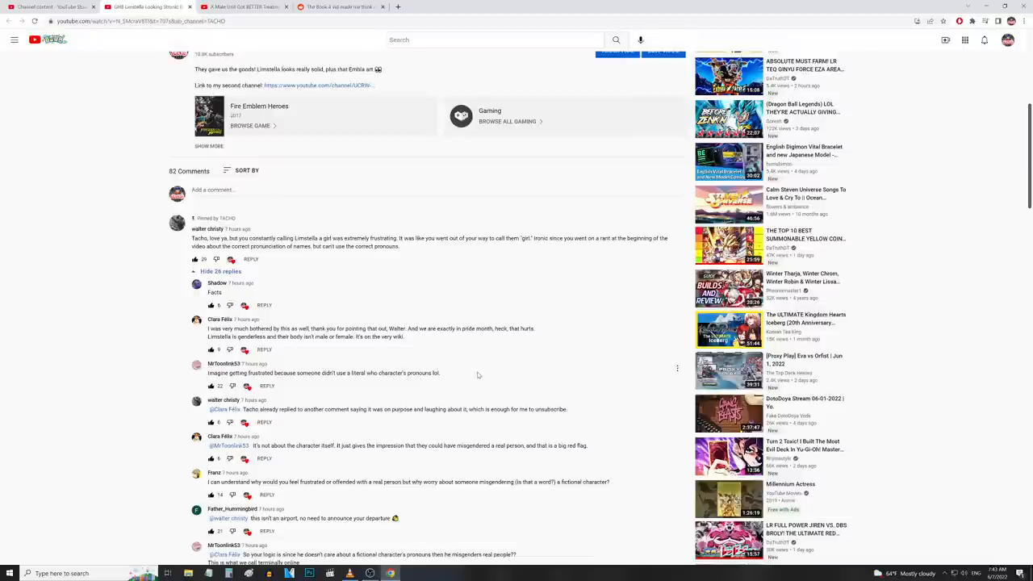
- Scroll far down the other video's comments to a list of short replies
scroll("down", 3)
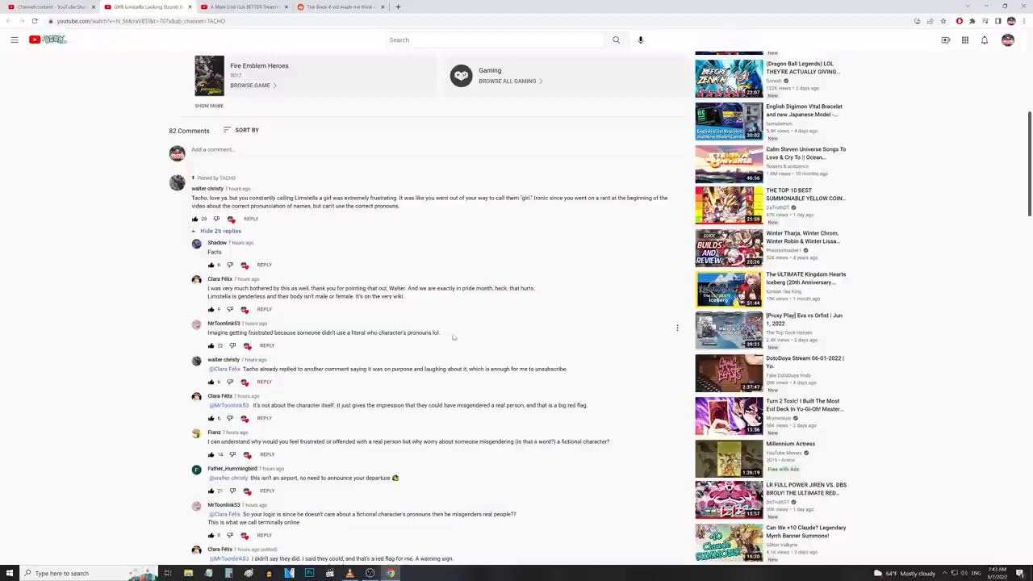
mouse_move(450, 334)
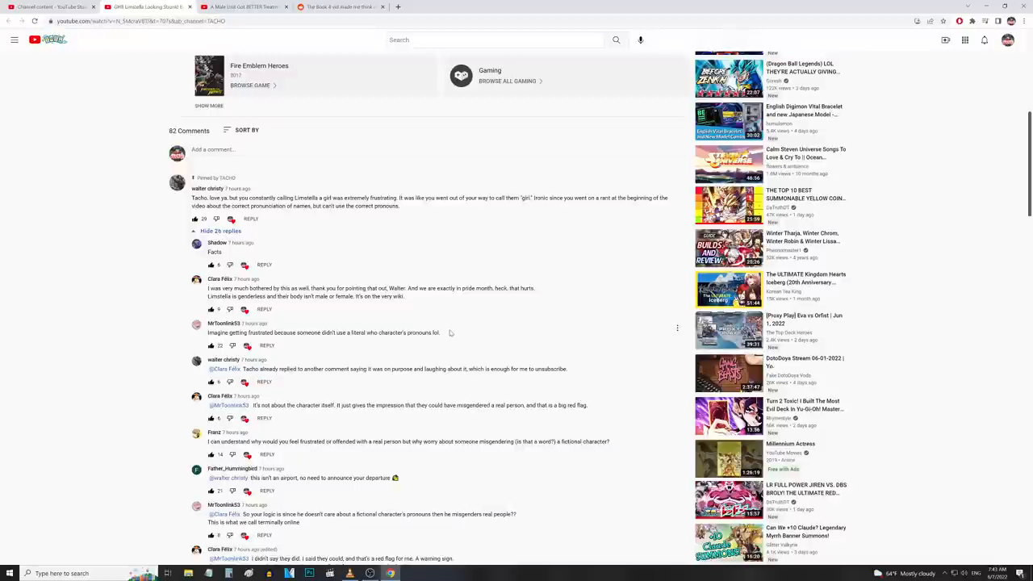
scroll("down", 3)
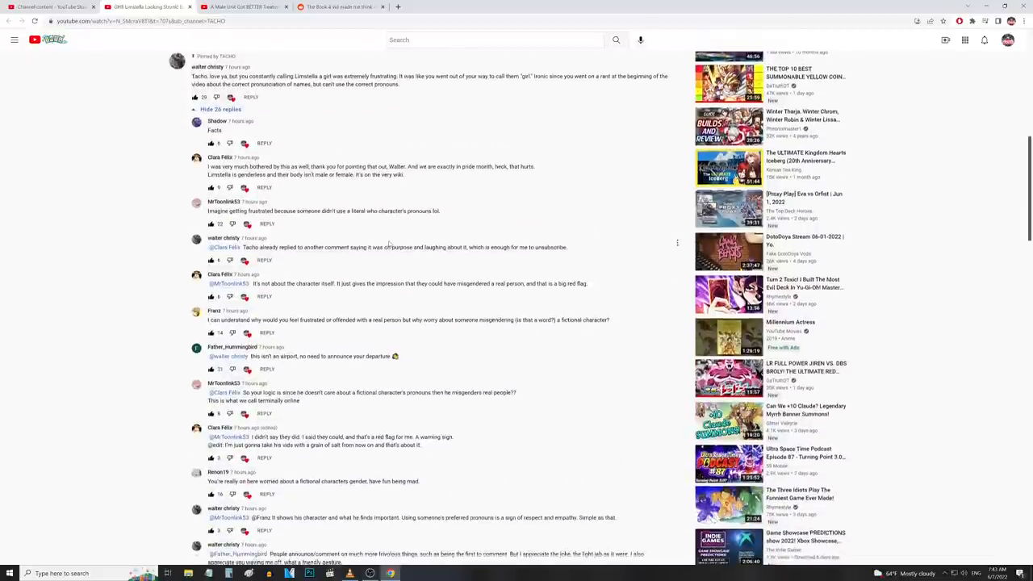
scroll("down", 3)
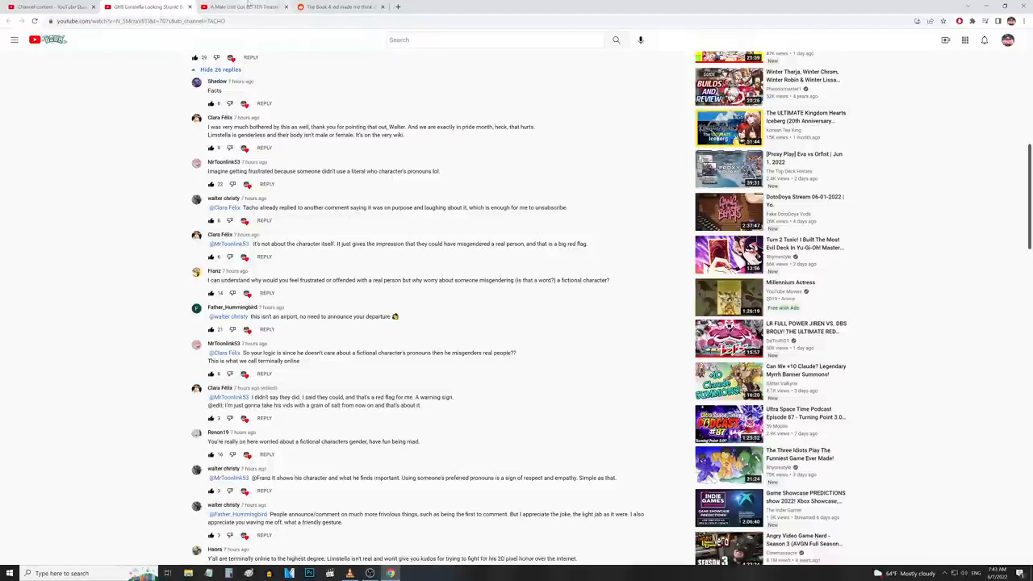
scroll("down", 3)
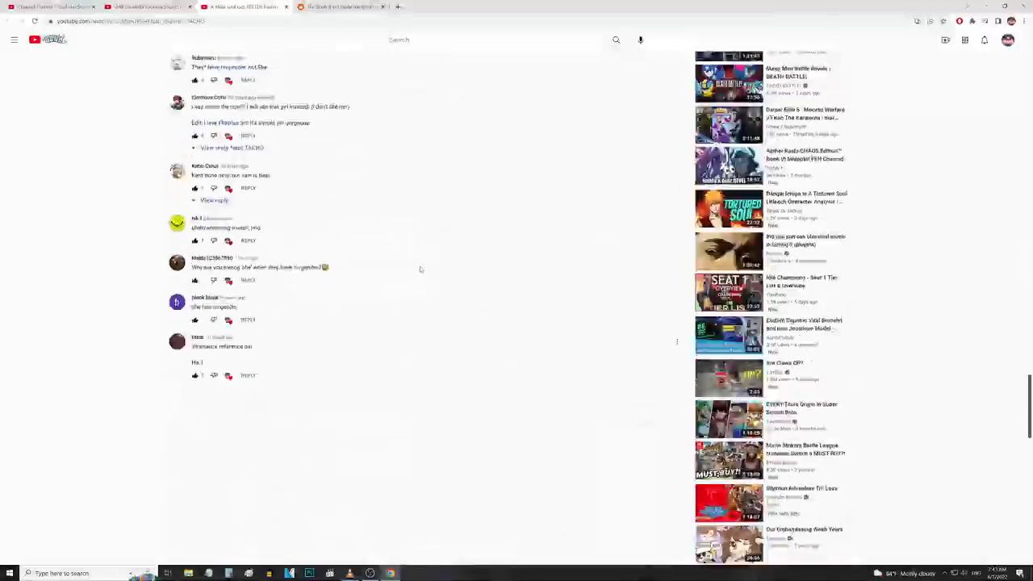
scroll("up", 3)
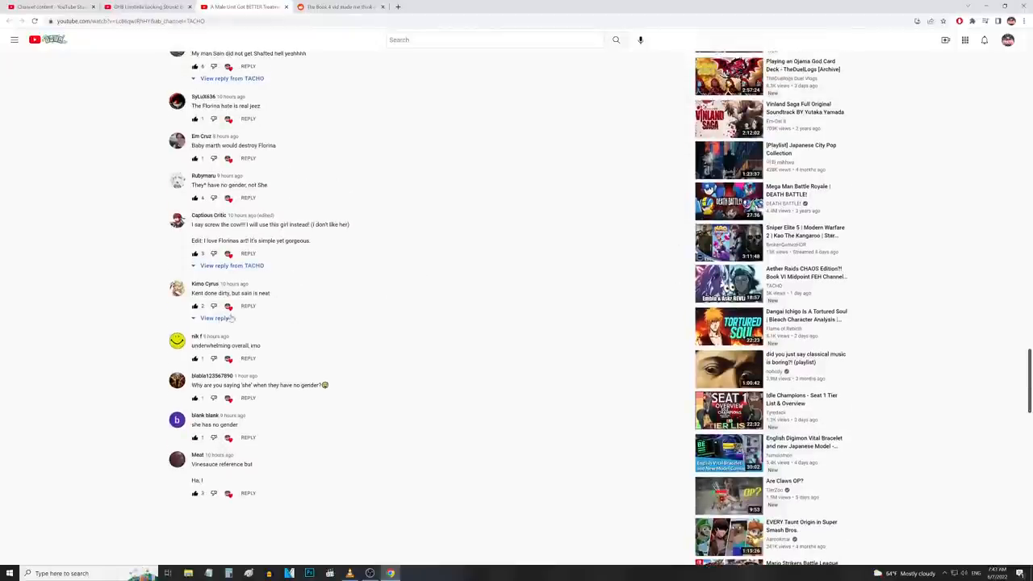
scroll("up", 3)
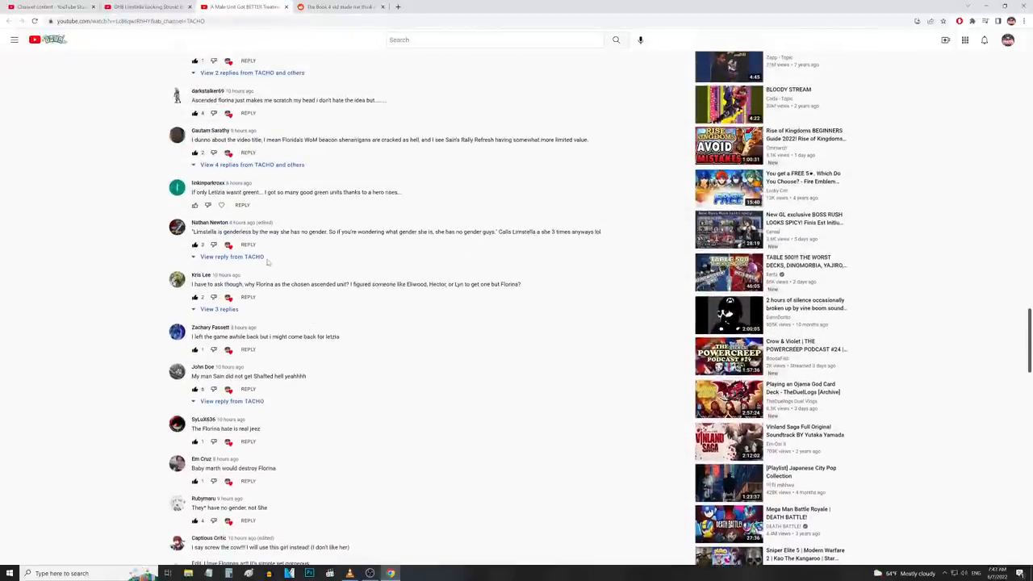
left_click(232, 256)
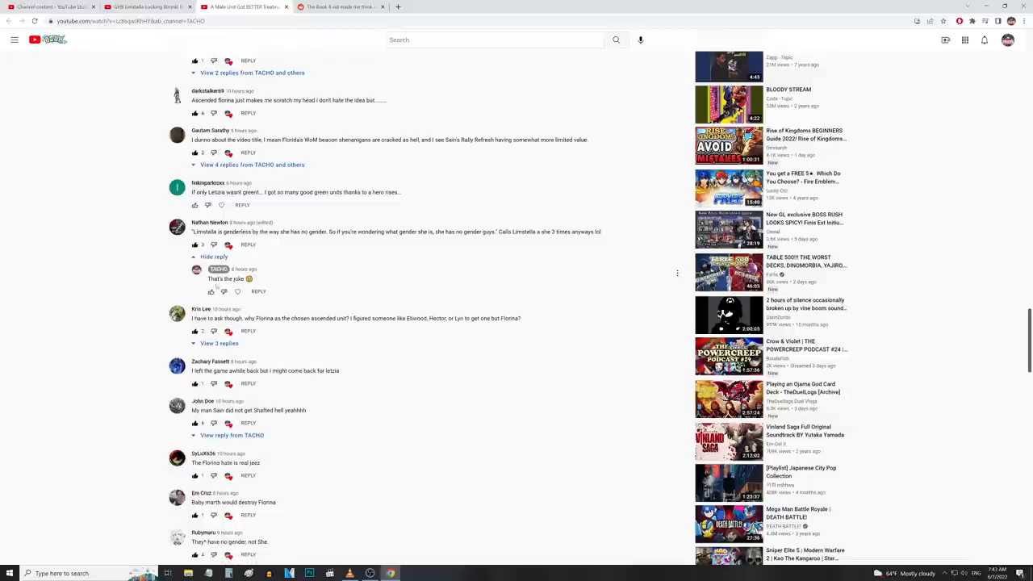
mouse_move(294, 276)
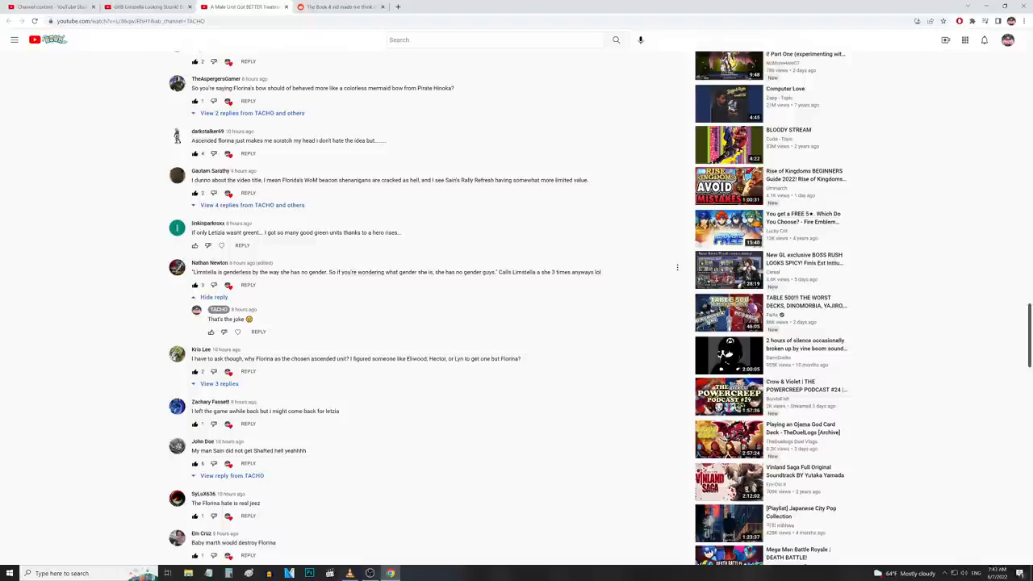
mouse_move(429, 281)
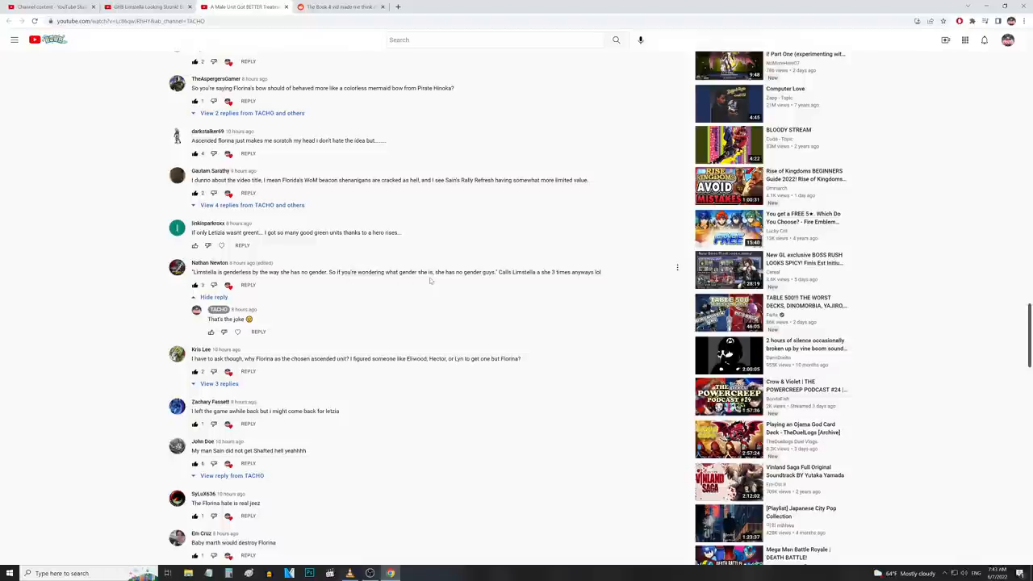
mouse_move(430, 281)
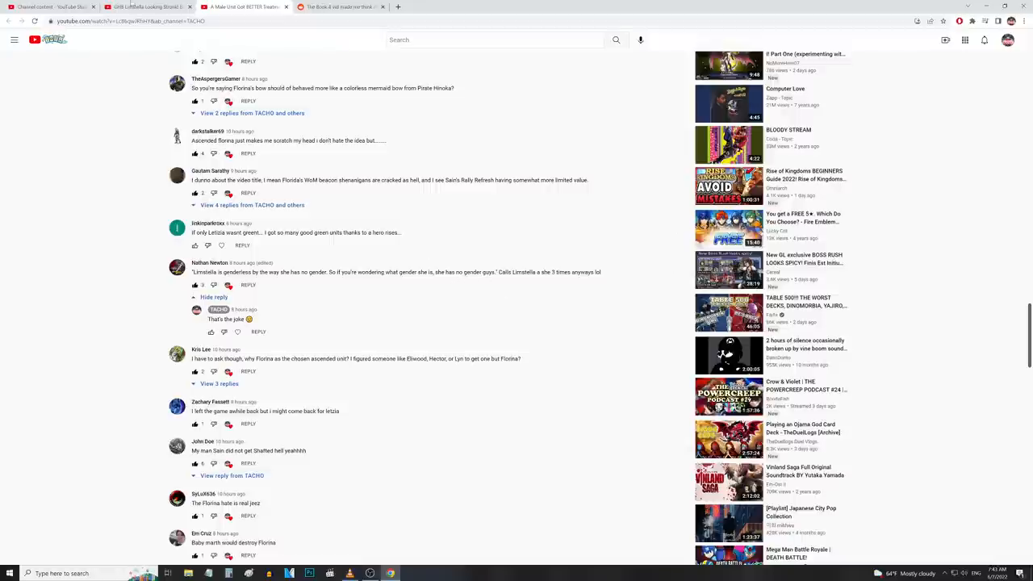
mouse_move(481, 281)
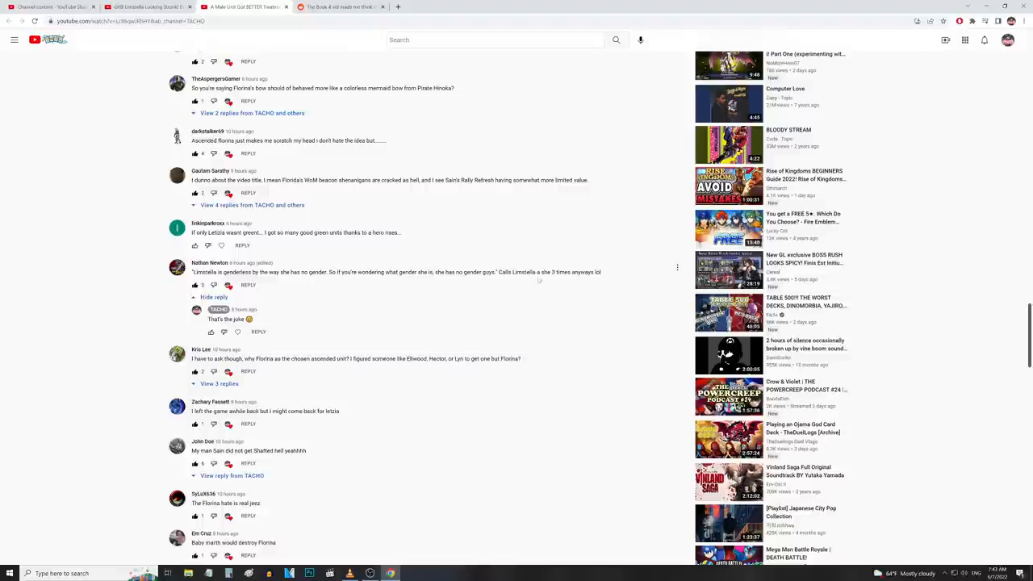
mouse_move(629, 281)
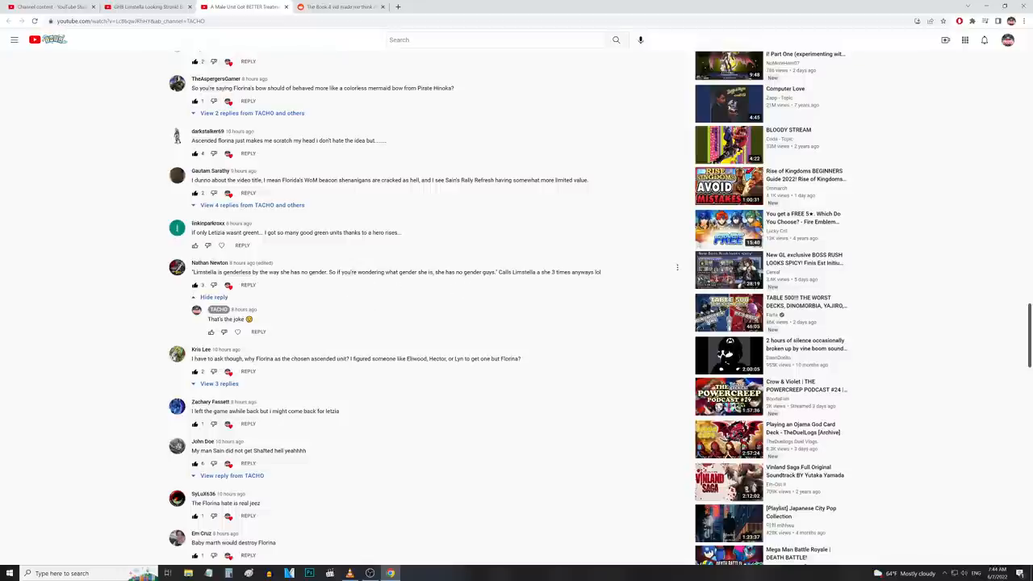
mouse_move(428, 287)
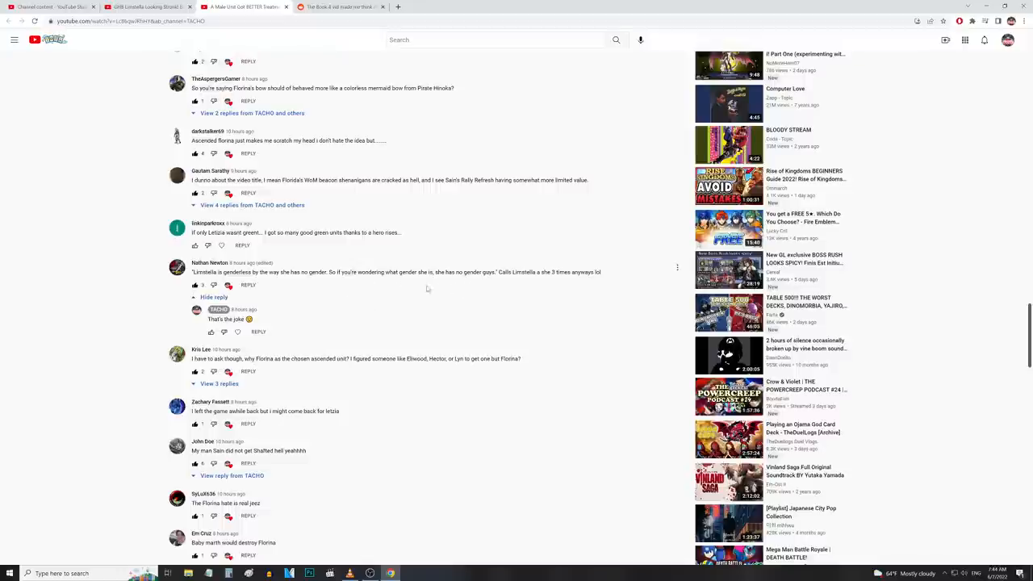
scroll("up", 3)
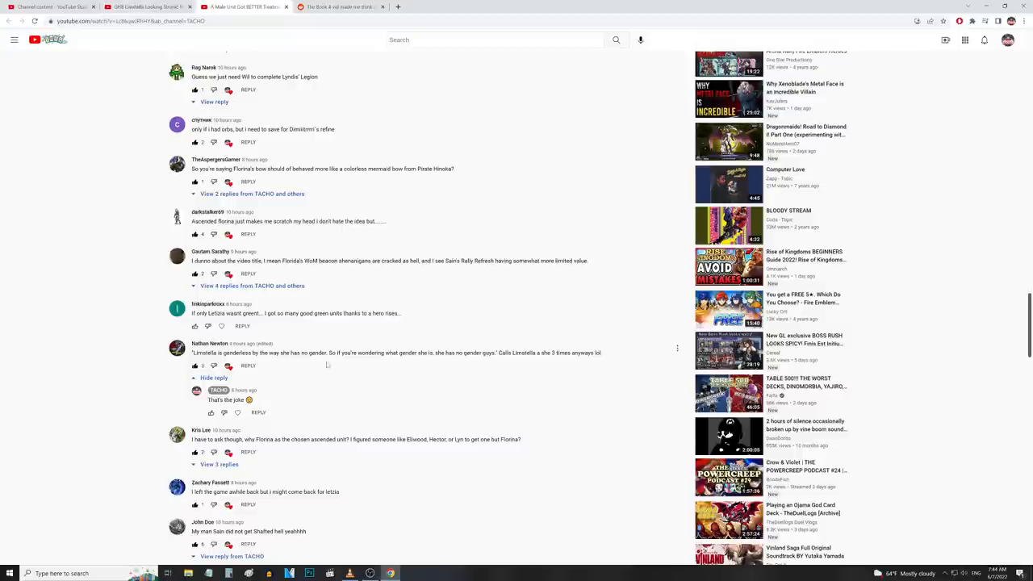
mouse_move(446, 367)
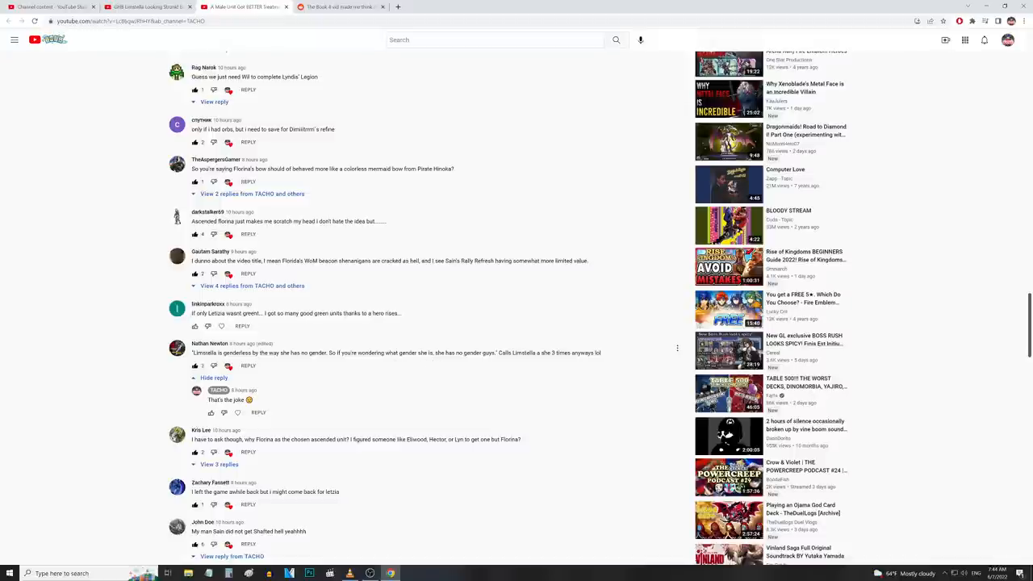
mouse_move(374, 374)
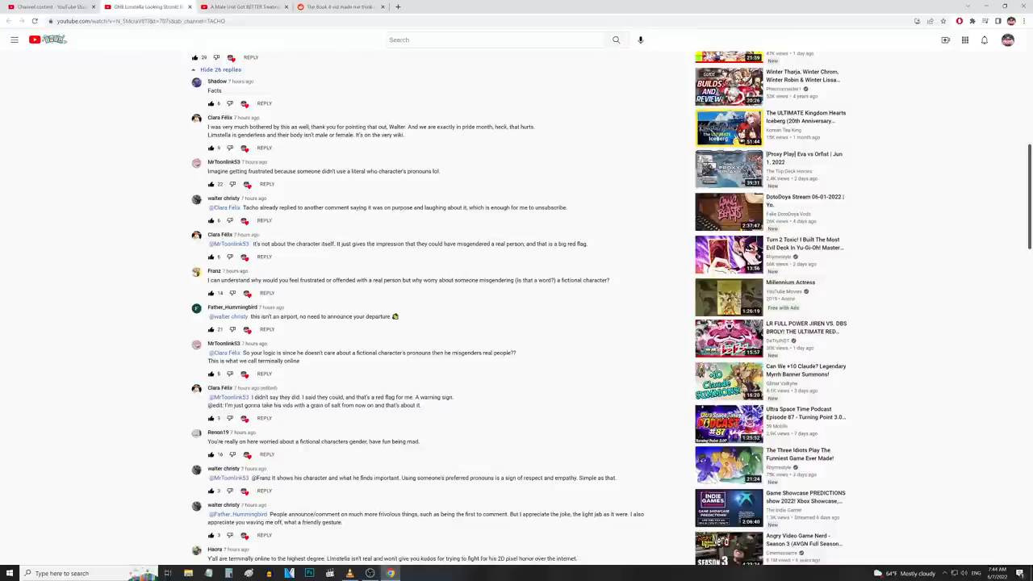
mouse_move(158, 197)
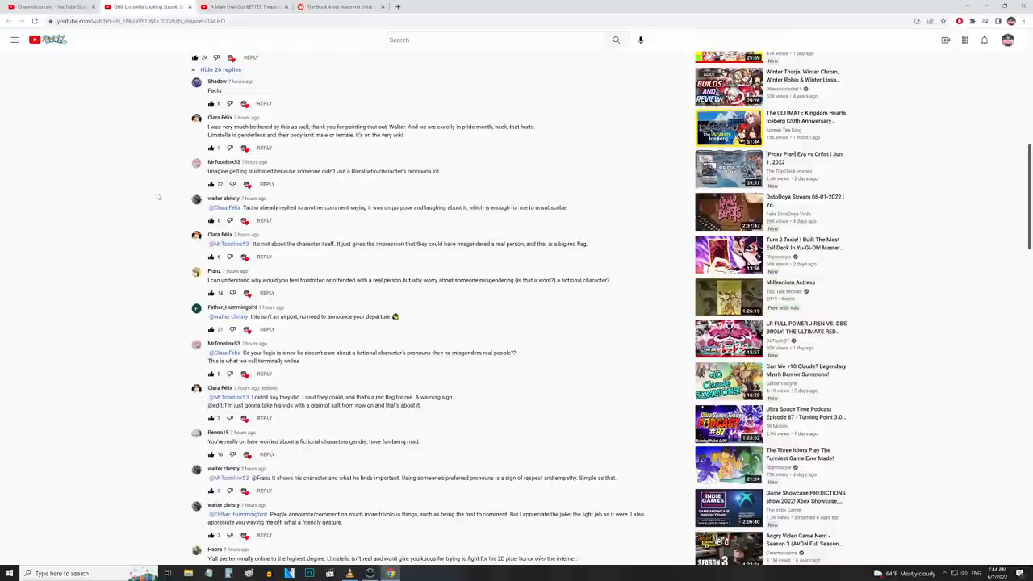
- Scroll the reply thread down to the long apology reply, then back to the longer reply about the character's identity
scroll("down", 3)
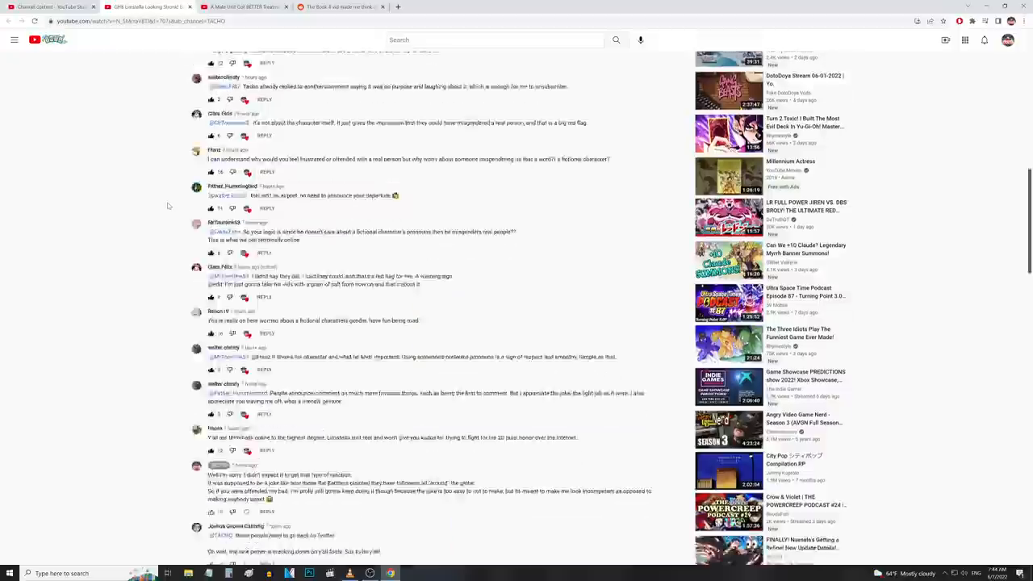
scroll("down", 3)
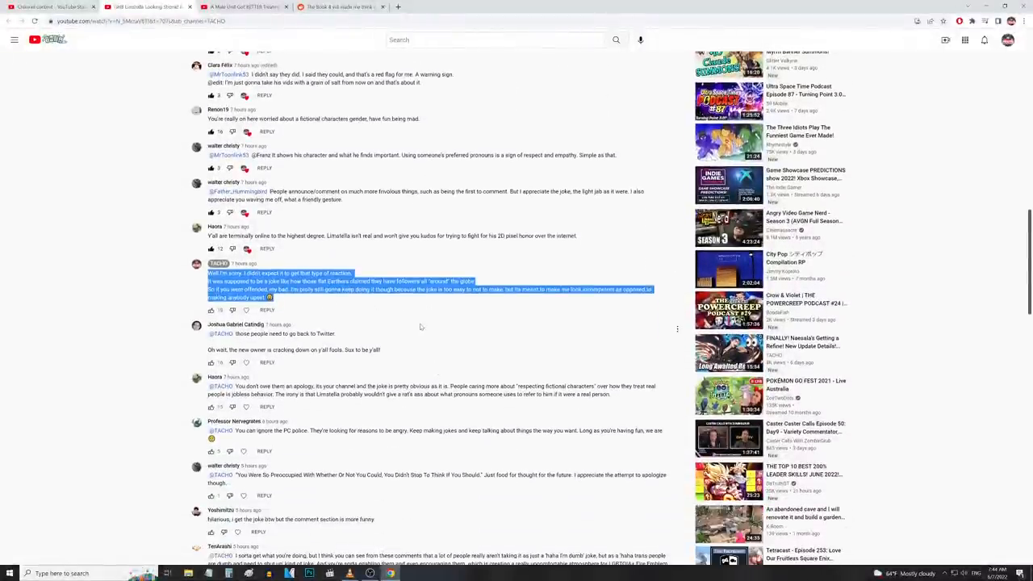
scroll("down", 3)
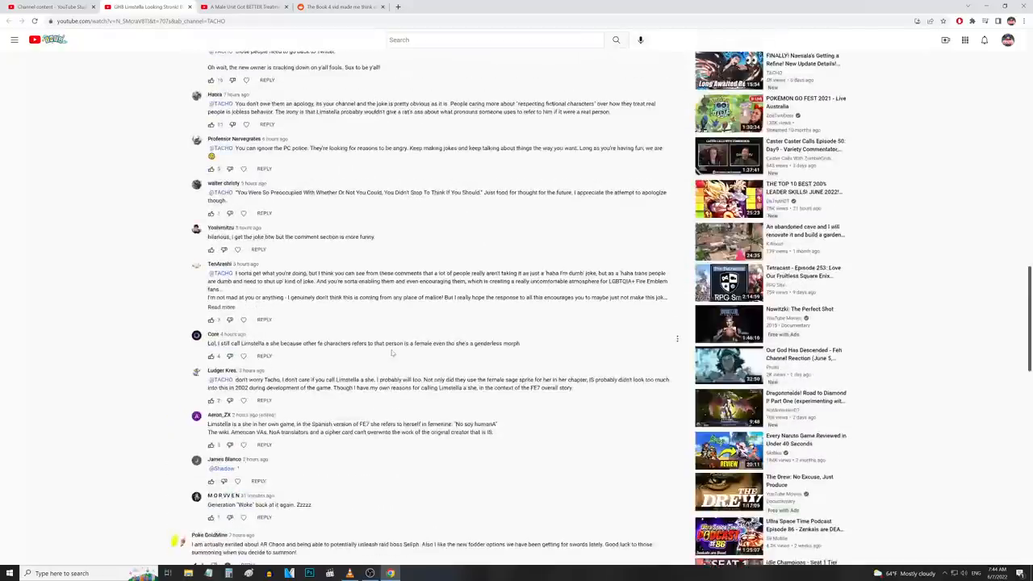
scroll("up", 3)
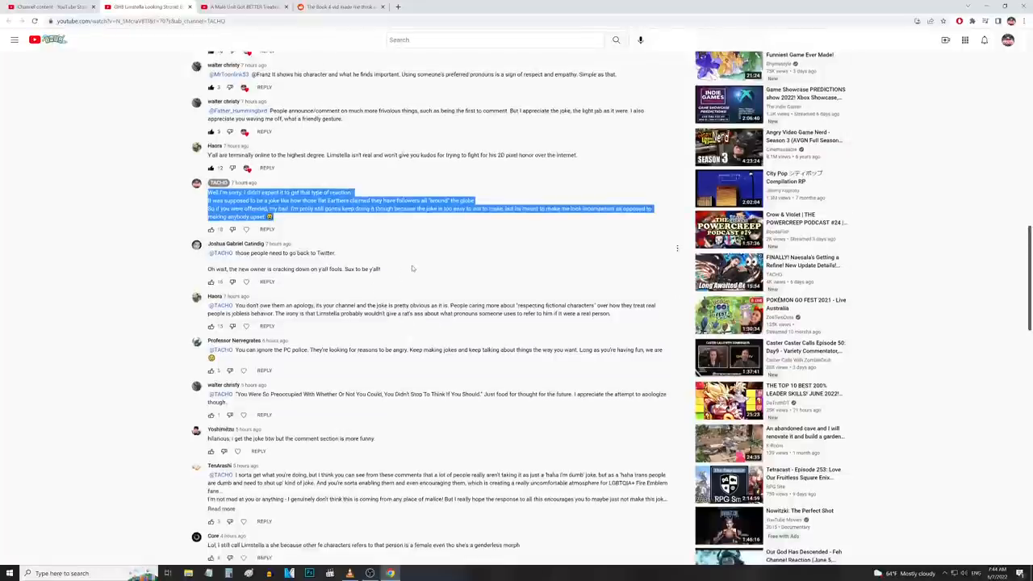
scroll("down", 3)
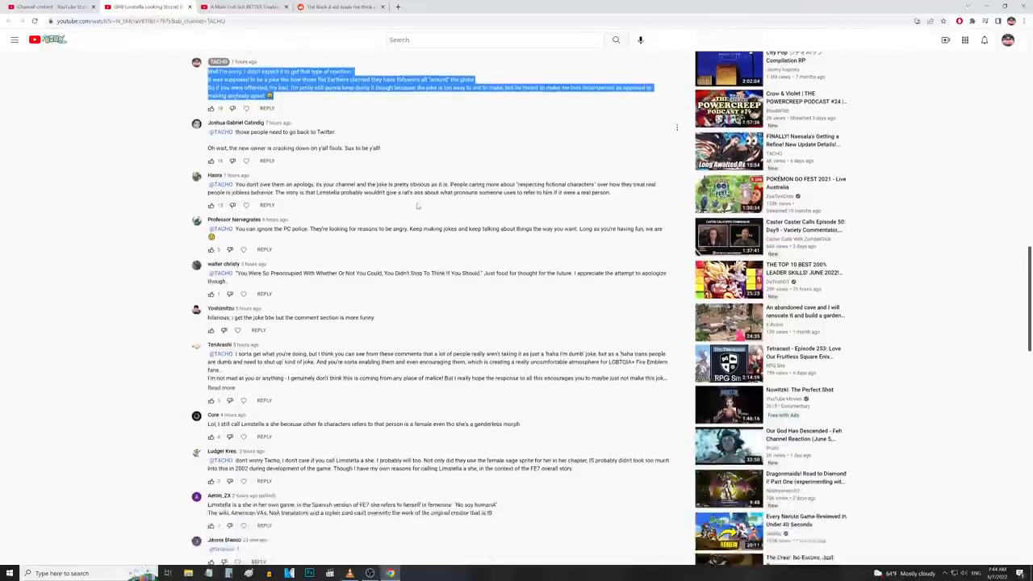
scroll("up", 3)
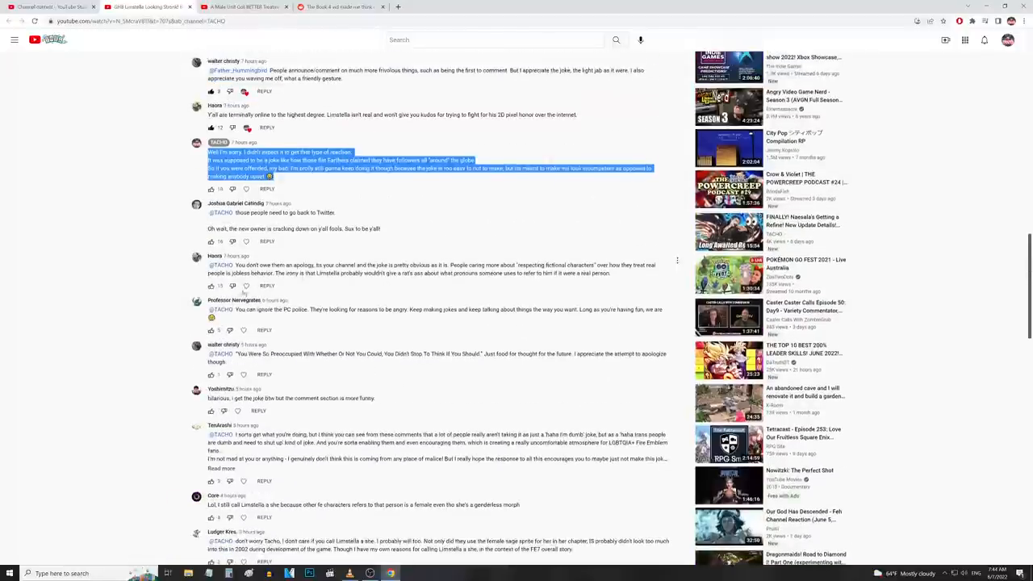
scroll("up", 3)
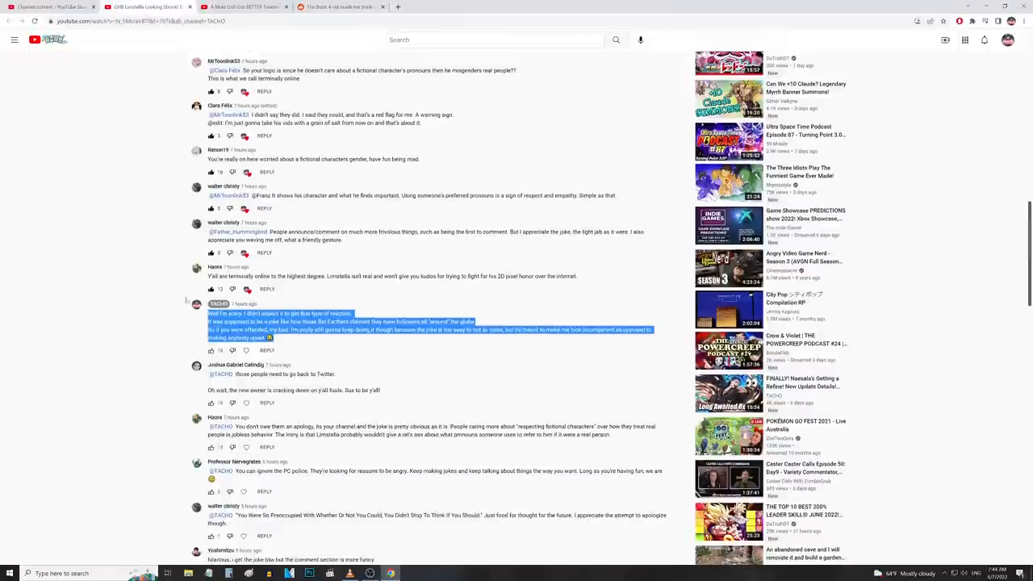
mouse_move(135, 323)
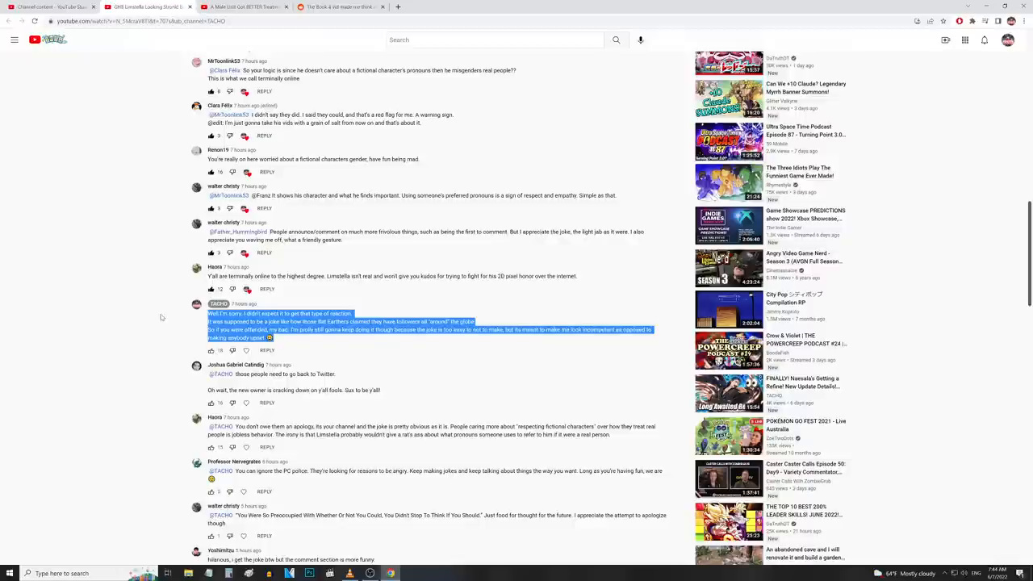
mouse_move(418, 339)
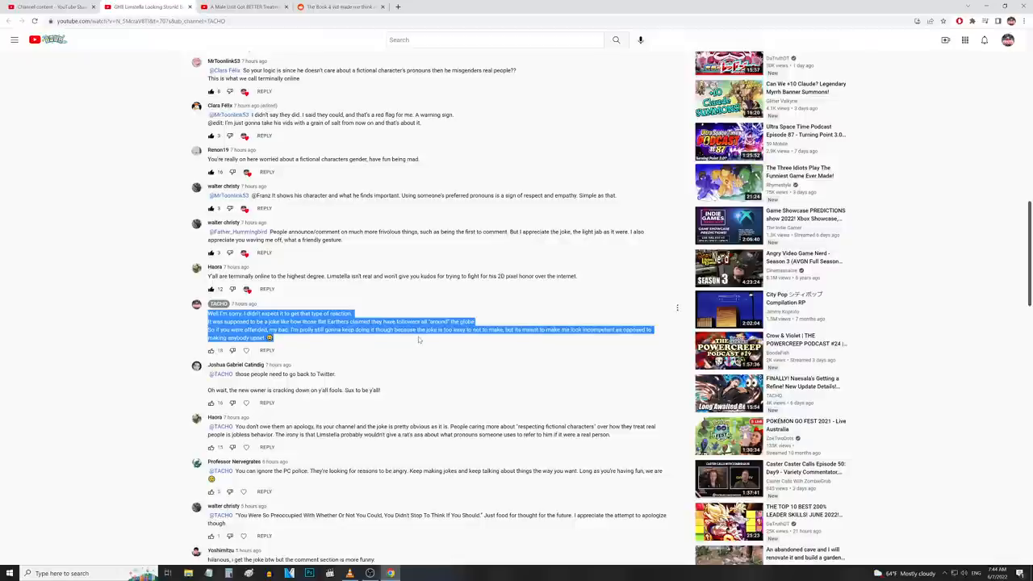
mouse_move(491, 320)
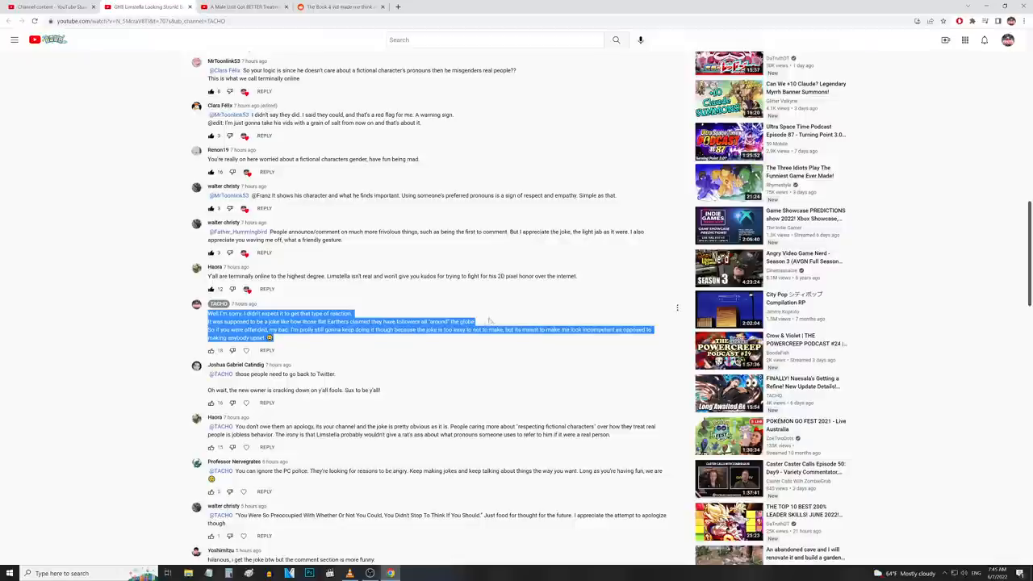
left_click_drag(207, 314, 476, 321)
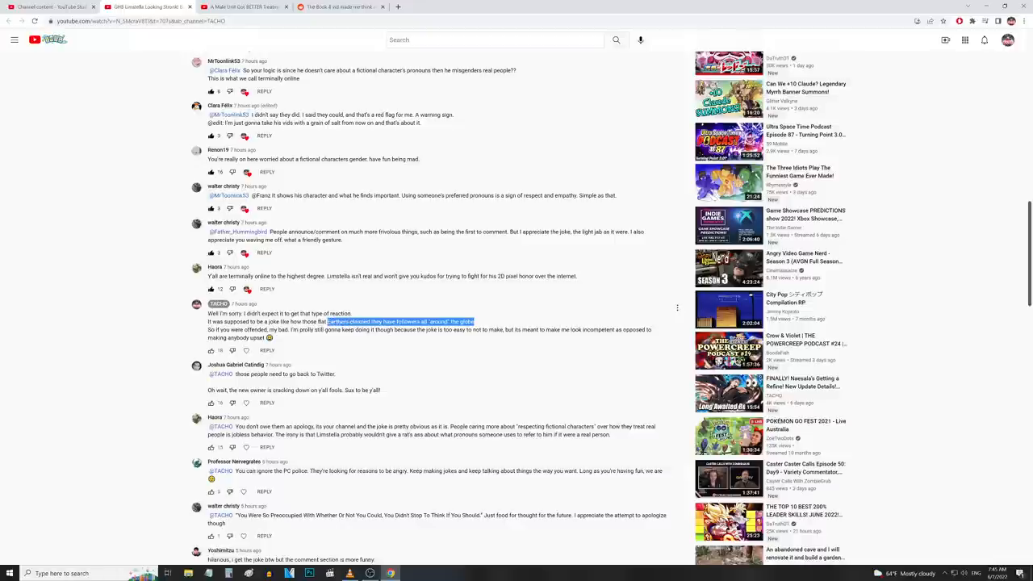
mouse_move(504, 313)
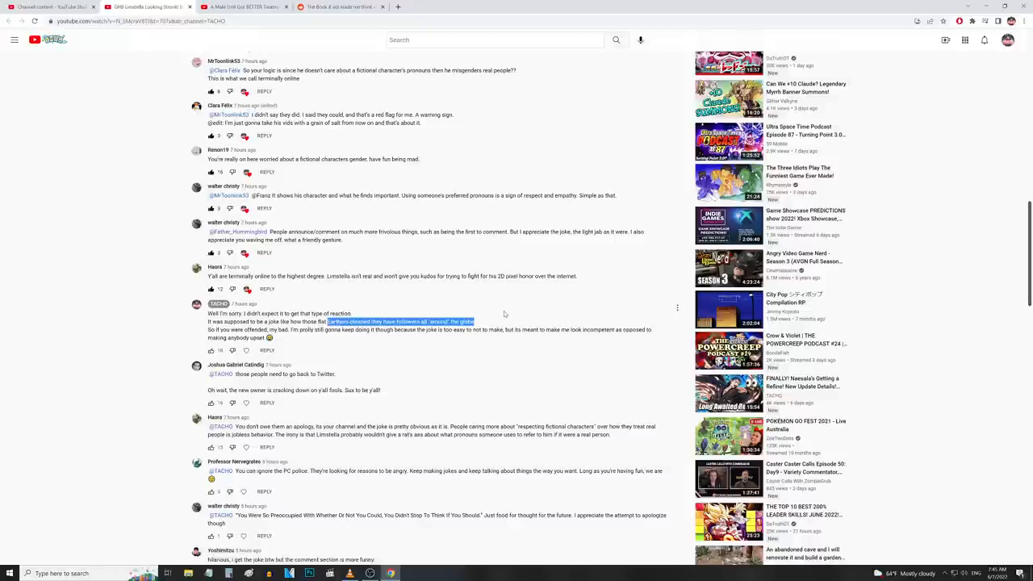
mouse_move(547, 318)
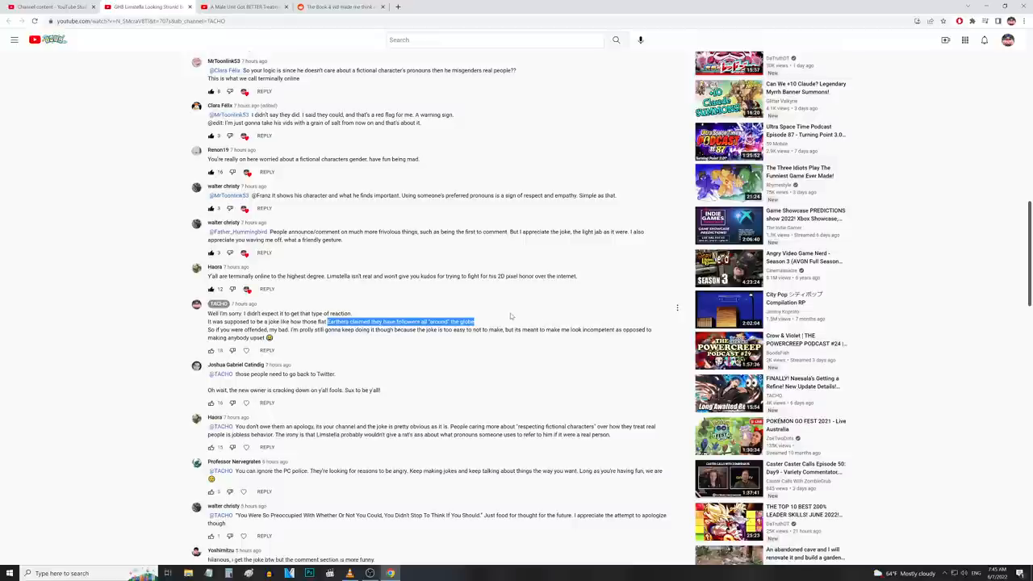
mouse_move(497, 323)
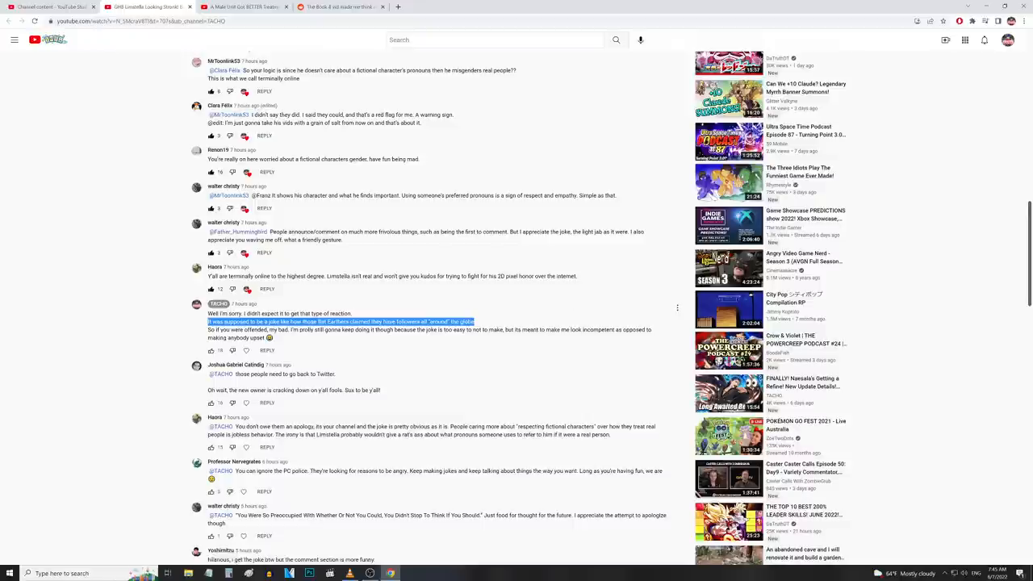
mouse_move(516, 317)
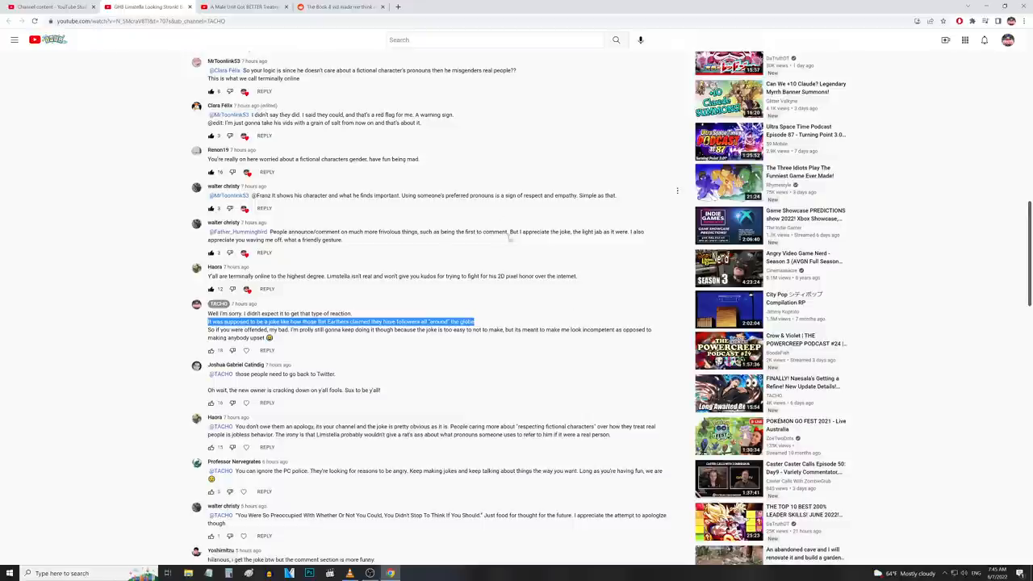
mouse_move(519, 301)
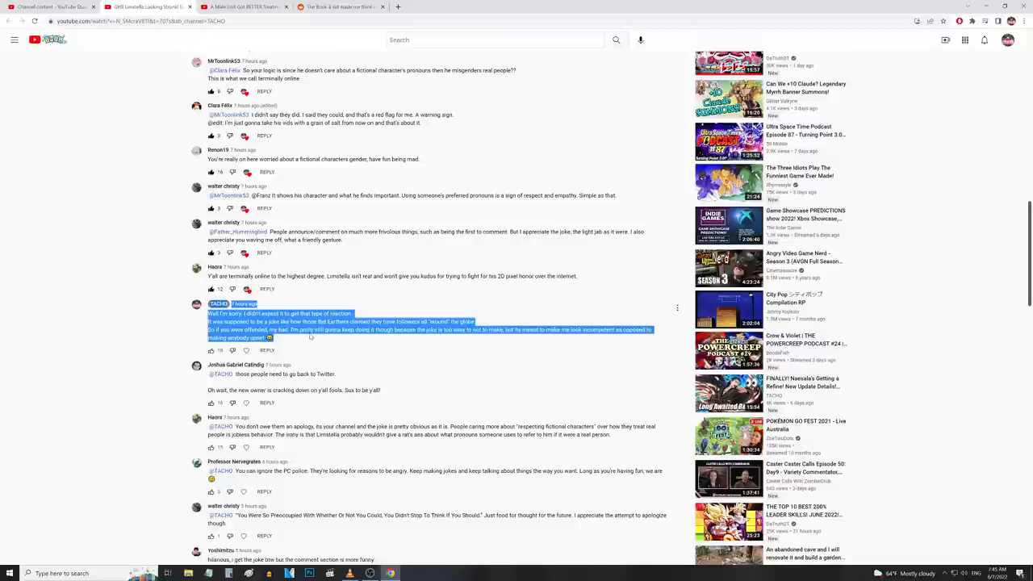
mouse_move(369, 339)
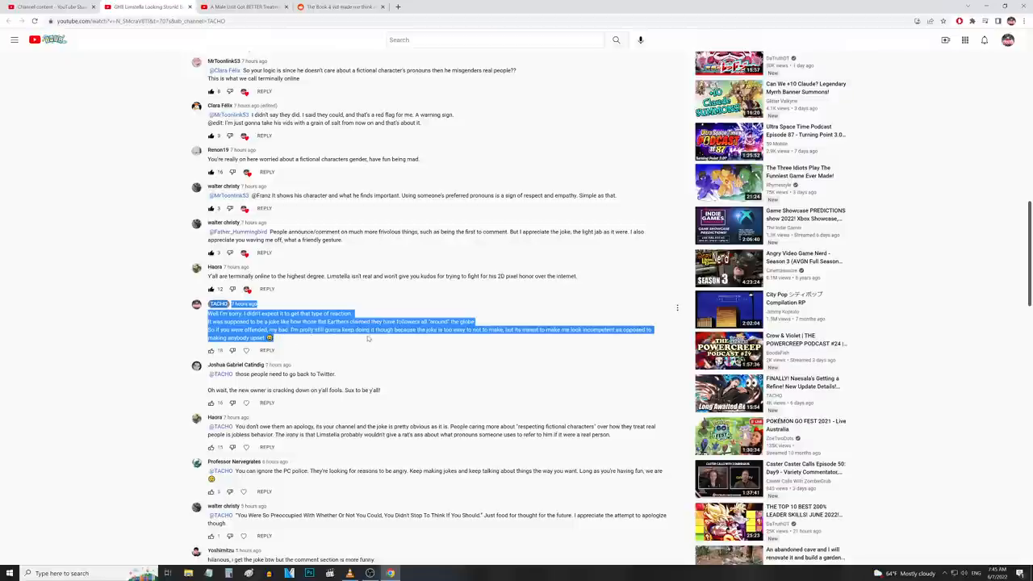
mouse_move(488, 346)
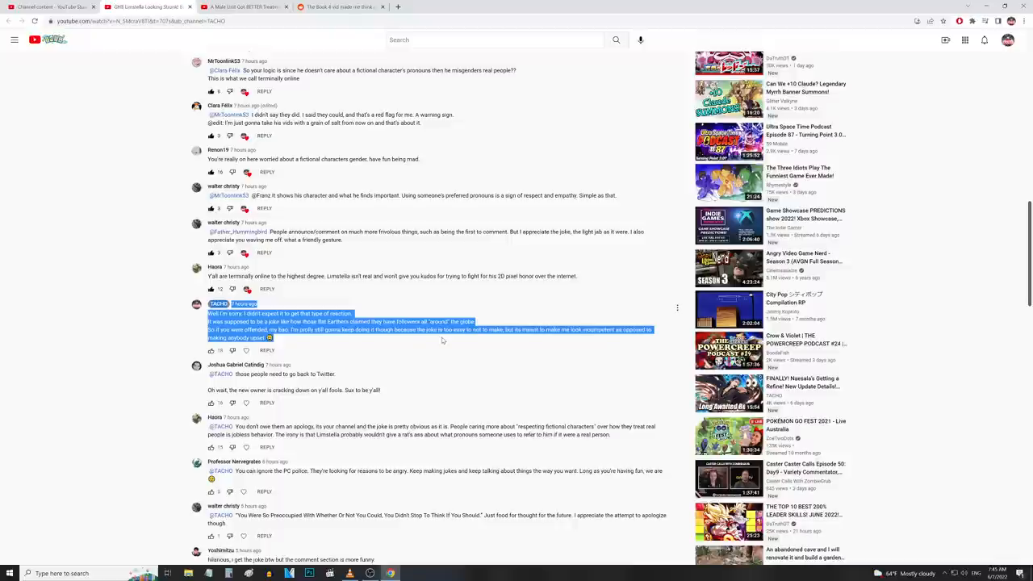
mouse_move(457, 341)
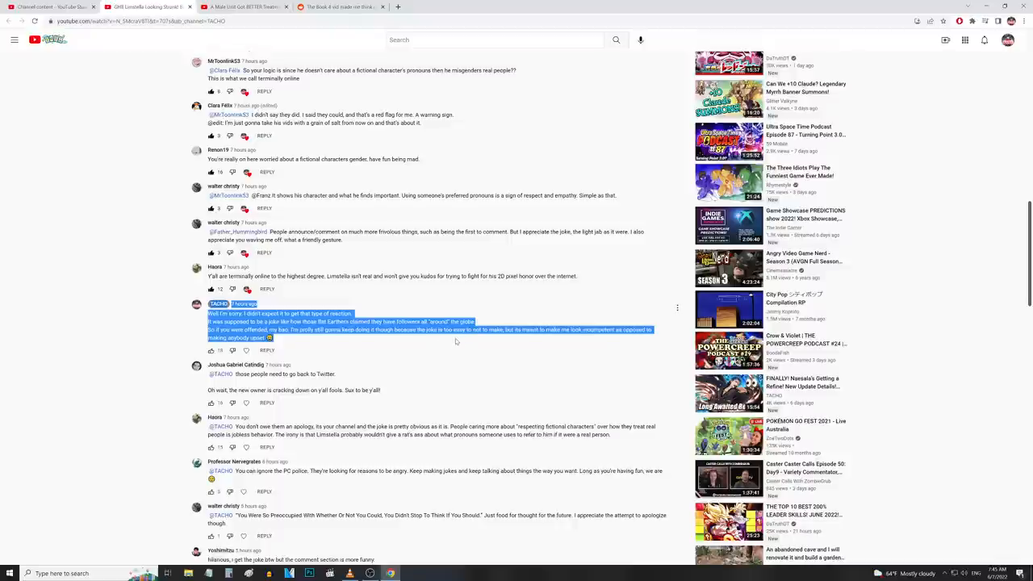
mouse_move(325, 346)
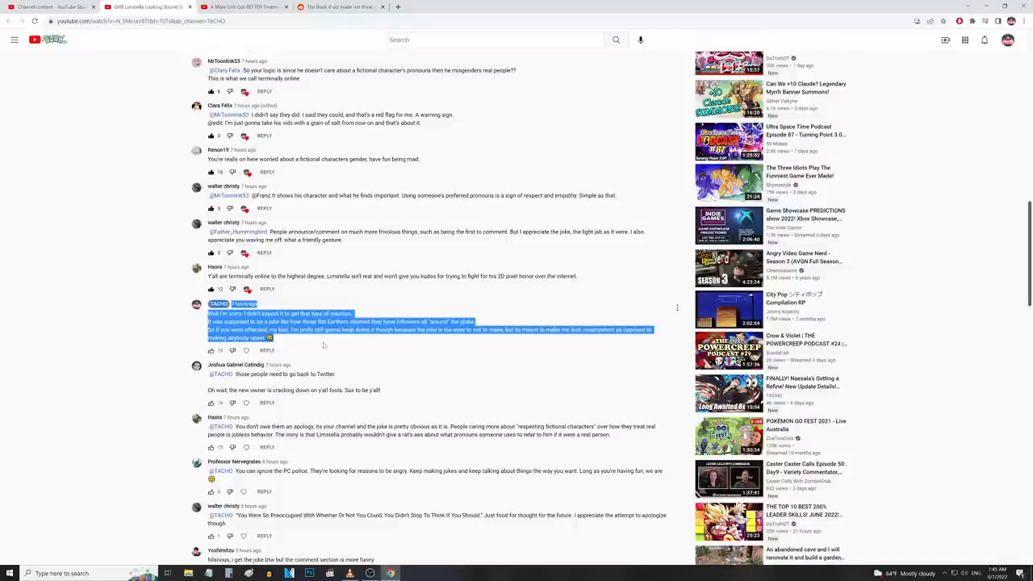
mouse_move(399, 341)
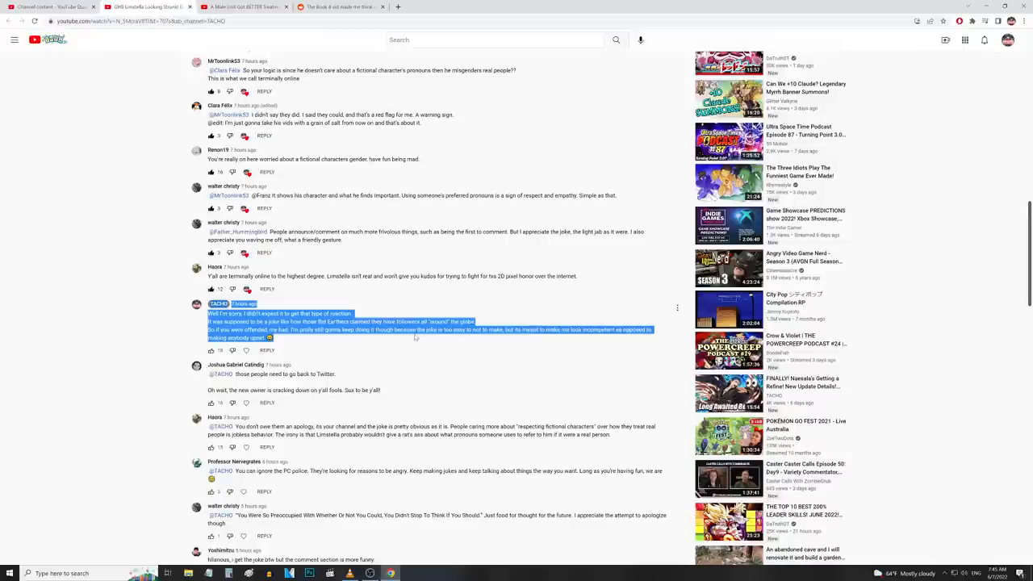
mouse_move(504, 339)
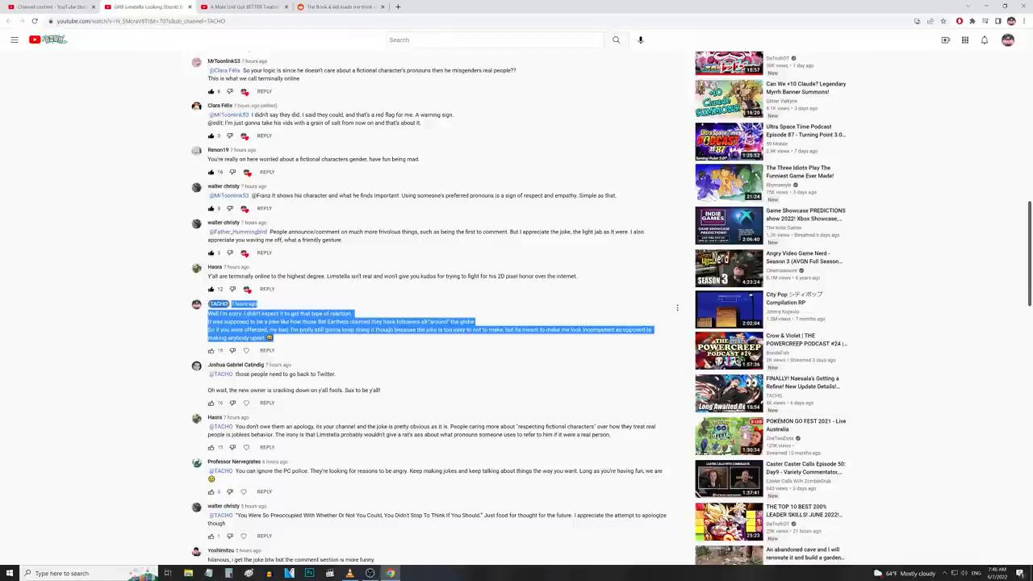
mouse_move(419, 339)
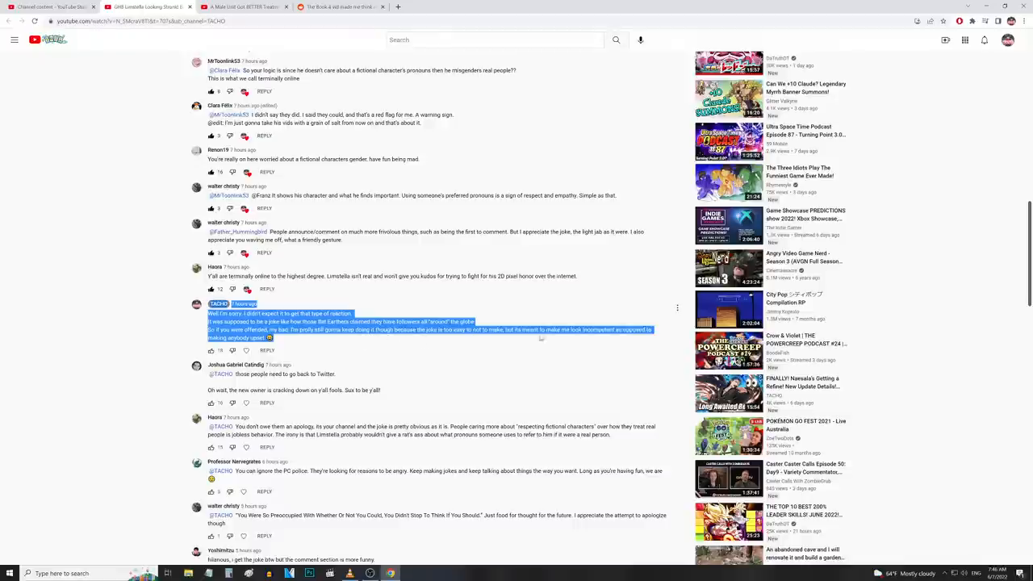
mouse_move(547, 341)
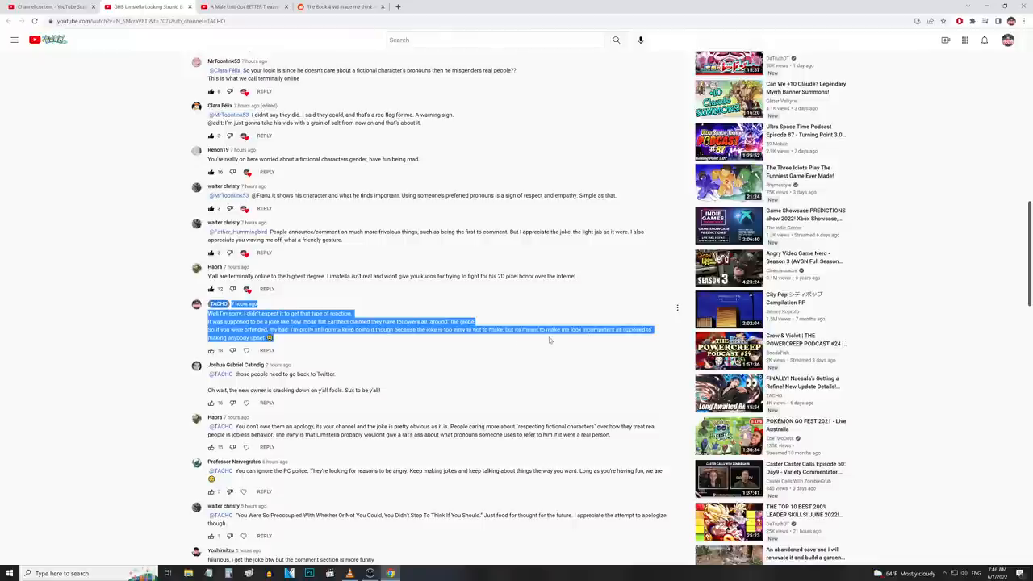
mouse_move(481, 339)
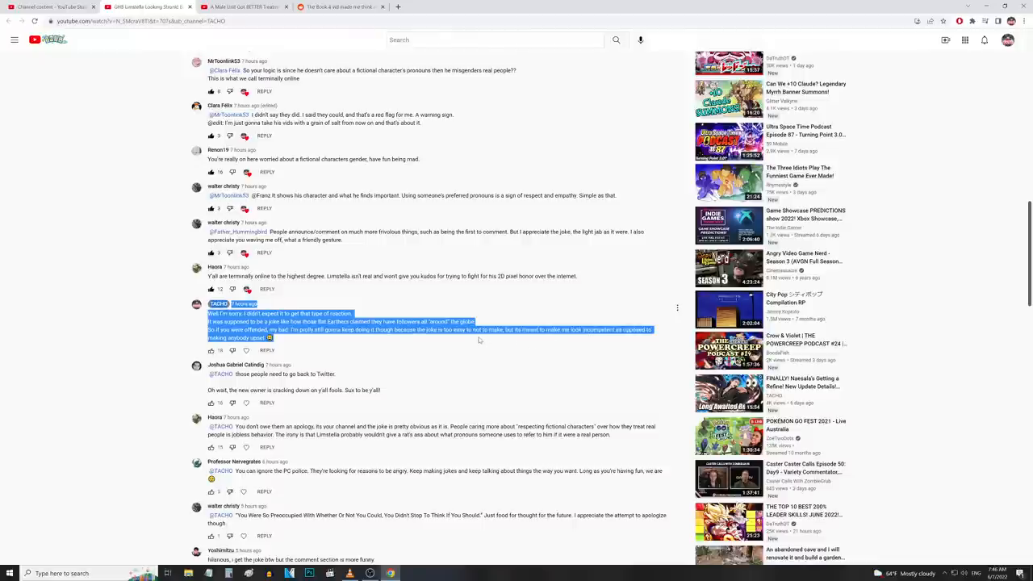
left_click(484, 340)
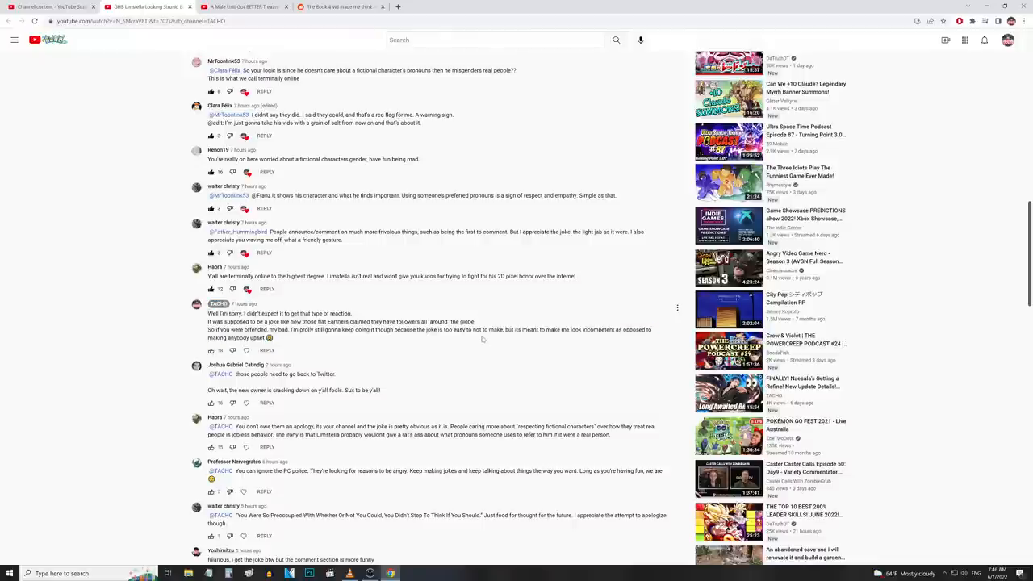
scroll("down", 3)
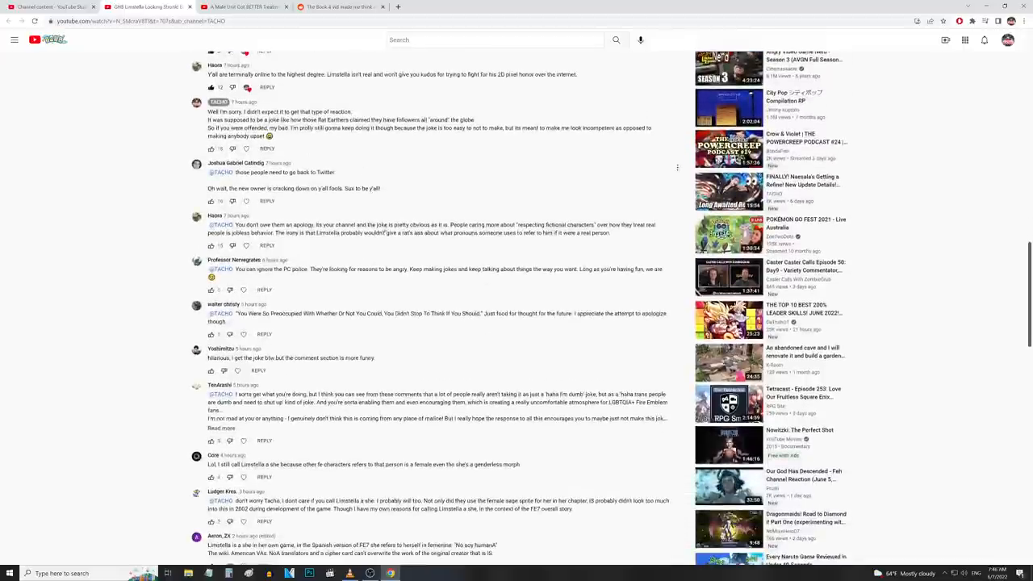
scroll("down", 3)
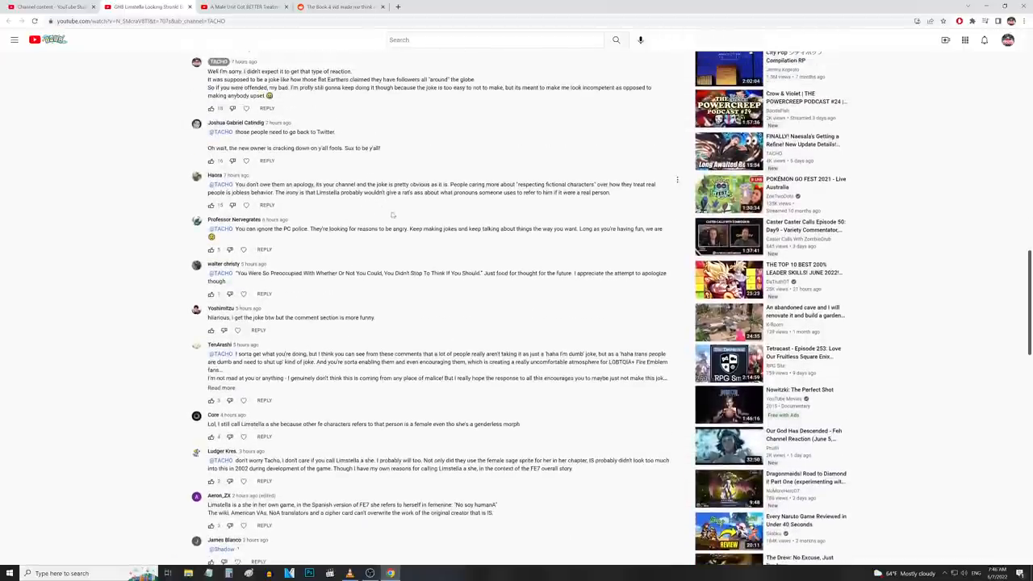
scroll("up", 3)
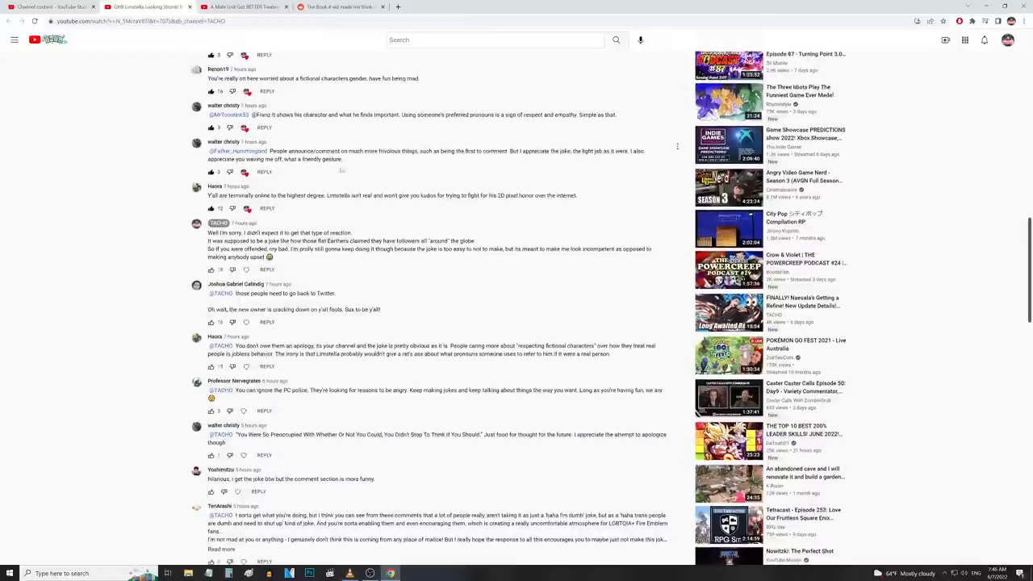
scroll("down", 3)
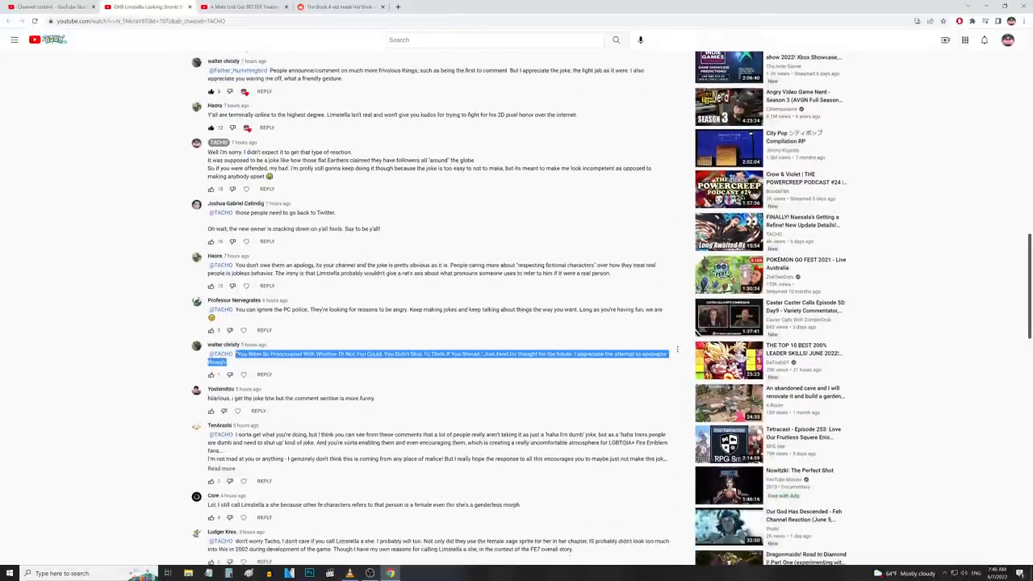
scroll("down", 3)
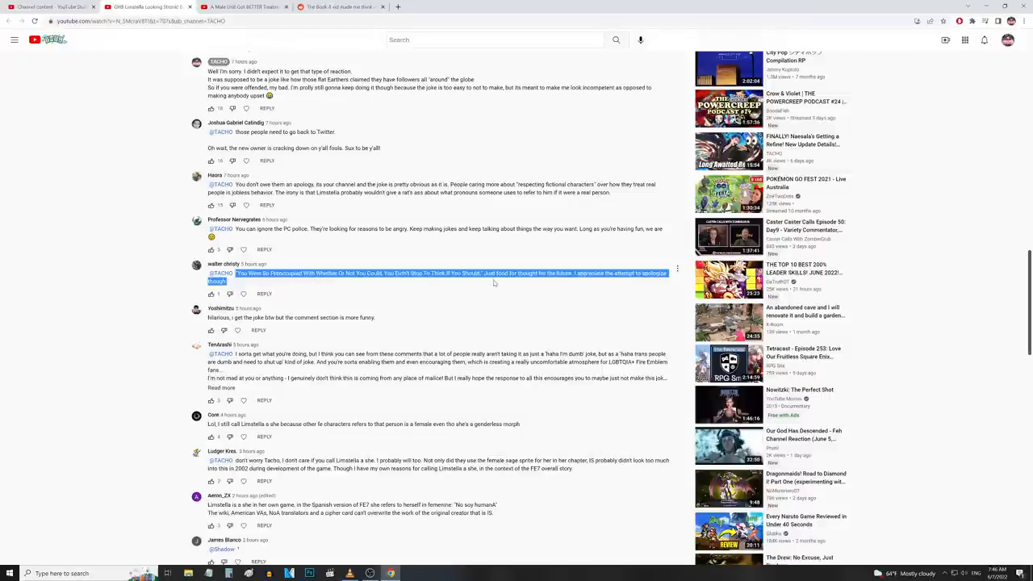
mouse_move(435, 287)
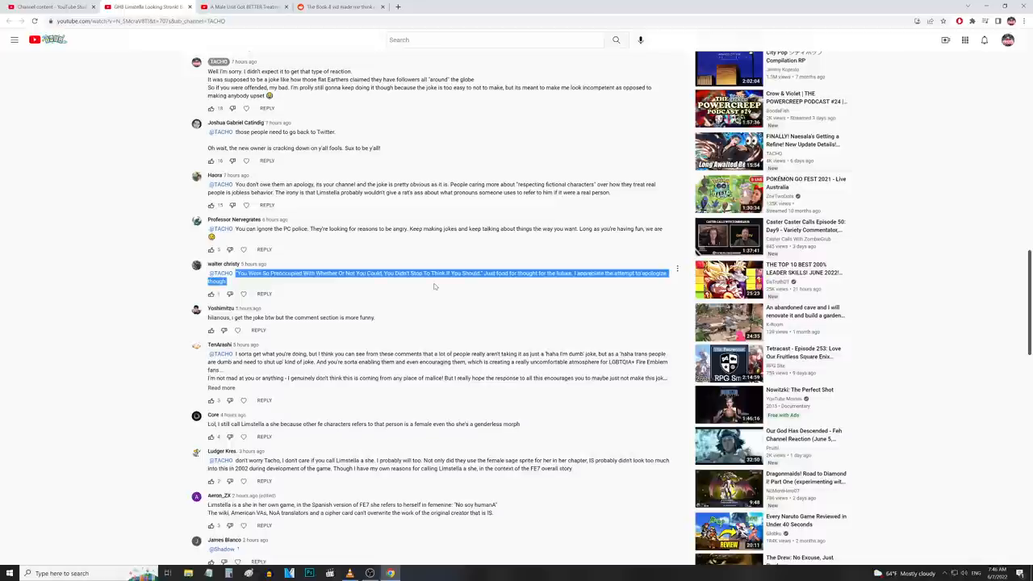
mouse_move(467, 286)
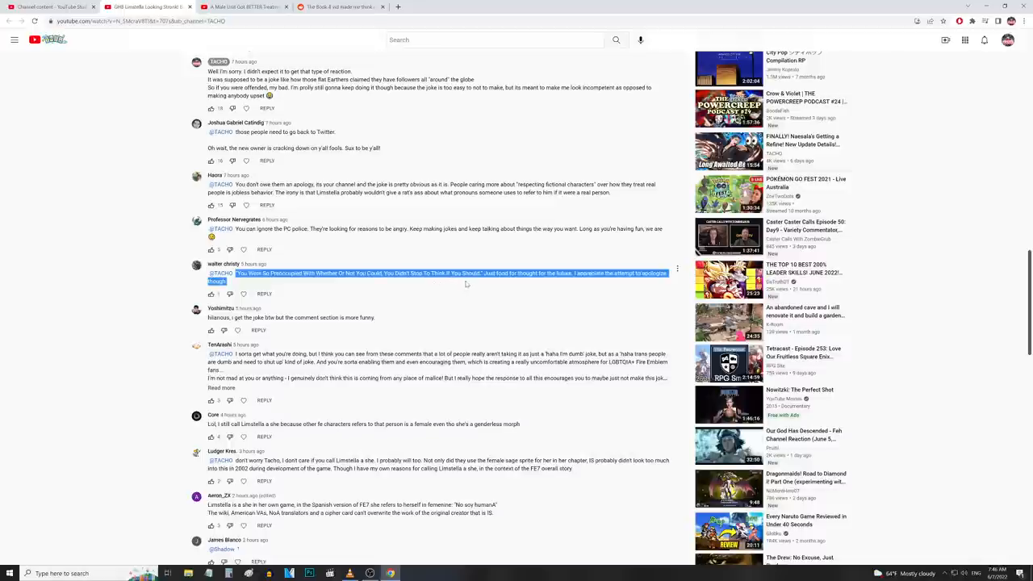
mouse_move(478, 287)
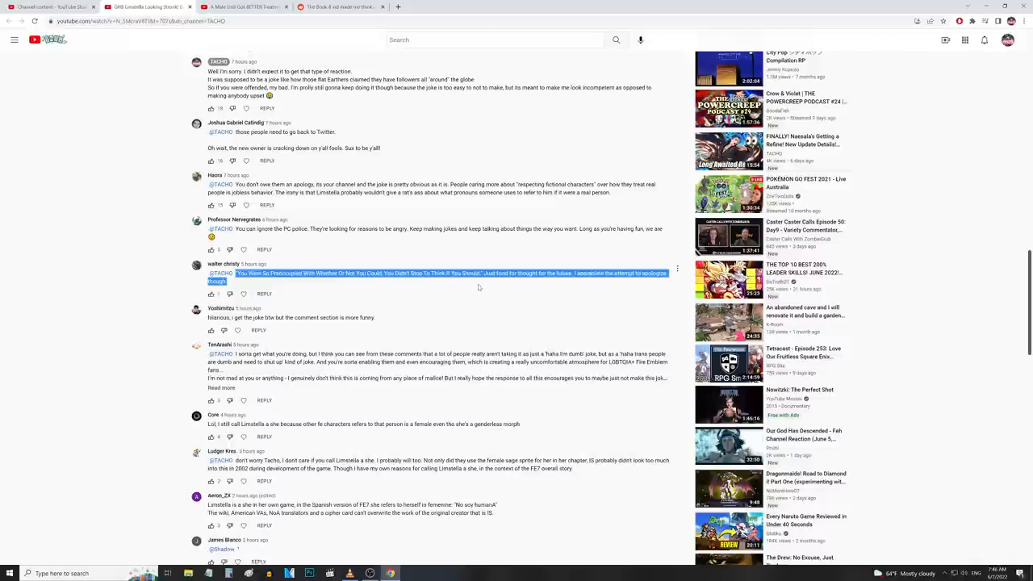
mouse_move(587, 285)
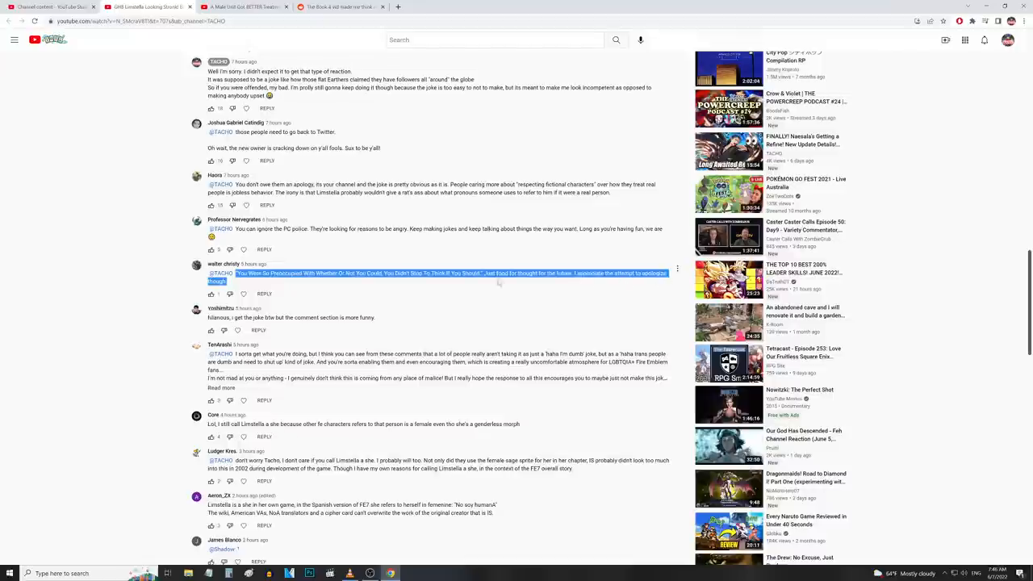
scroll("up", 3)
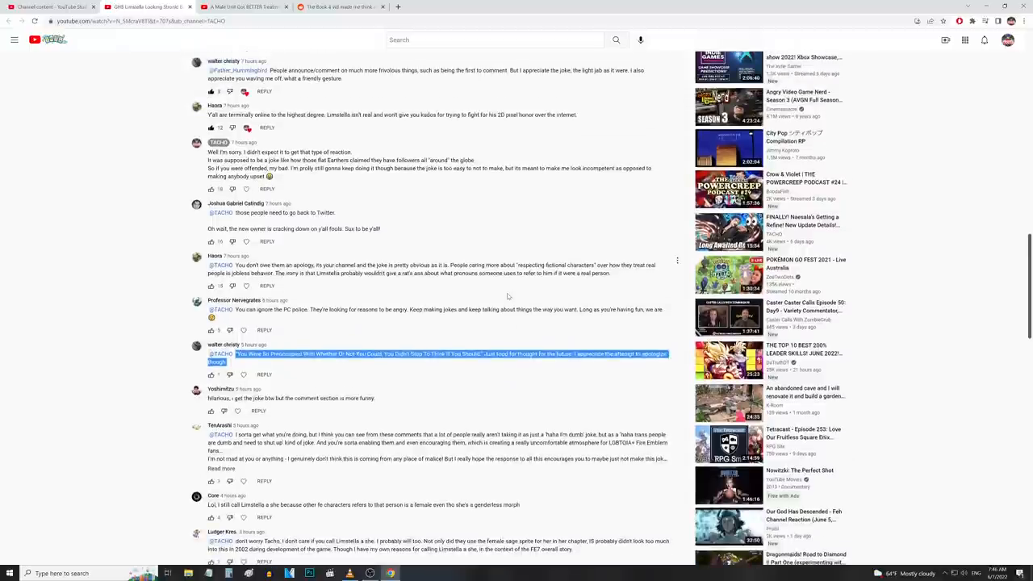
mouse_move(402, 339)
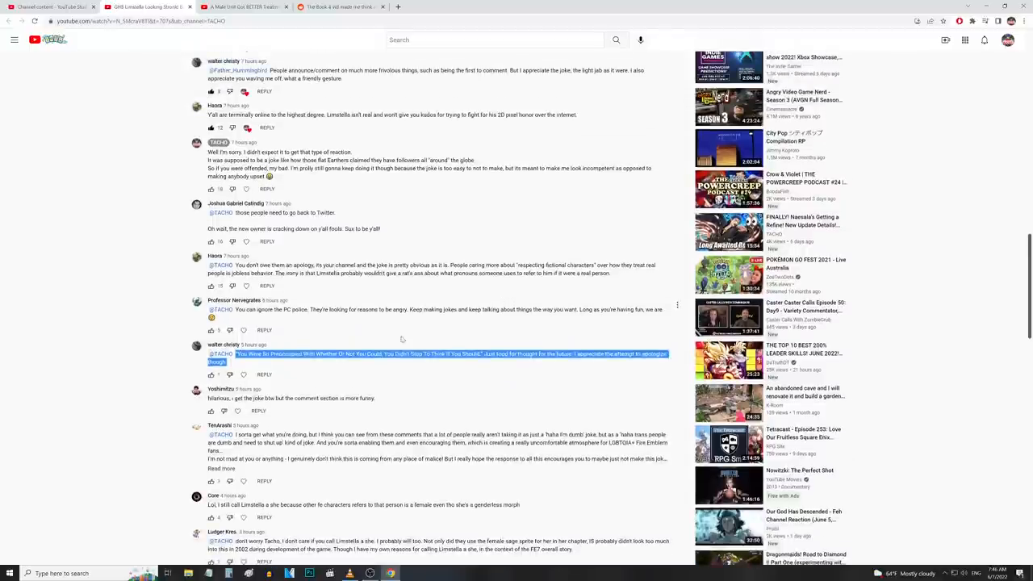
scroll("up", 3)
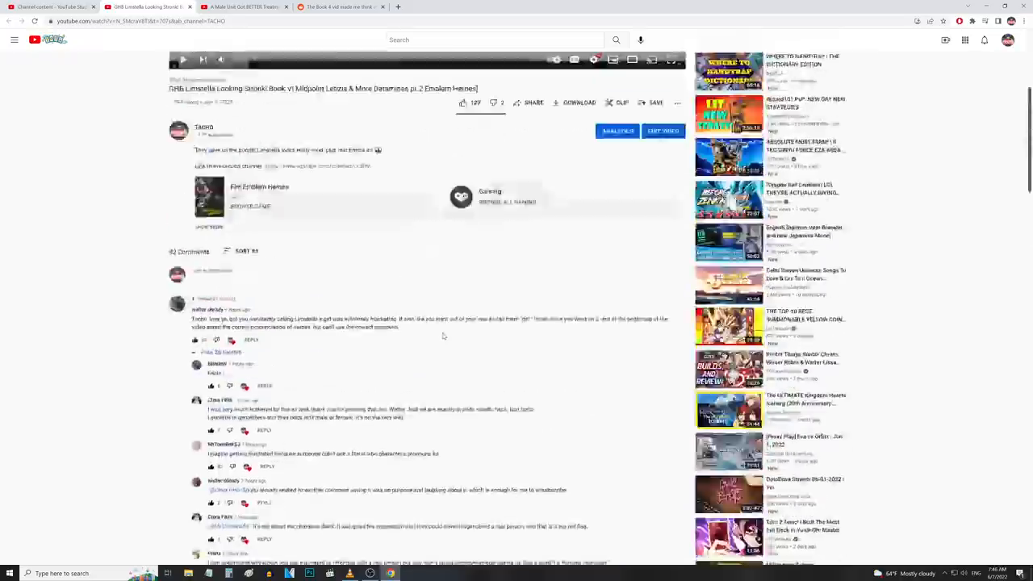
- Scroll the Limstella watch page back up until the video player and title show at the top
scroll("down", 3)
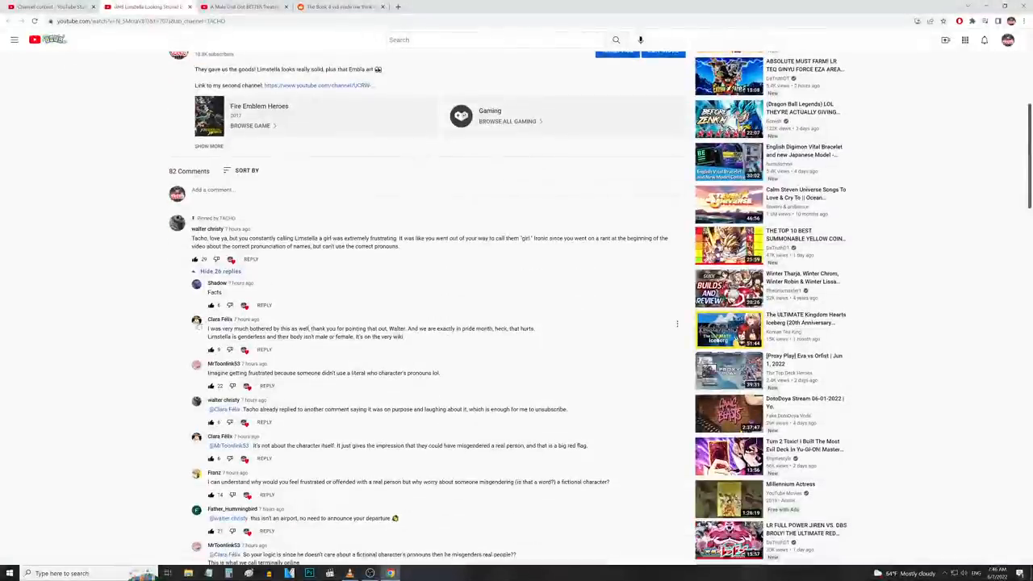
scroll("down", 3)
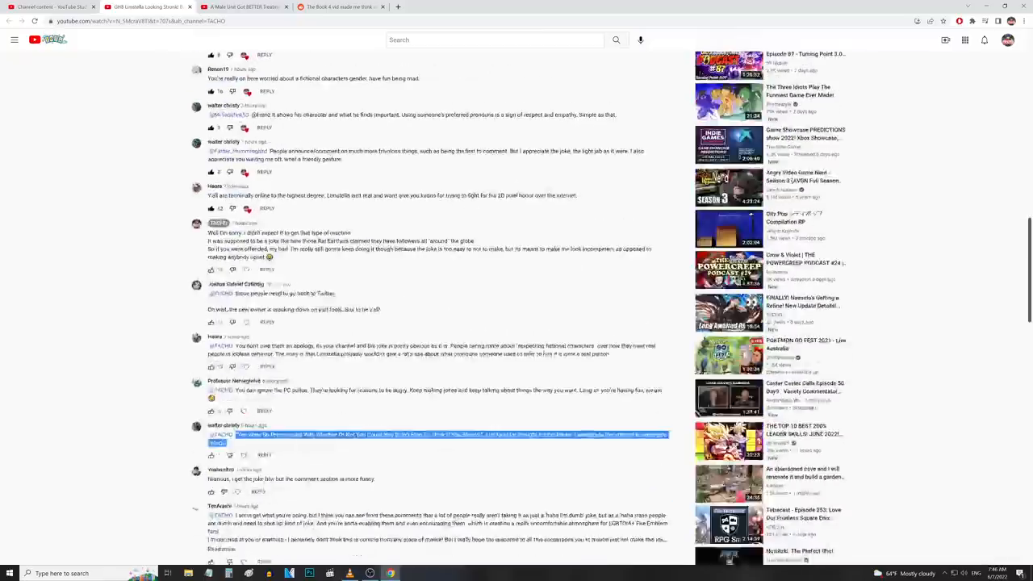
scroll("up", 3)
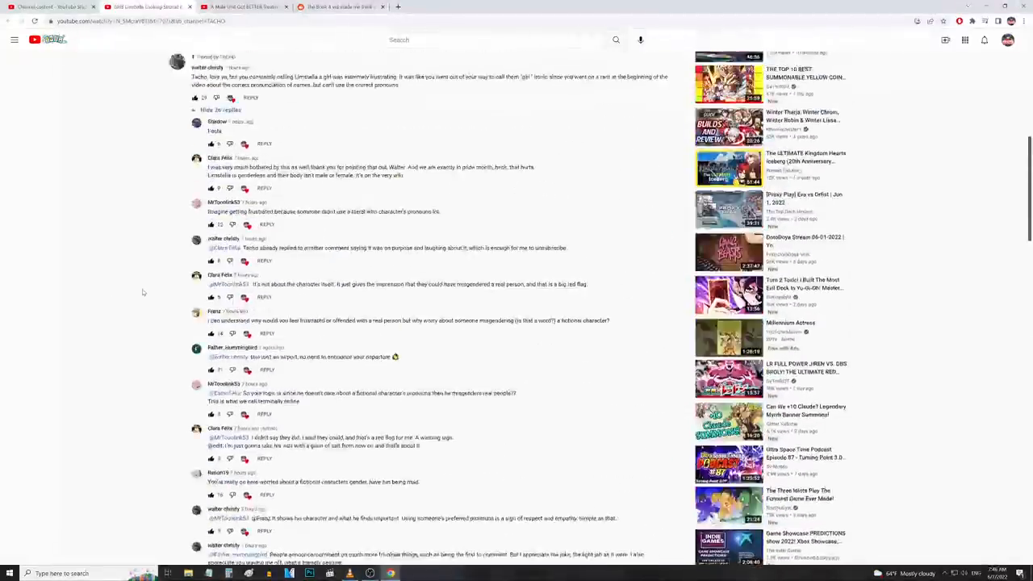
scroll("up", 3)
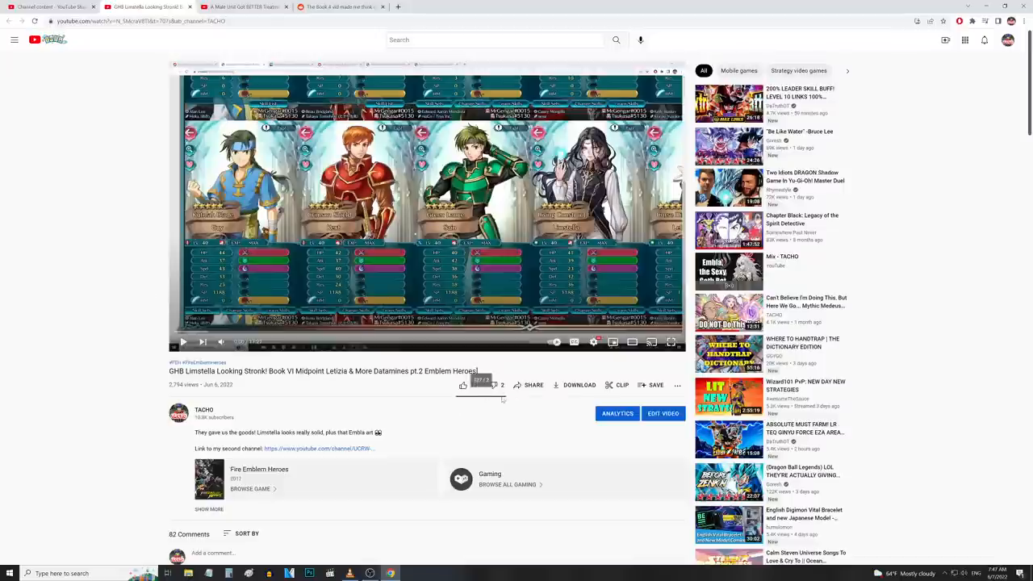
left_click(462, 384)
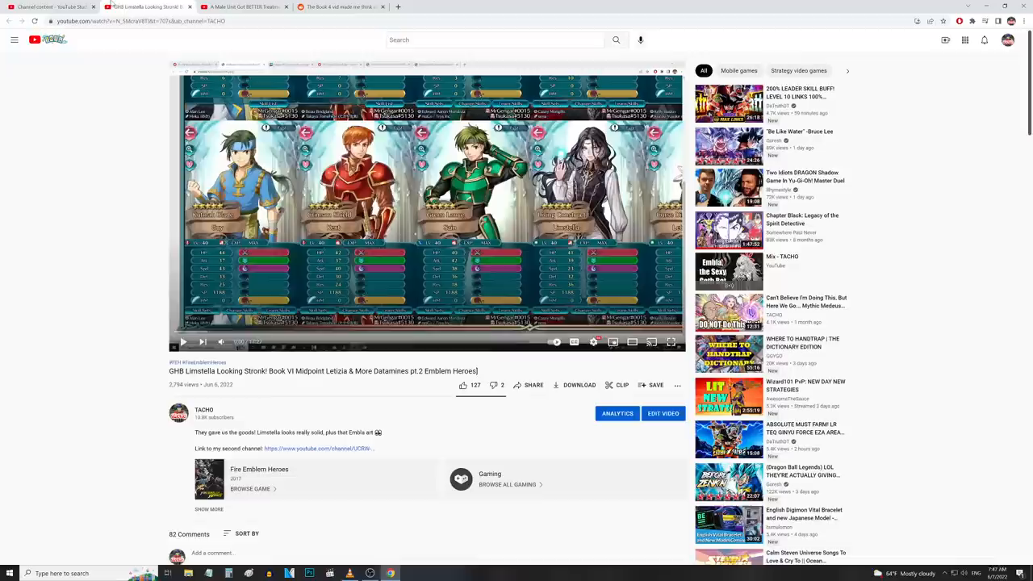
mouse_move(471, 418)
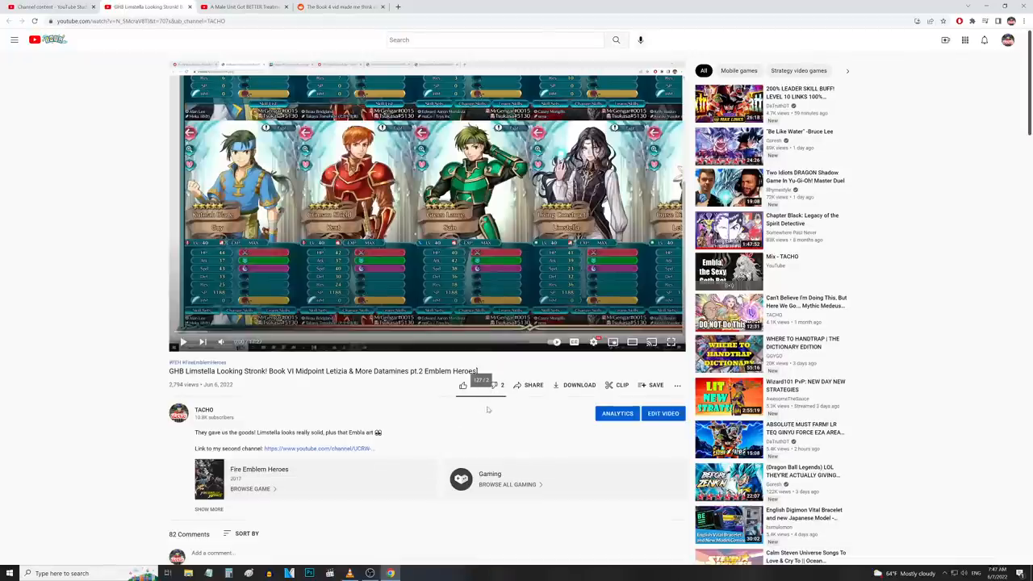
left_click(463, 384)
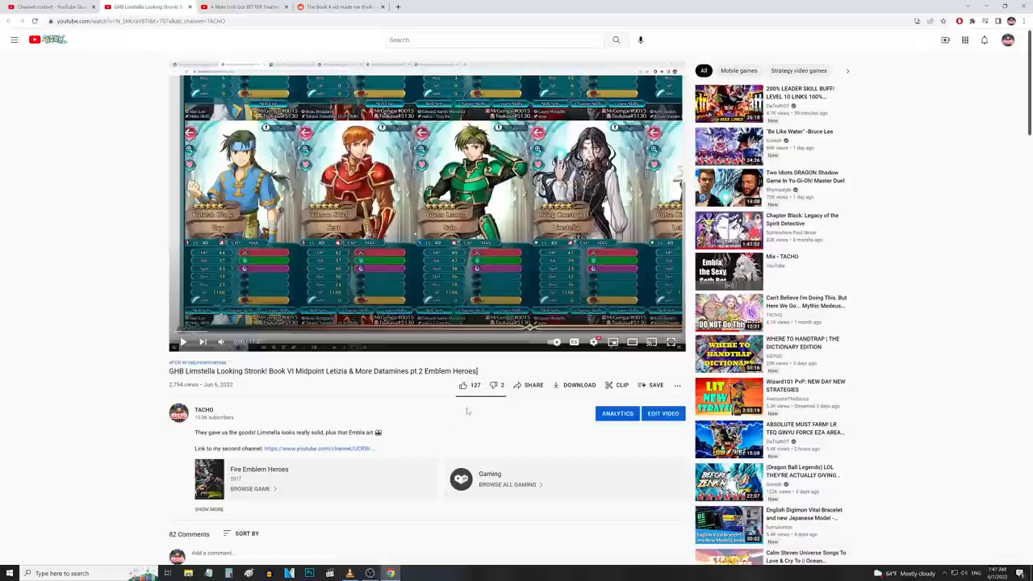
mouse_move(483, 400)
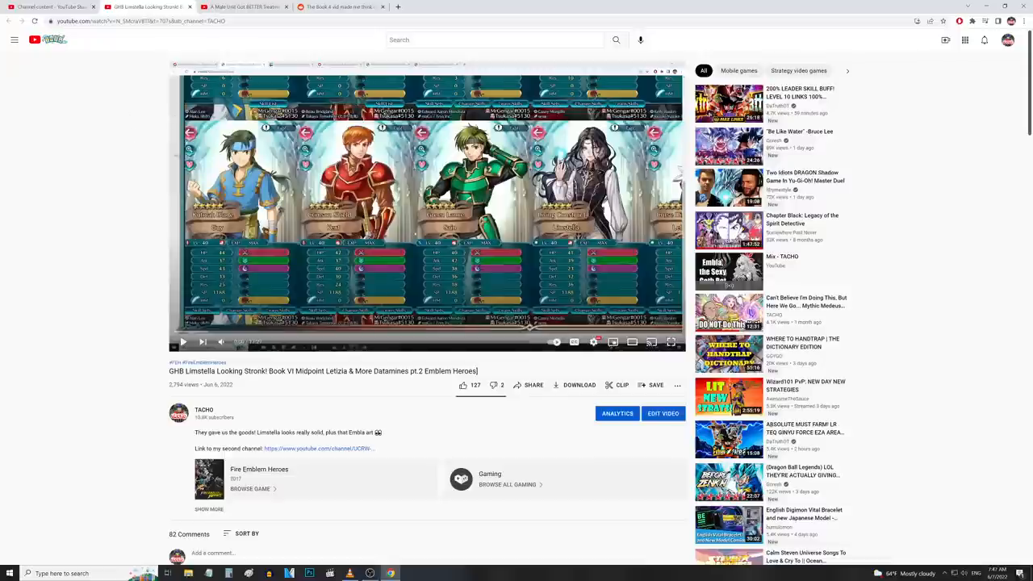
mouse_move(109, 132)
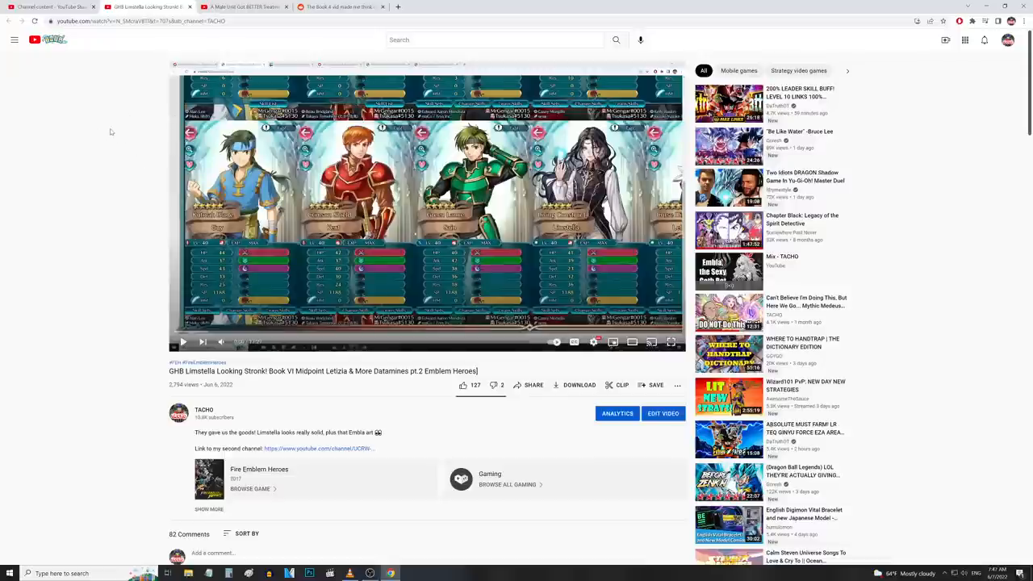
scroll("down", 3)
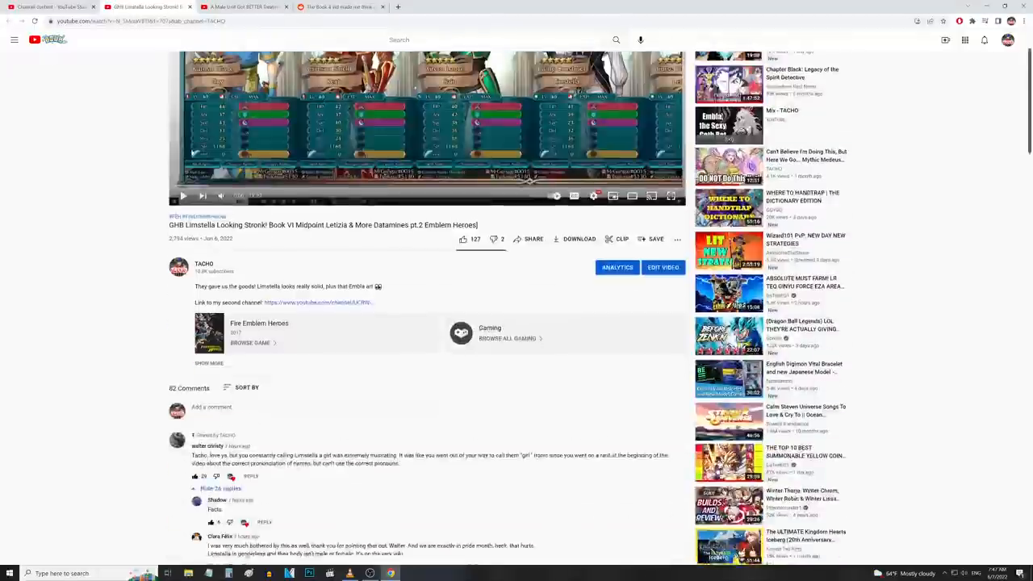
scroll("down", 3)
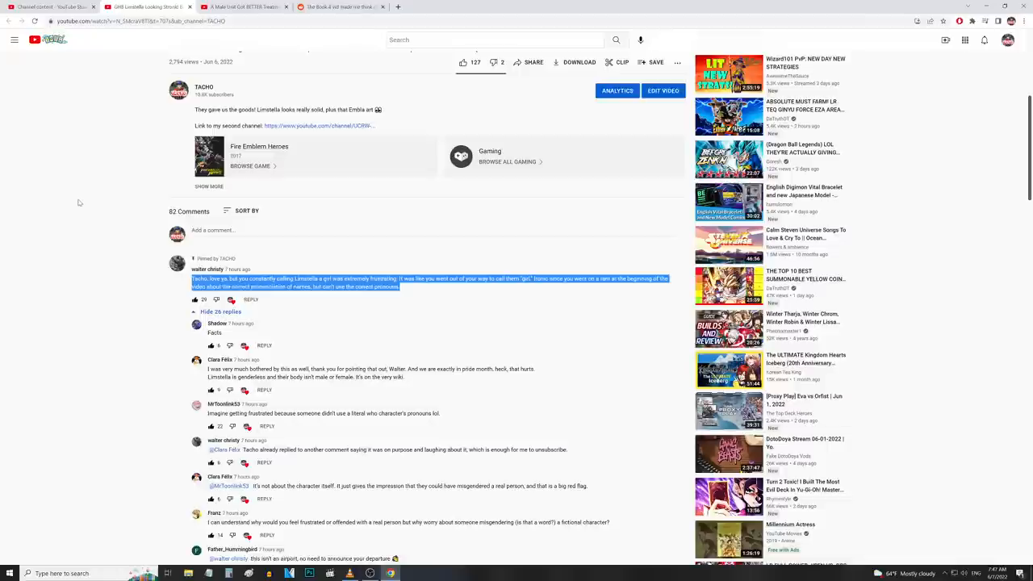
scroll("up", 3)
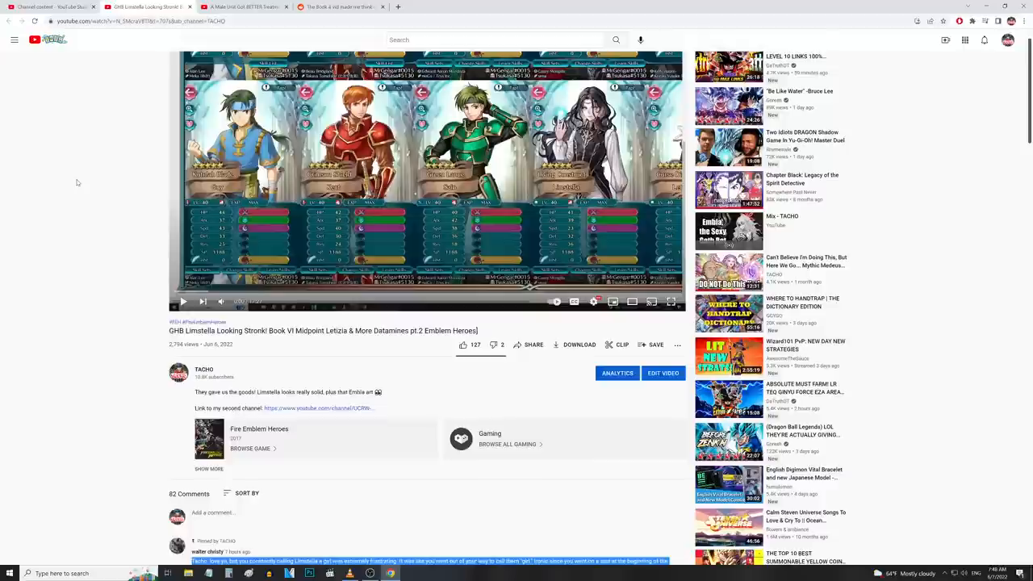
scroll("up", 3)
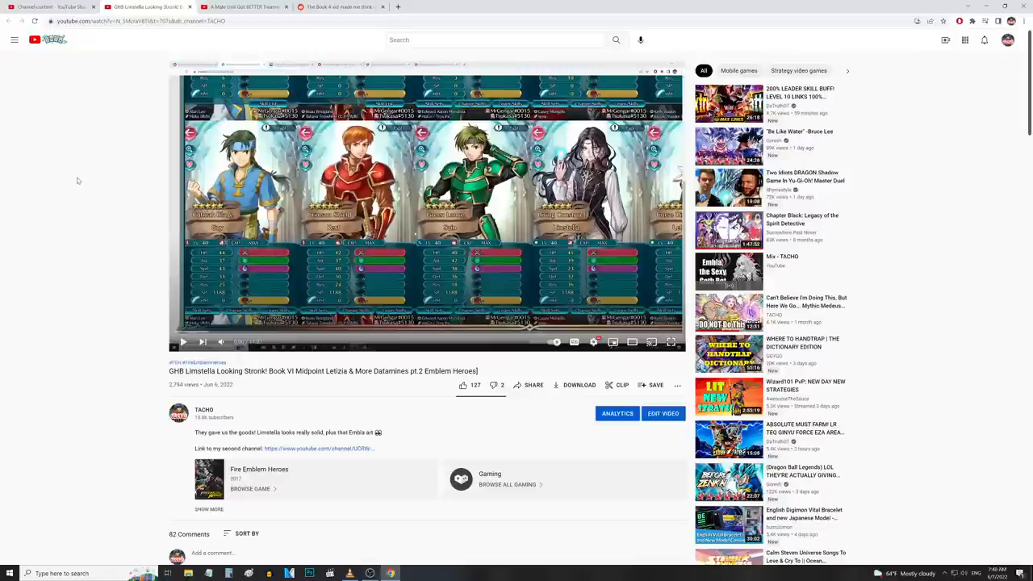
mouse_move(116, 185)
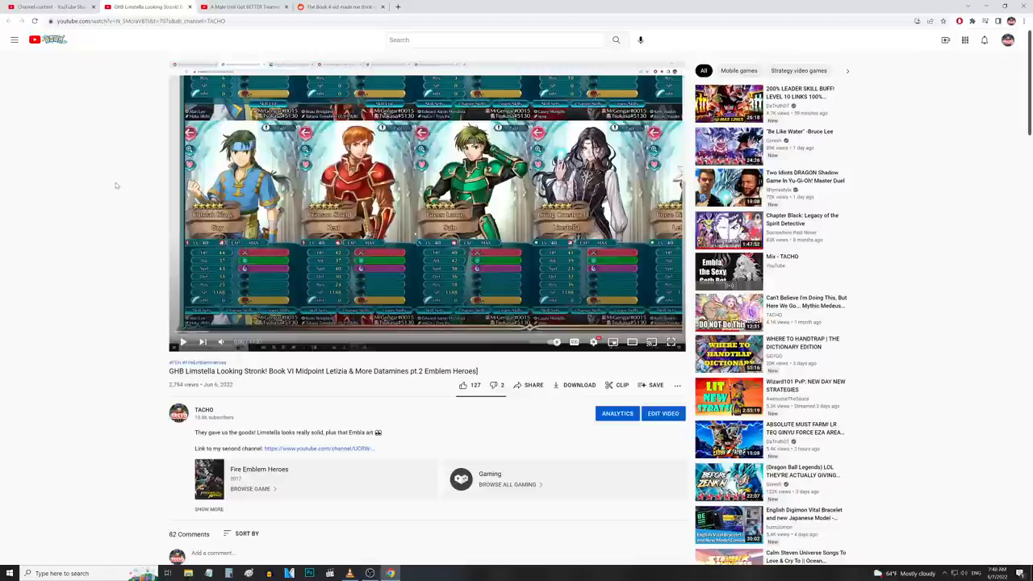
scroll("down", 3)
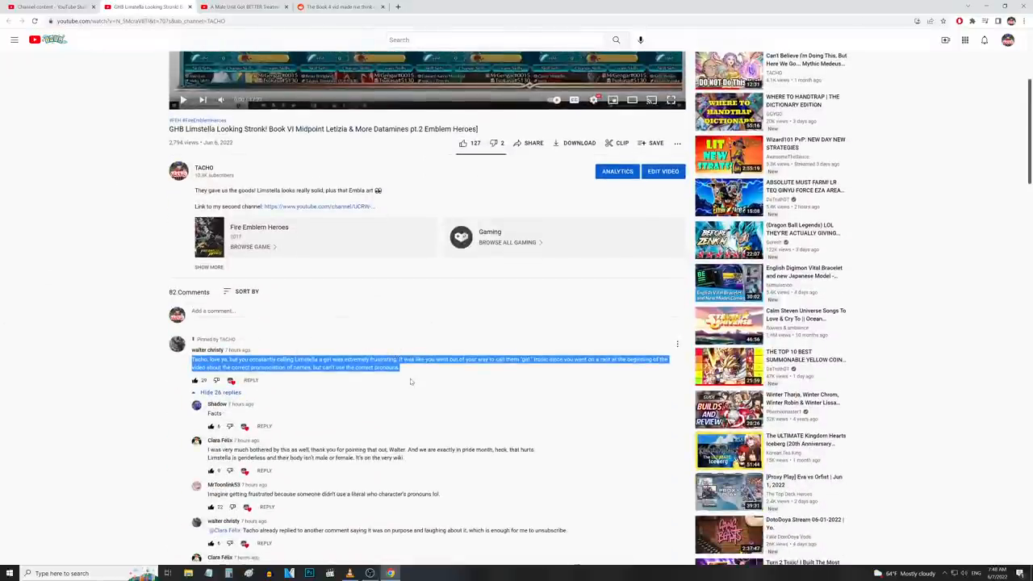
scroll("up", 3)
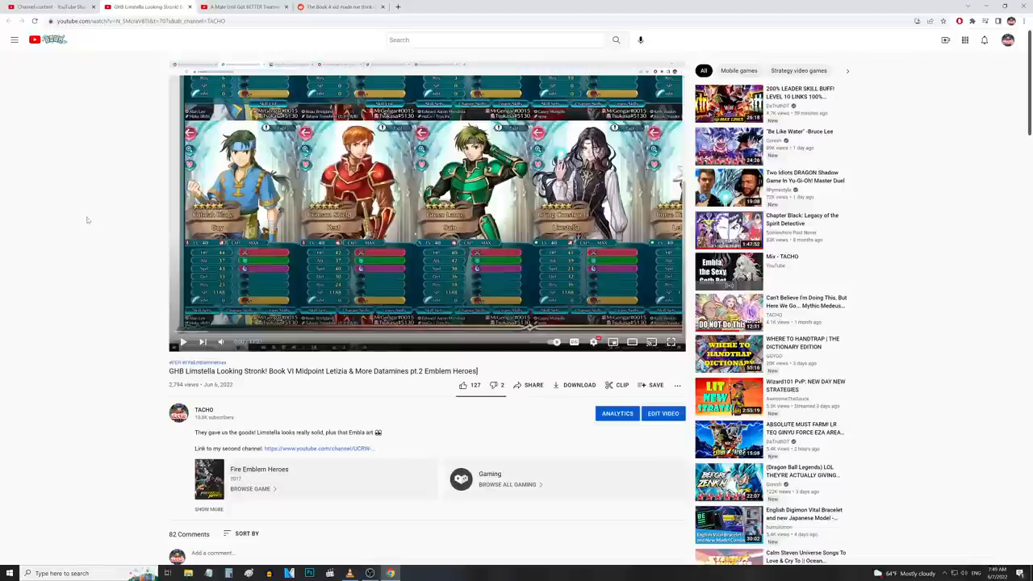
mouse_move(120, 192)
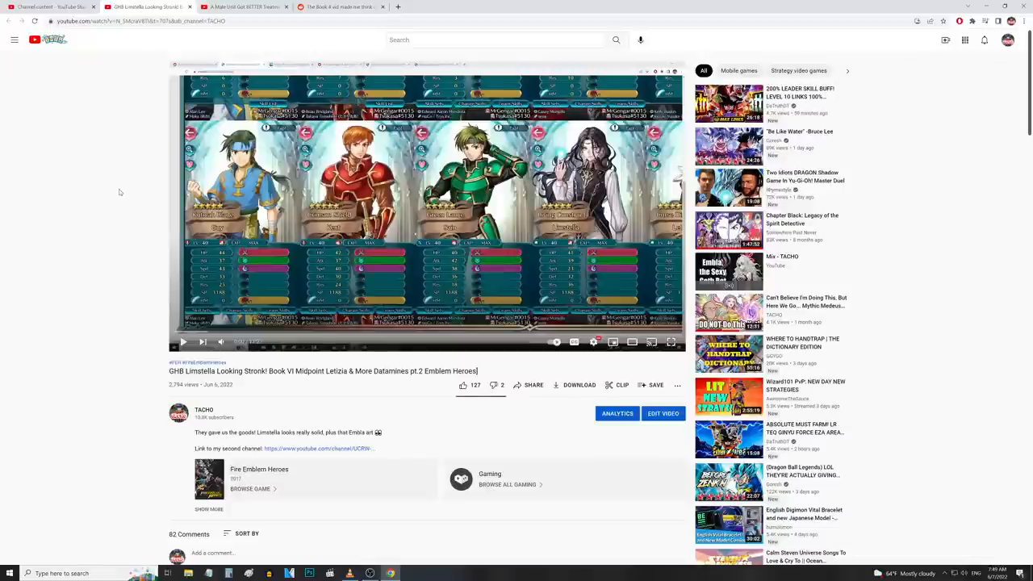
mouse_move(105, 197)
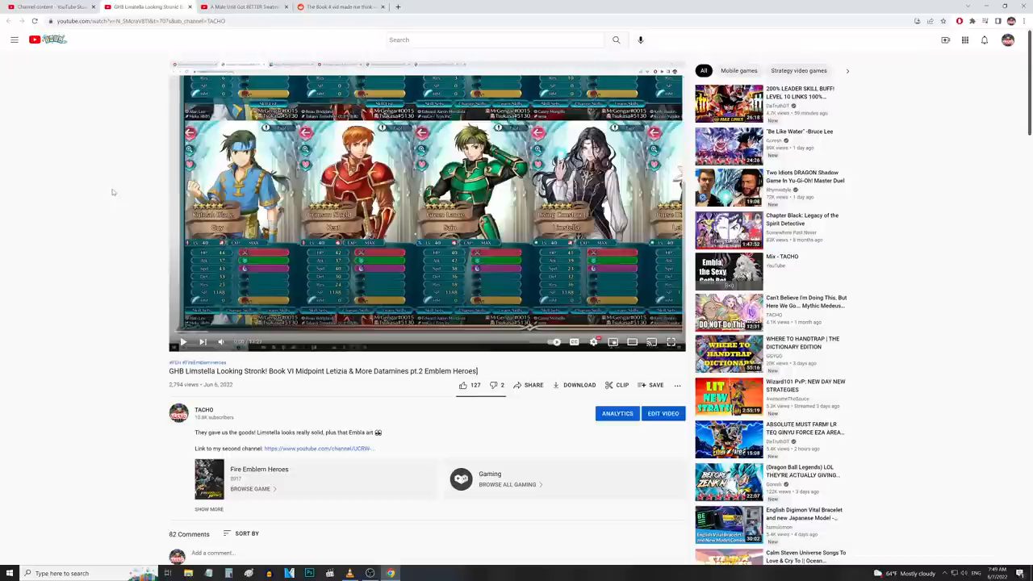
mouse_move(132, 188)
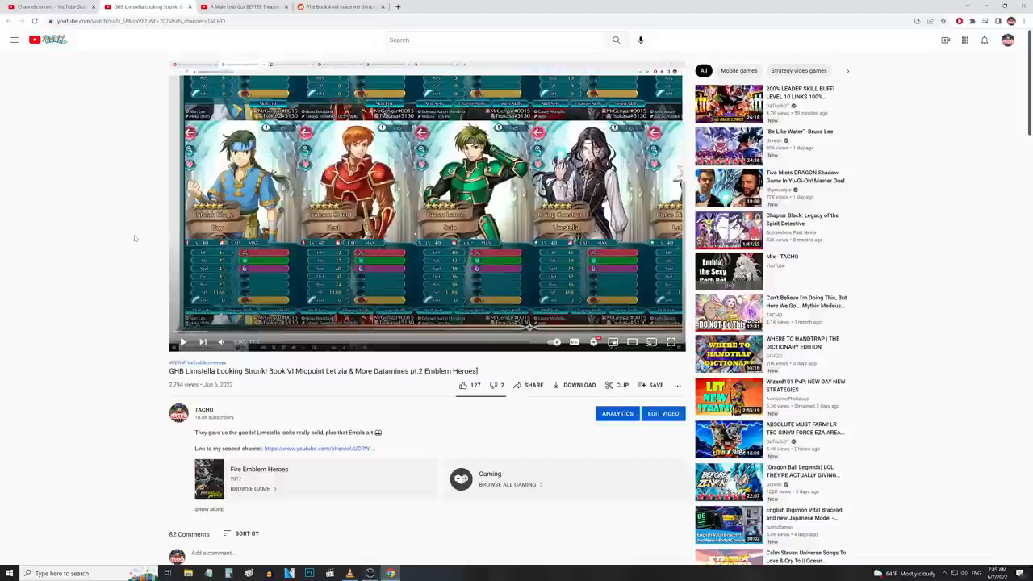
mouse_move(107, 210)
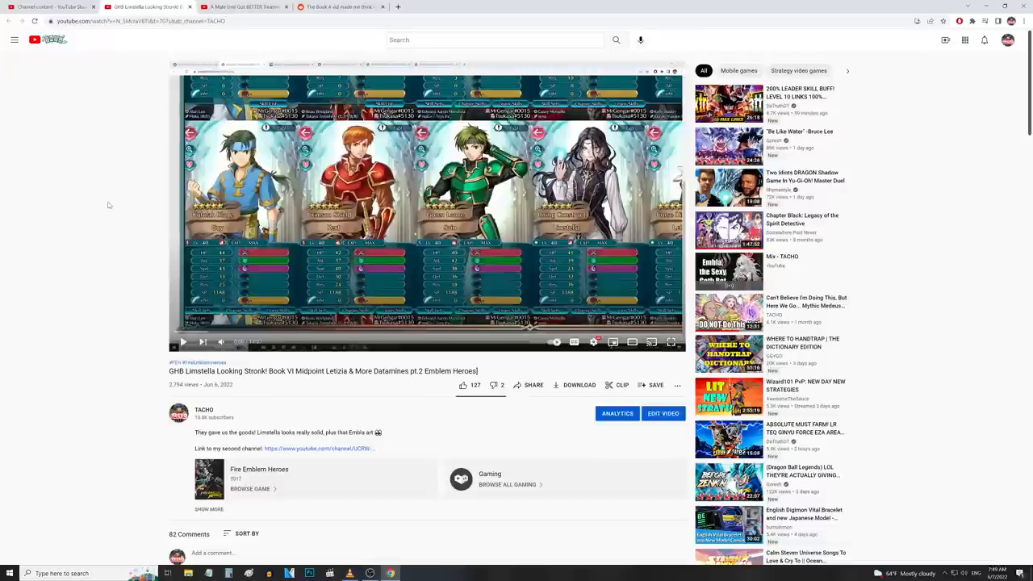
mouse_move(139, 203)
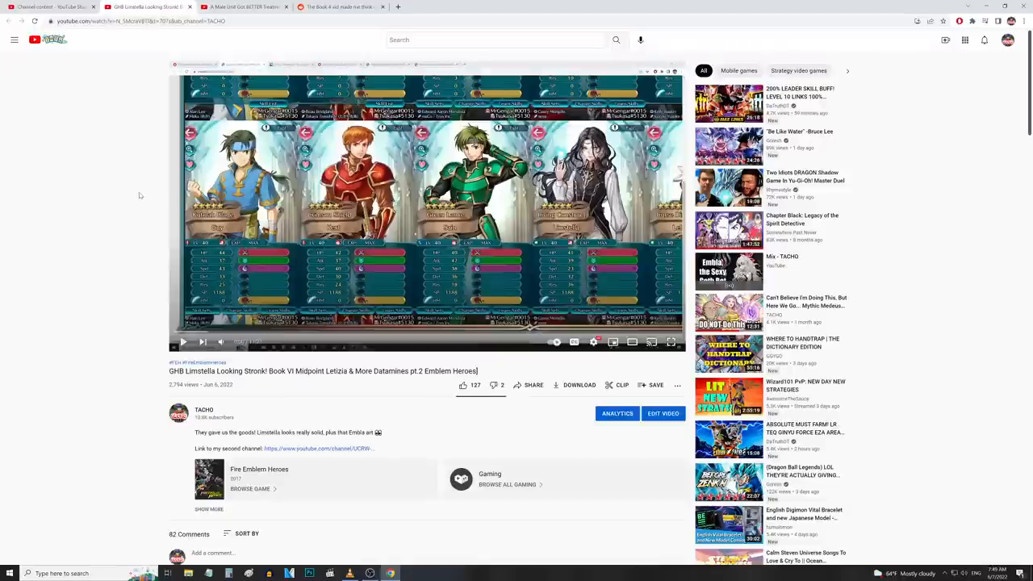
mouse_move(148, 191)
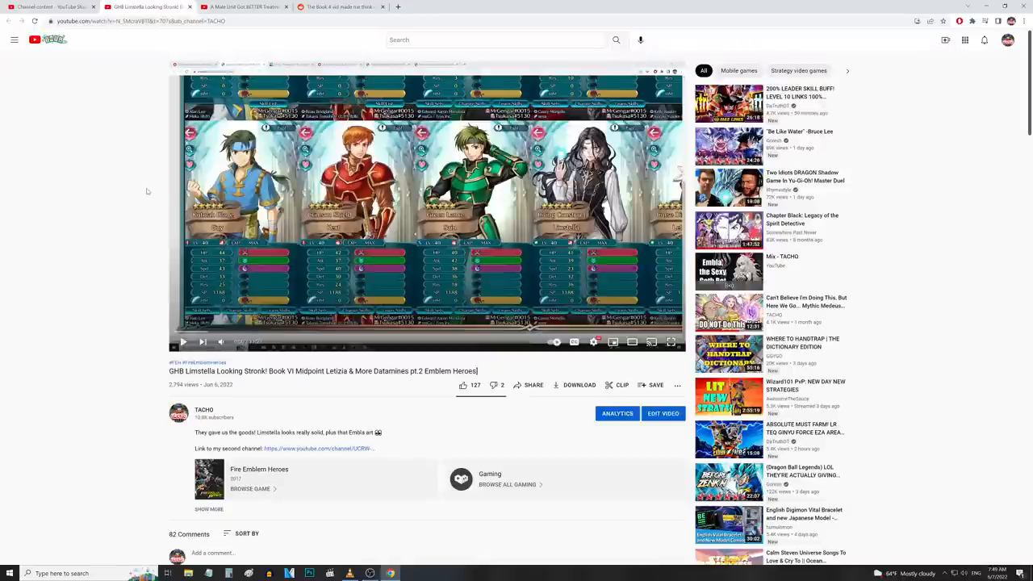
scroll("down", 3)
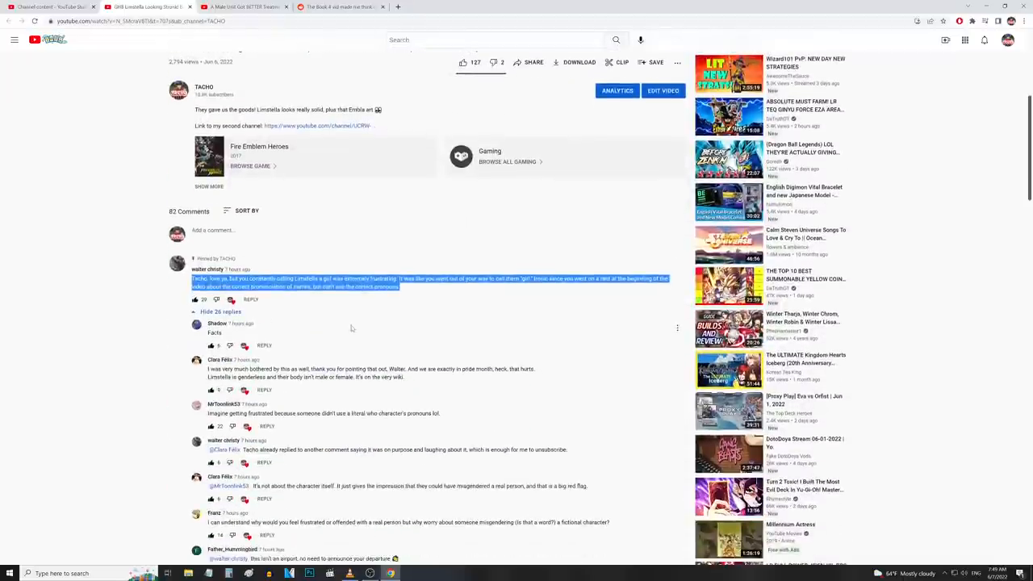
mouse_move(362, 323)
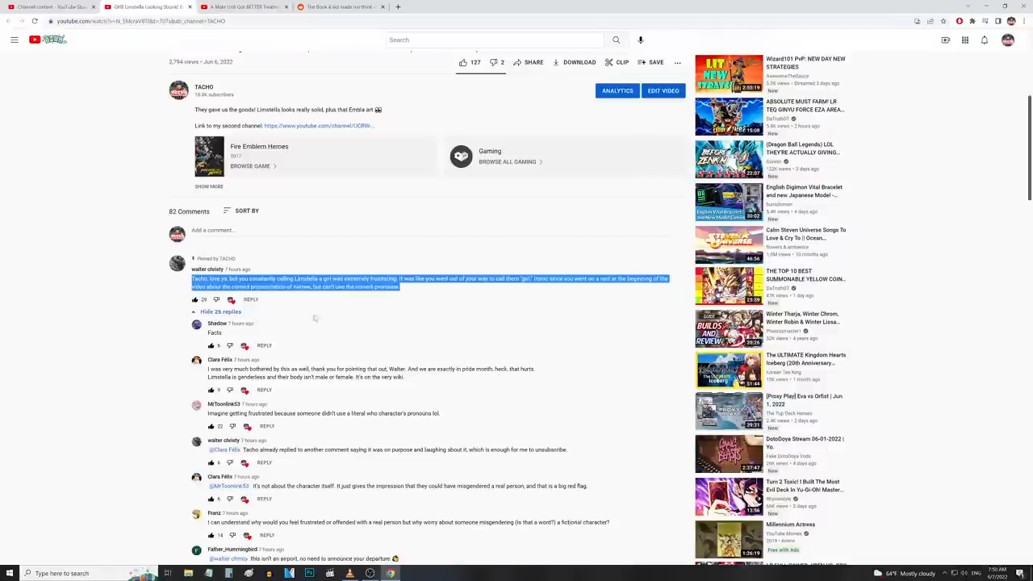
mouse_move(113, 297)
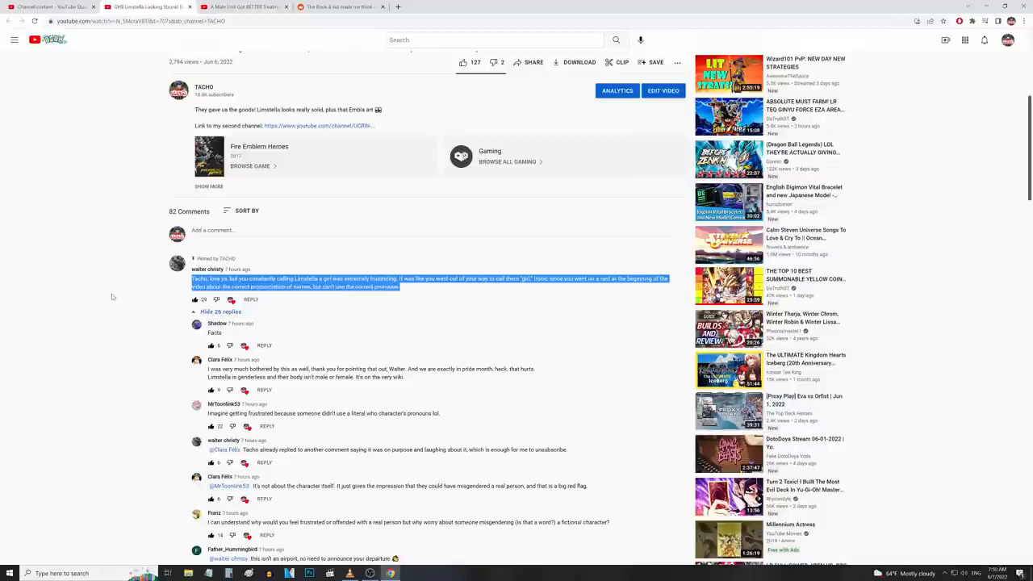
mouse_move(84, 291)
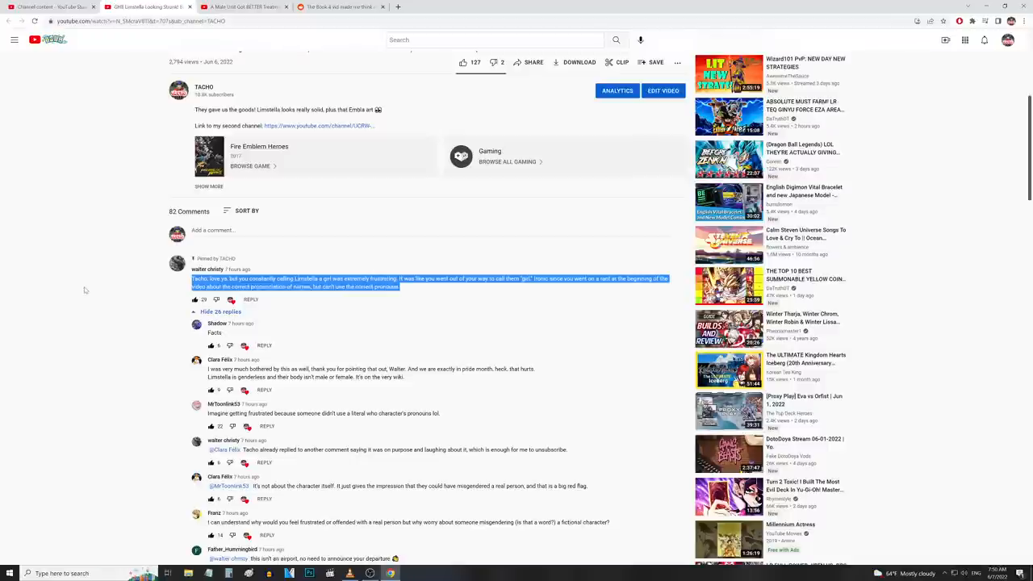
scroll("up", 3)
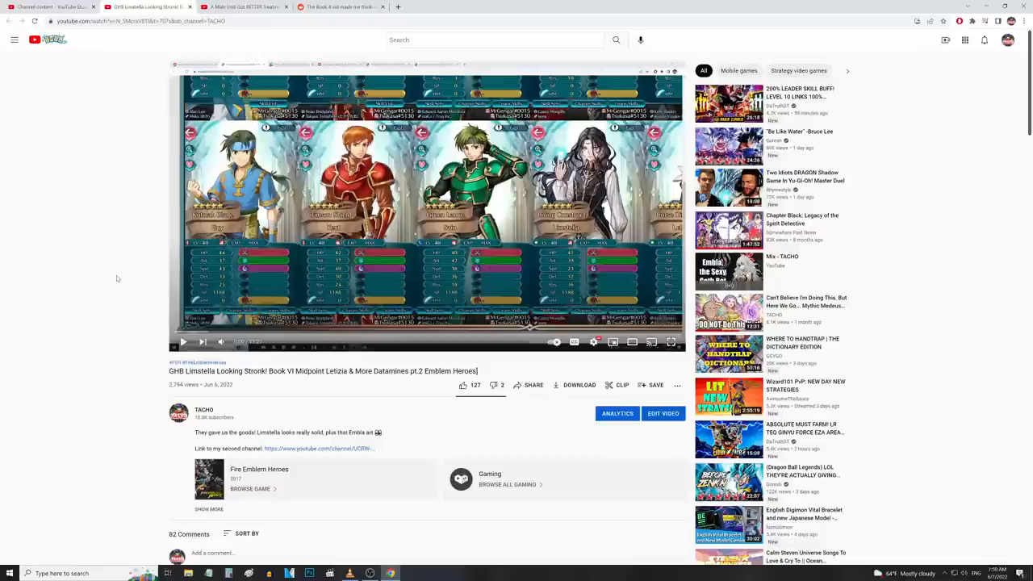
mouse_move(122, 271)
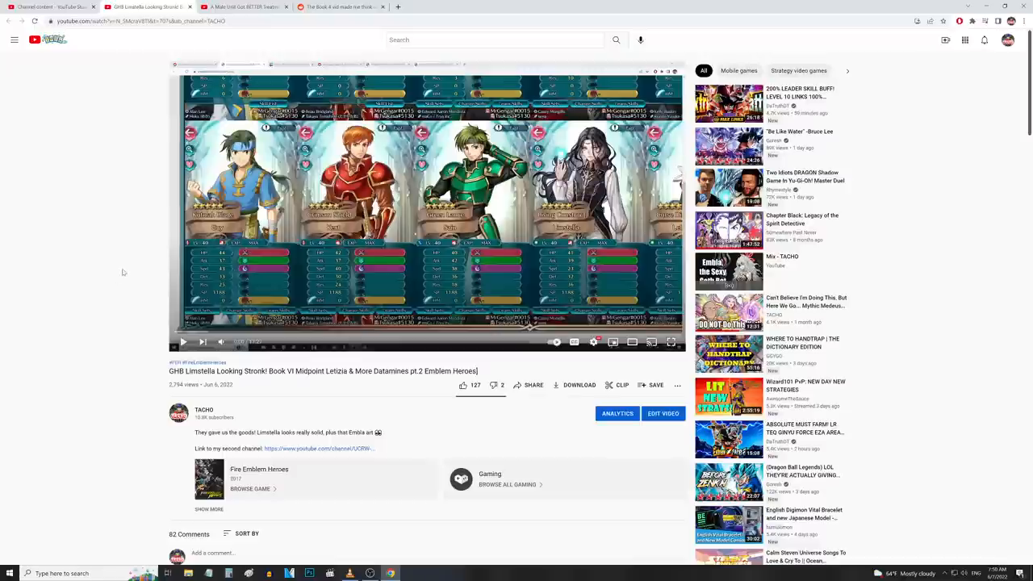